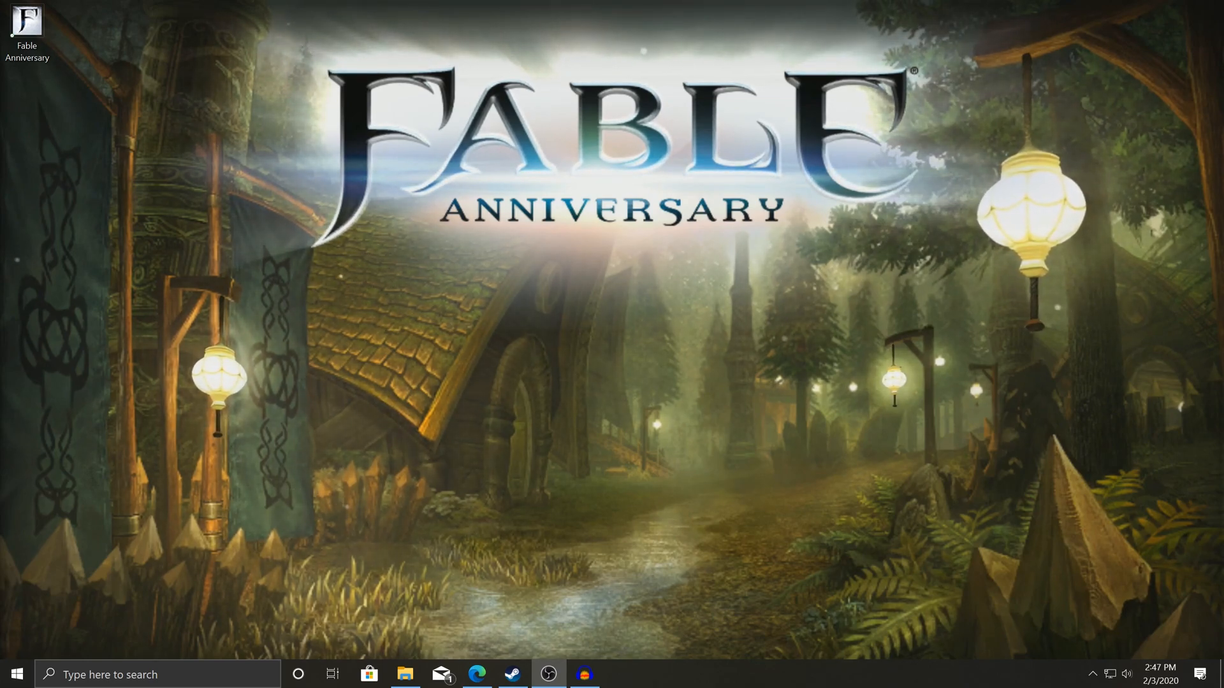
# - Launch Fable Anniversary from Steam's Downloads list and switch to the running game
pyautogui.click(512, 675)
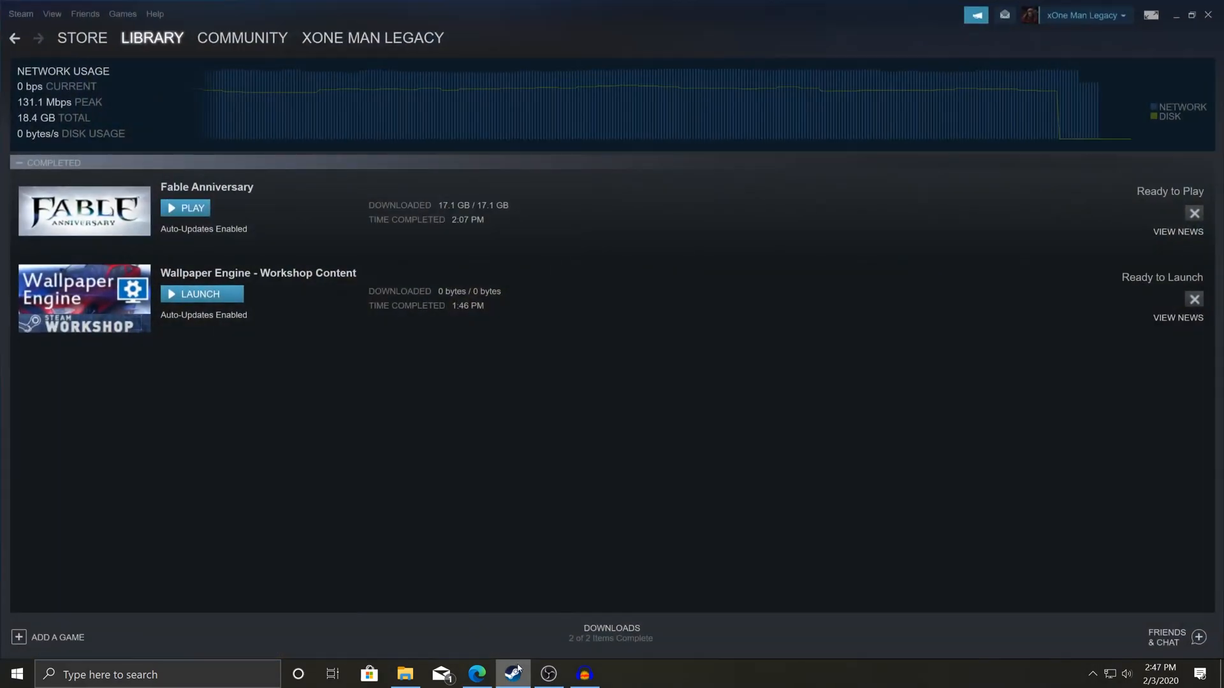
pyautogui.moveTo(428, 364)
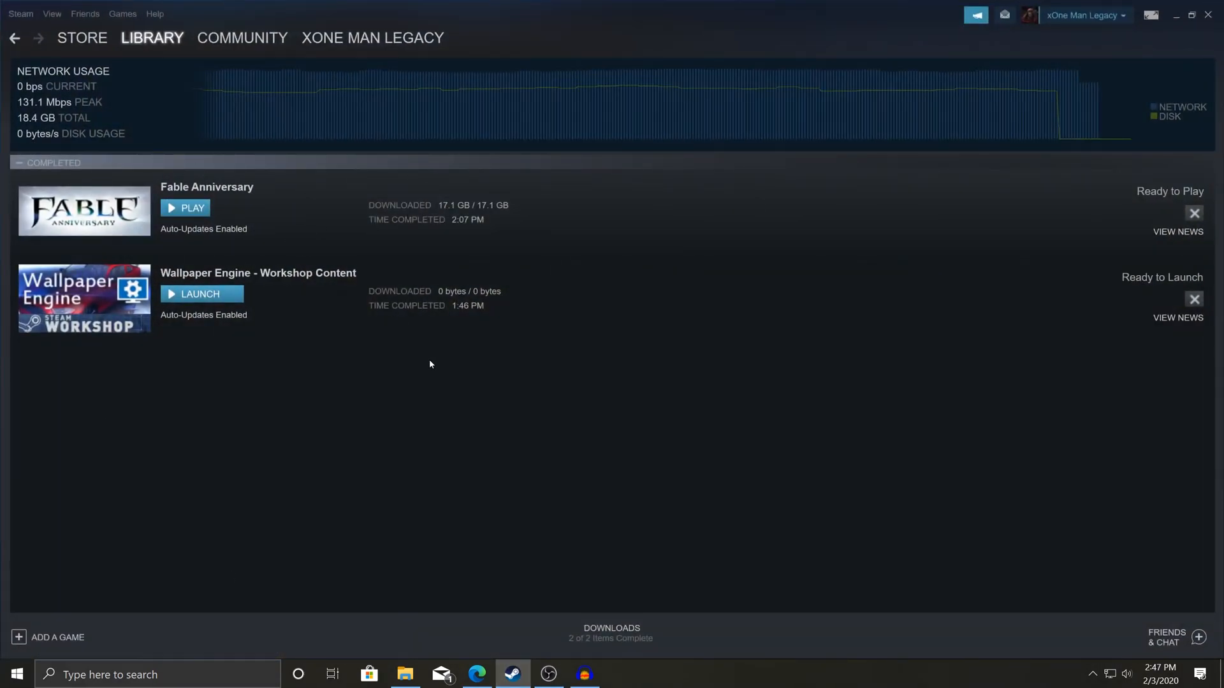
pyautogui.moveTo(484, 503)
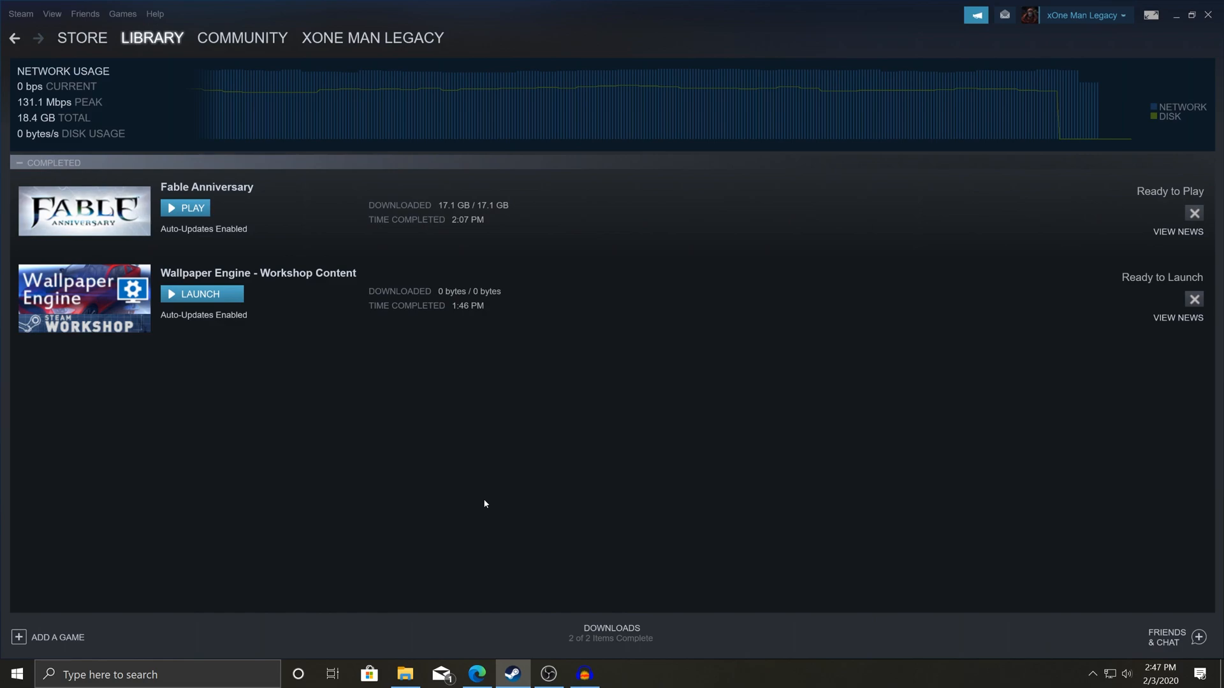
pyautogui.click(185, 207)
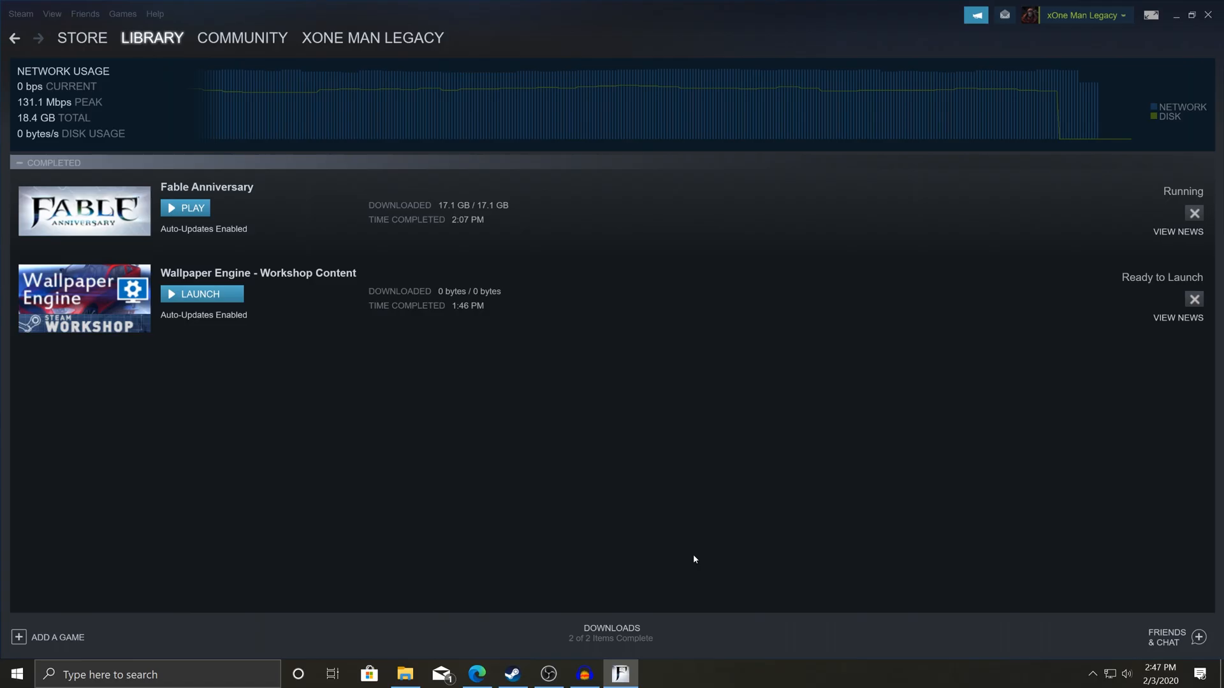
pyautogui.click(191, 208)
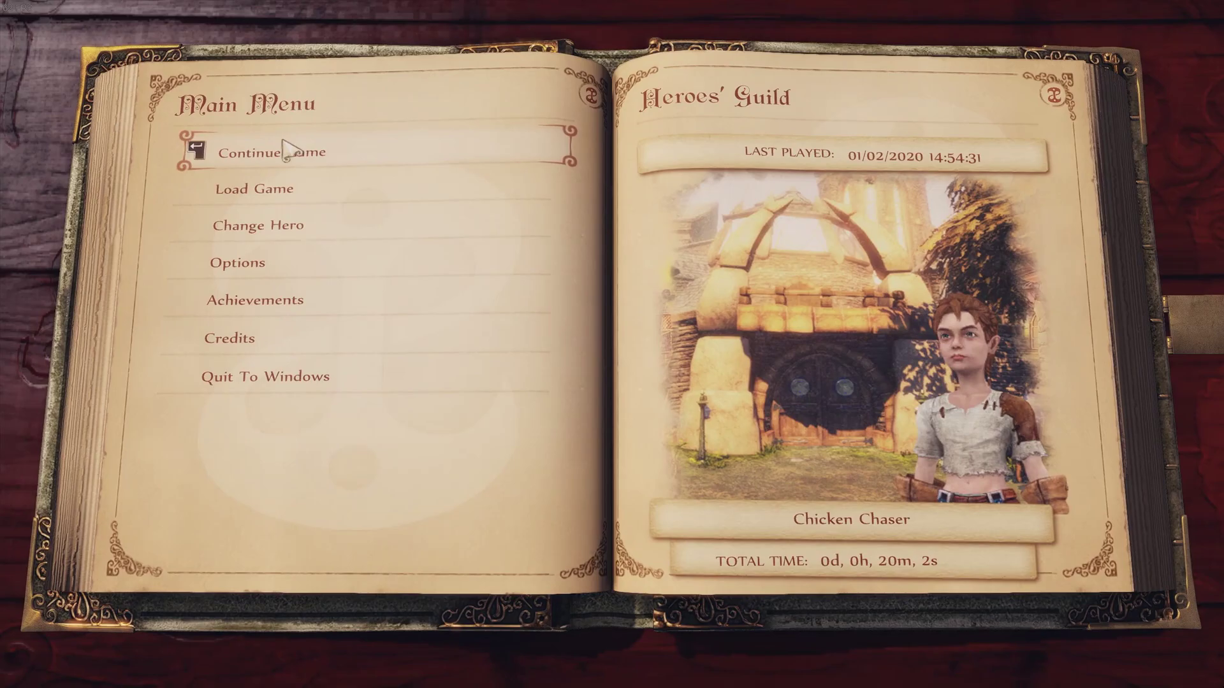
# - Continue the saved hero's game, skip the dialogue and walk toward the Guildmaster
pyautogui.click(261, 152)
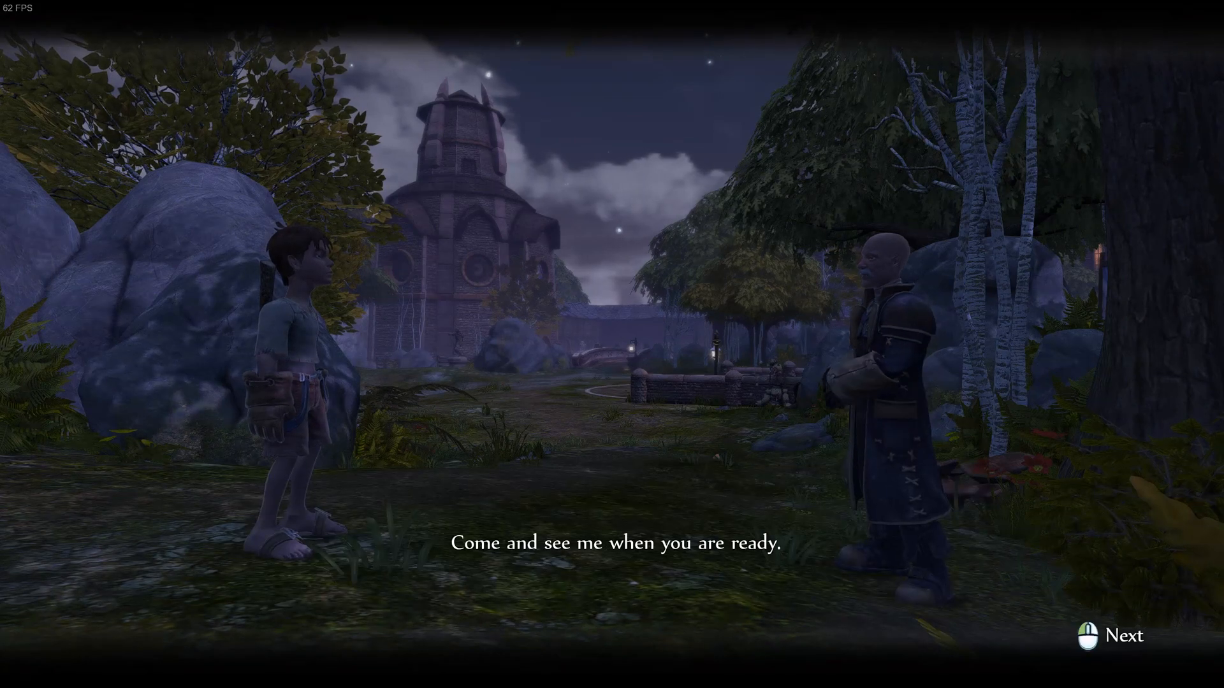
pyautogui.click(1123, 634)
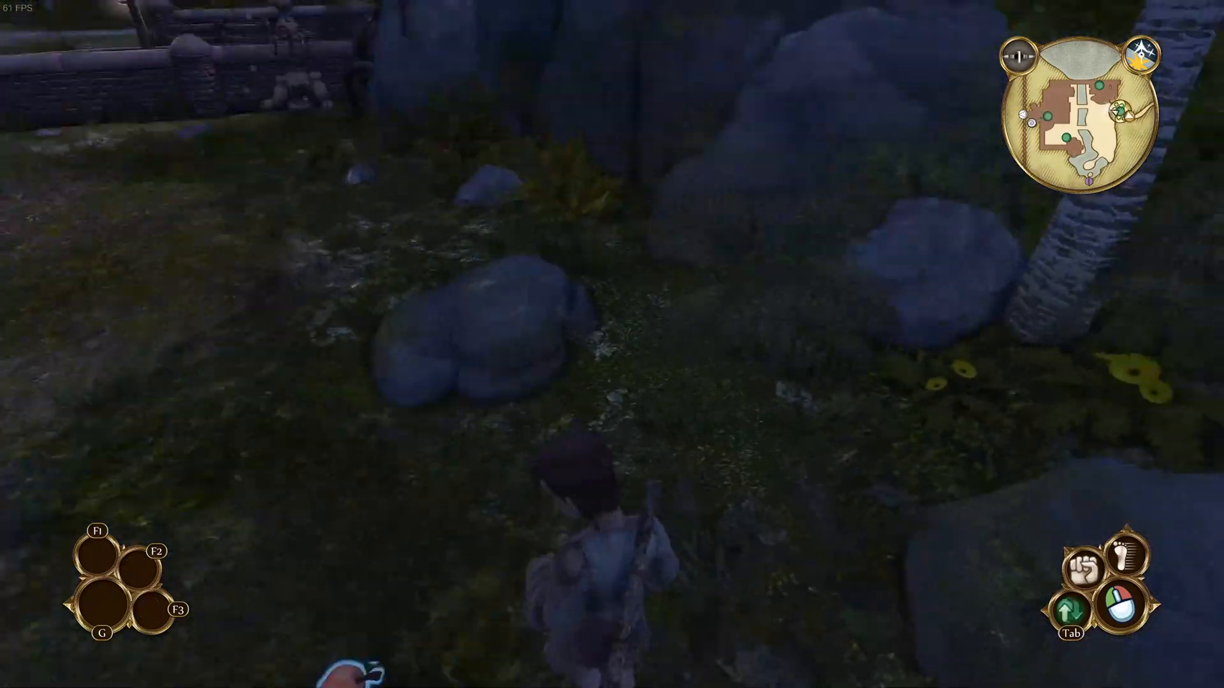
pyautogui.press('w')
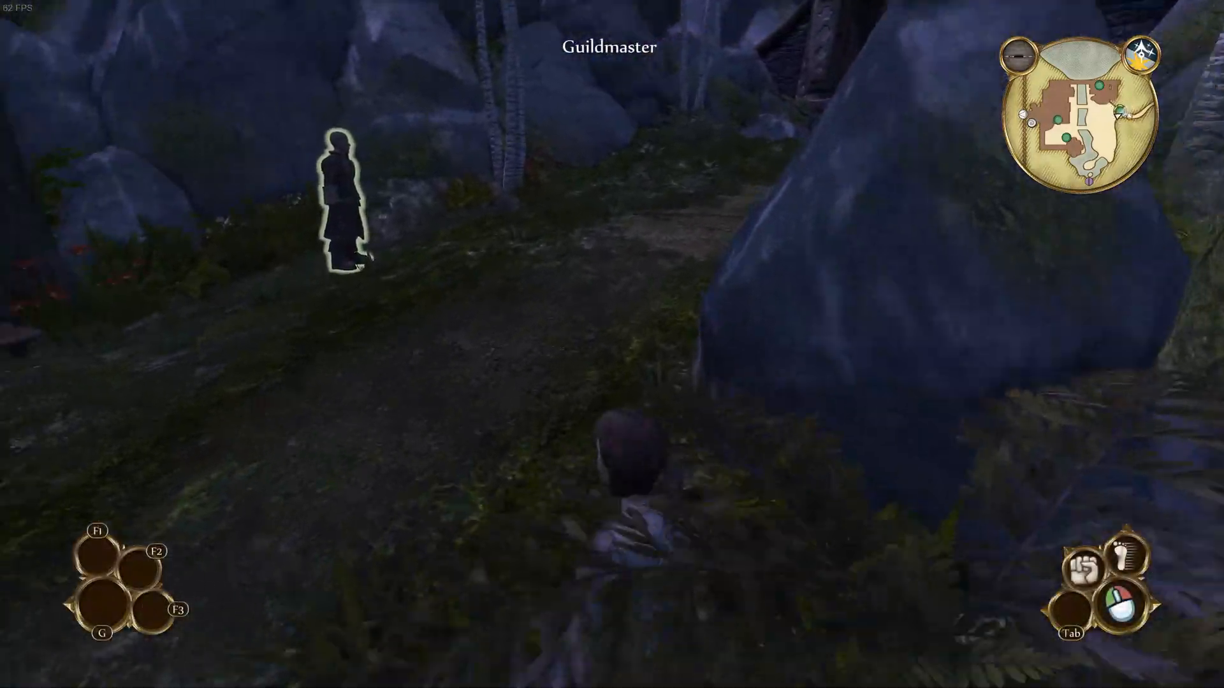
# - Pause and quit Fable Anniversary, confirming the exit
pyautogui.press('Escape')
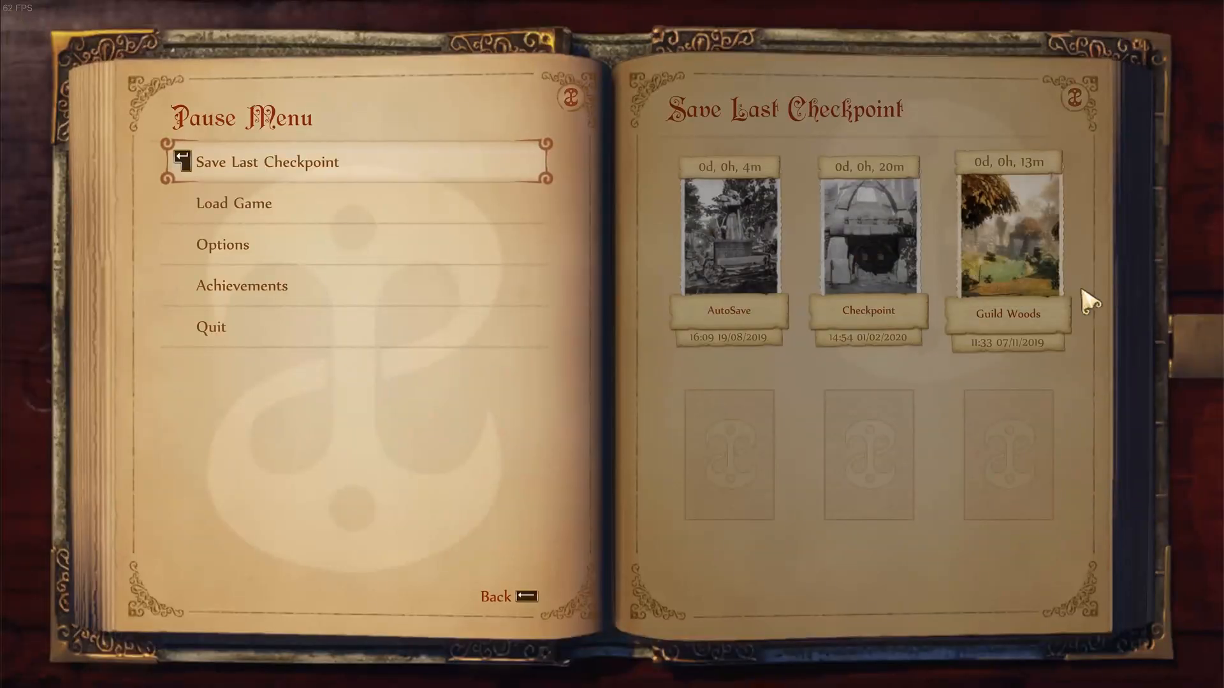
pyautogui.click(211, 326)
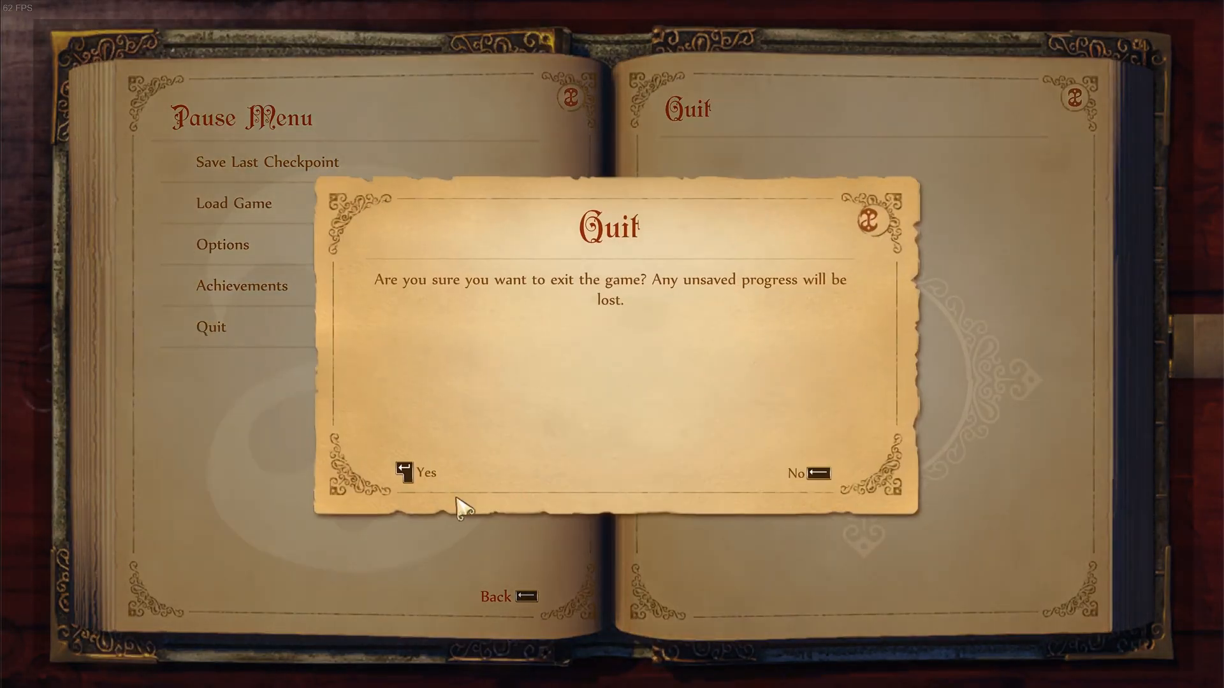
pyautogui.click(425, 473)
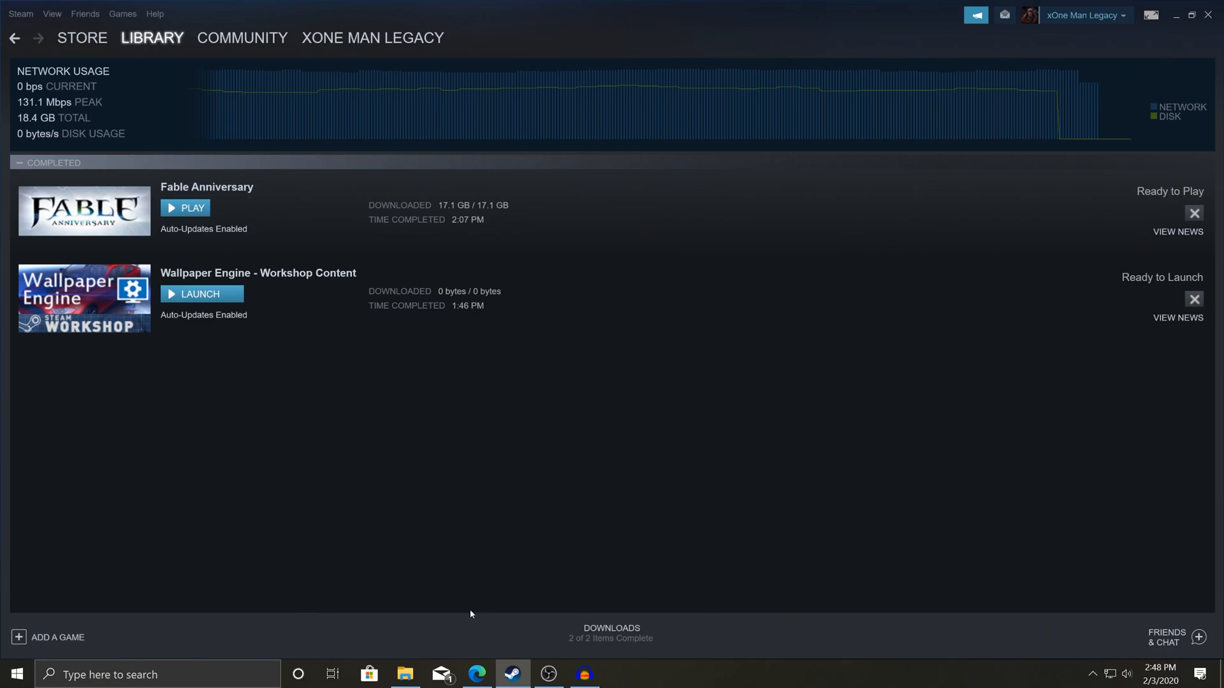
# - Filter Steam's library home by 'fable' and bring up Fable Anniversary's context menu
pyautogui.click(151, 37)
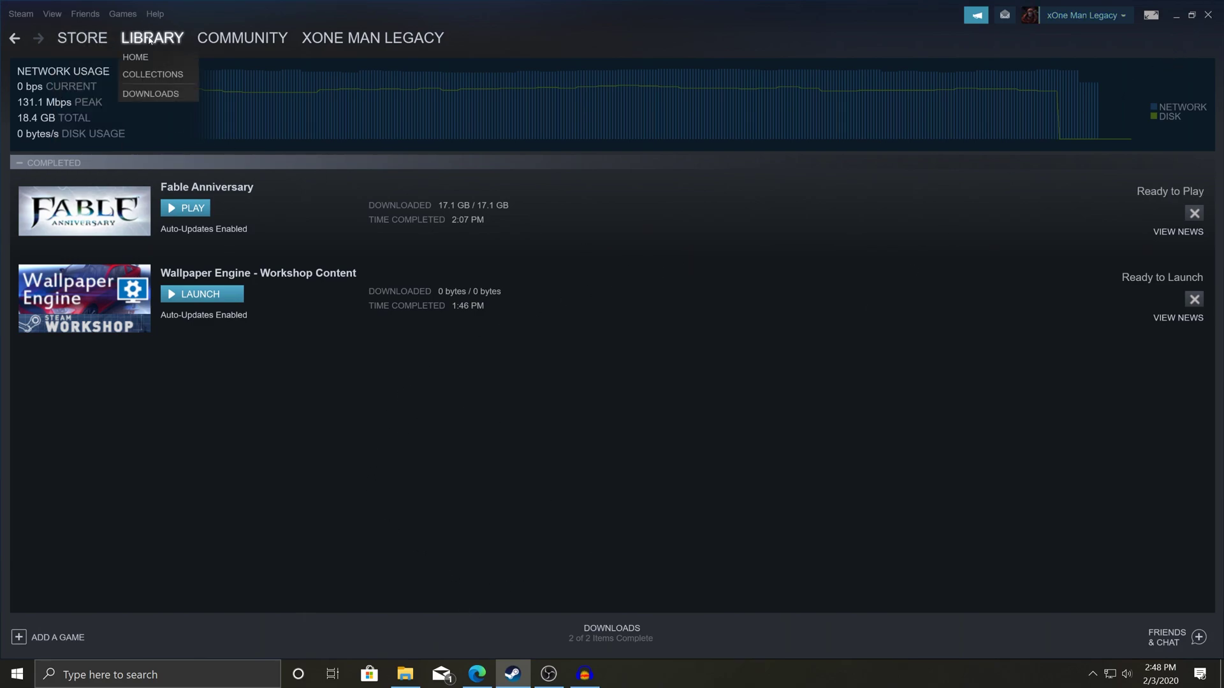
pyautogui.click(135, 56)
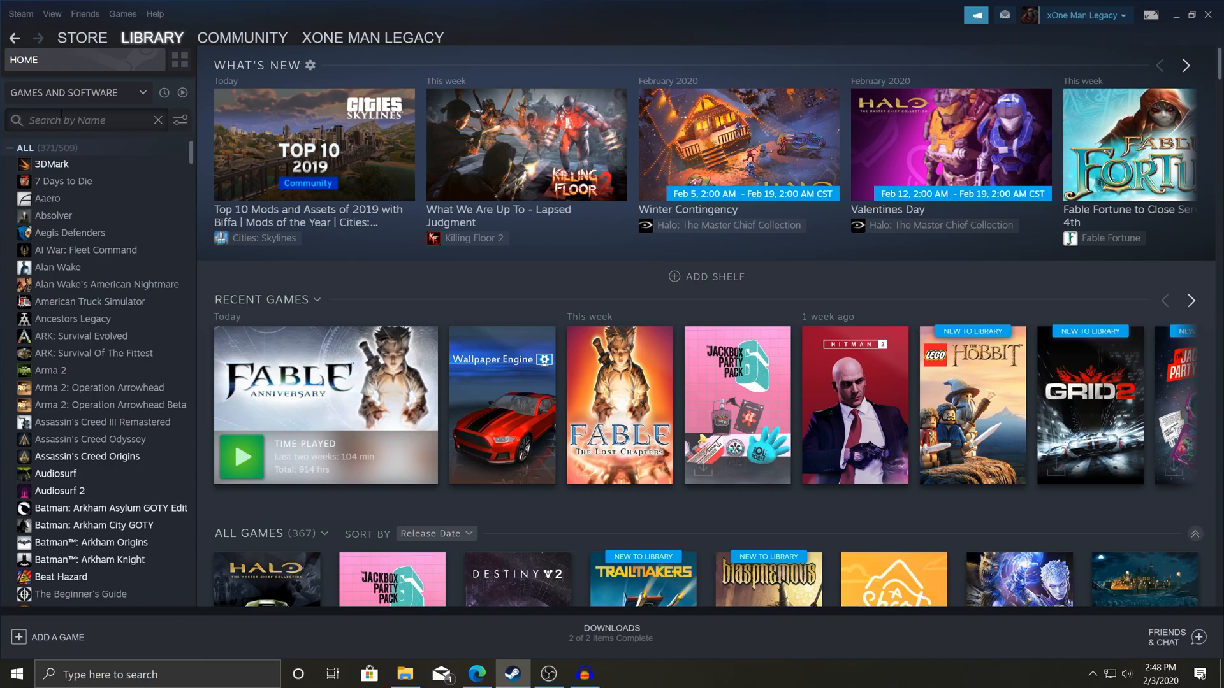
pyautogui.write('fable')
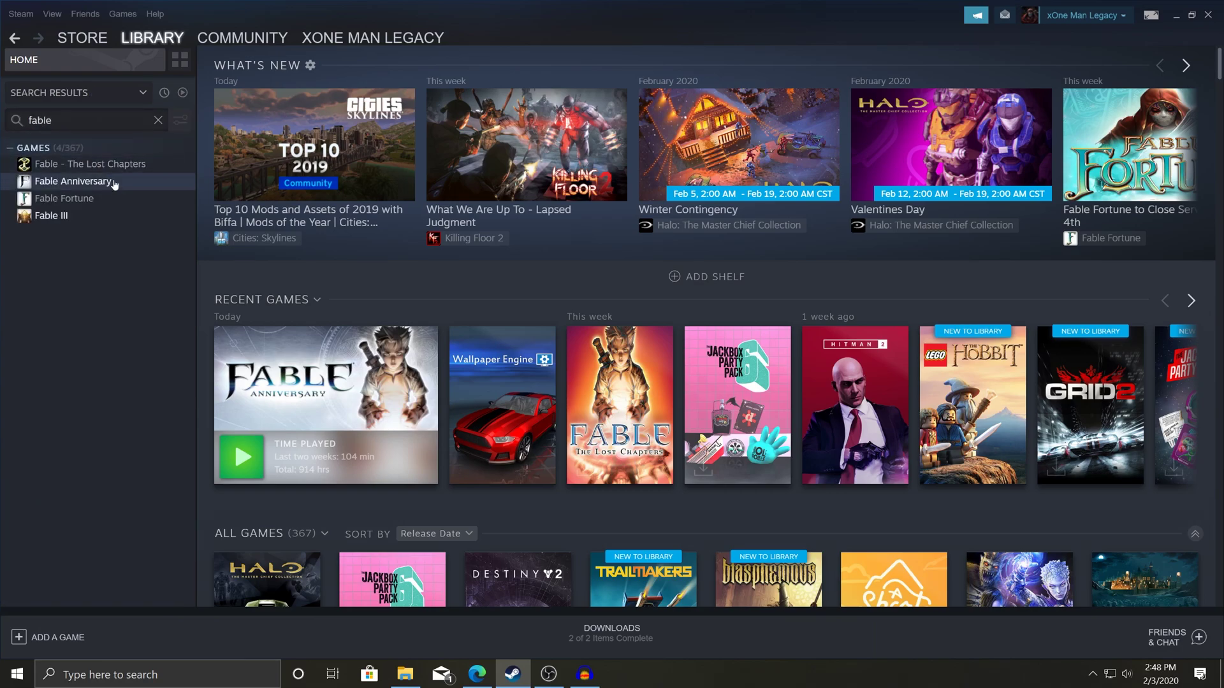
pyautogui.rightClick(73, 181)
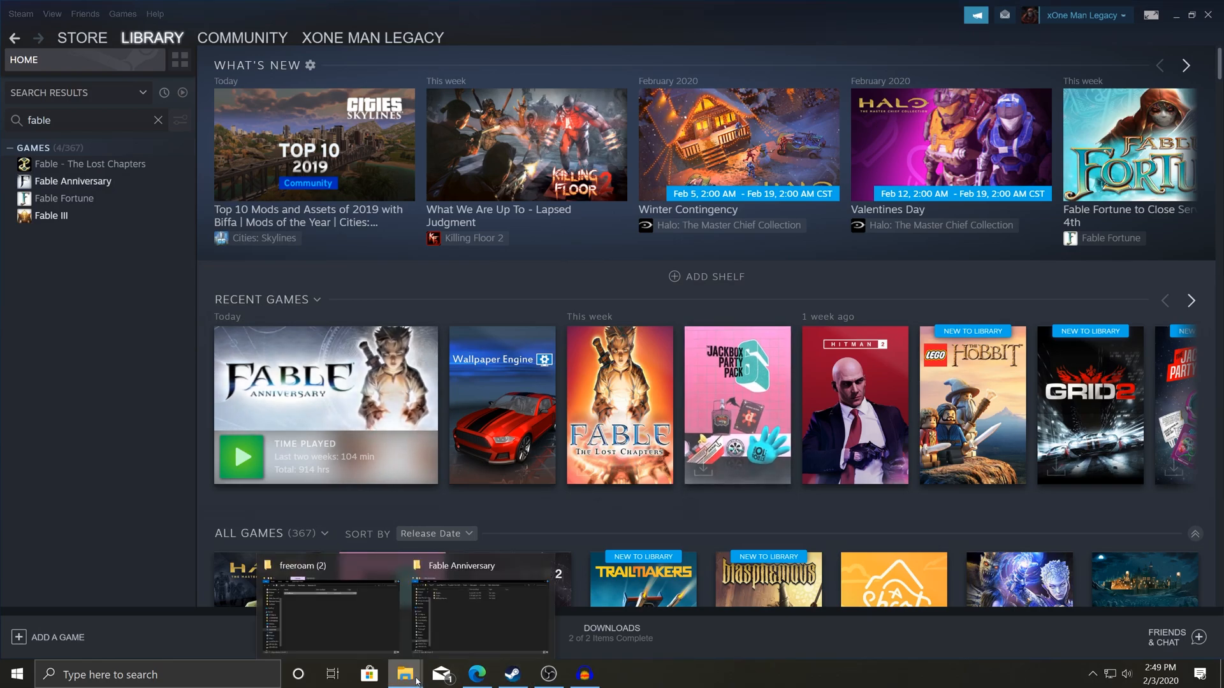
# - Show the Fable Anniversary install folder, then open Downloads' empty New folder in another window
pyautogui.click(479, 608)
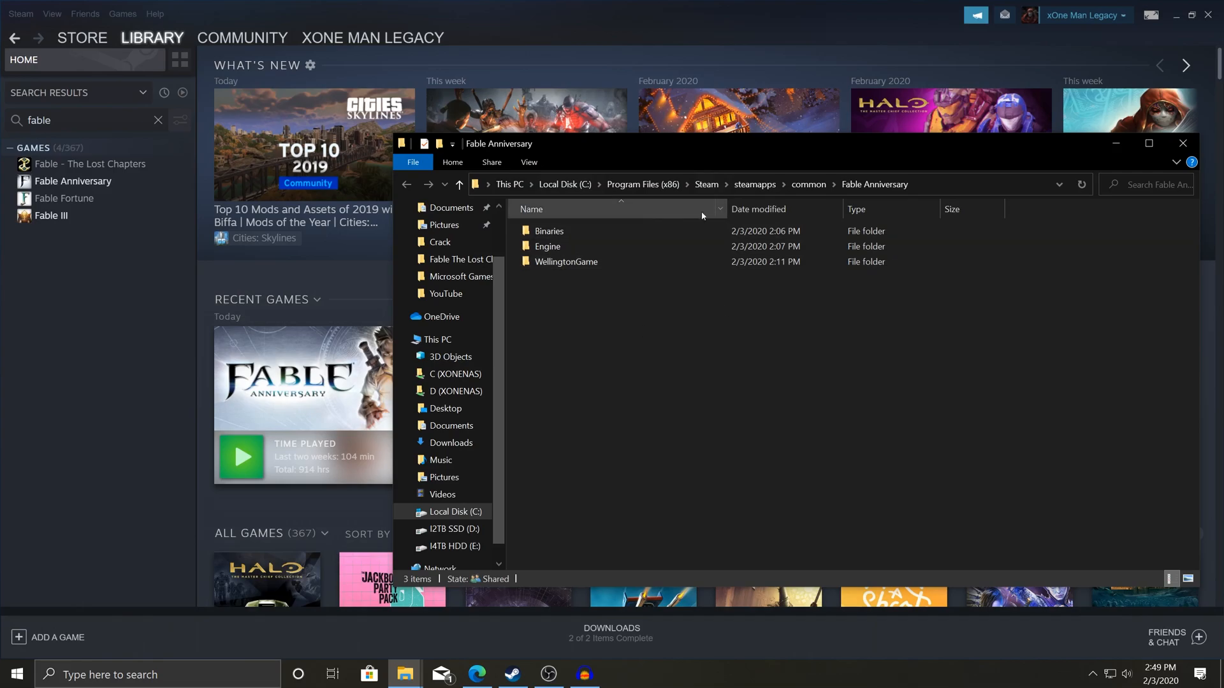
pyautogui.moveTo(622, 502)
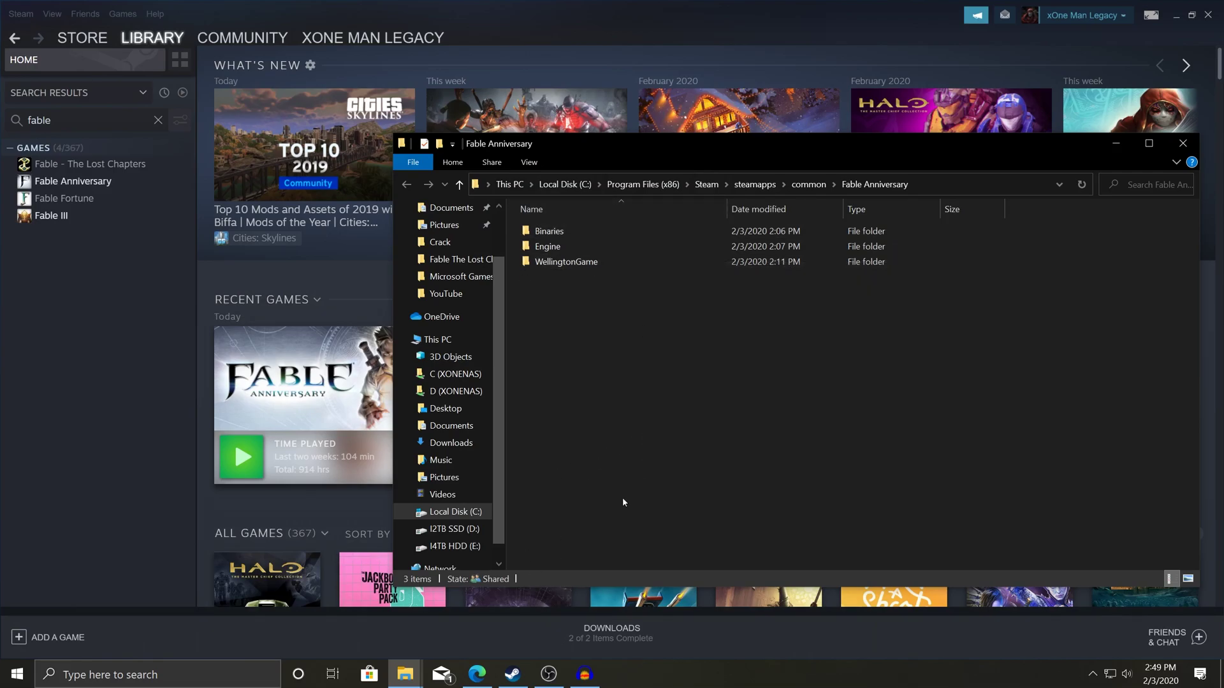
pyautogui.moveTo(404, 674)
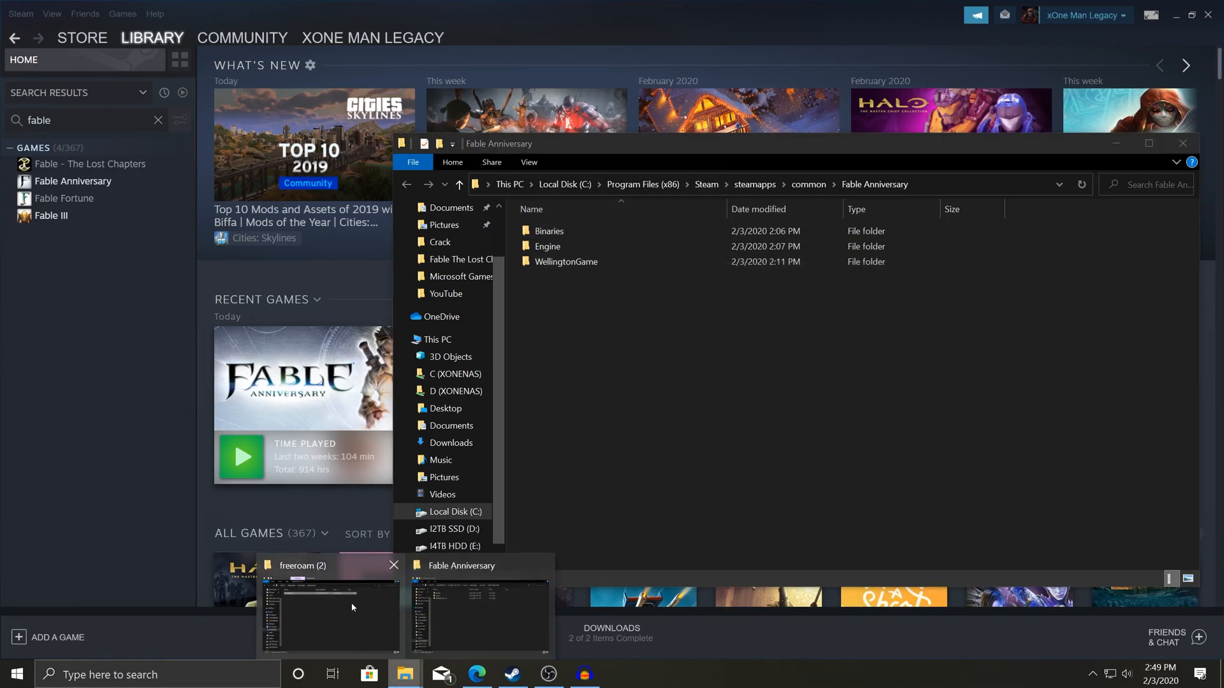
pyautogui.click(329, 613)
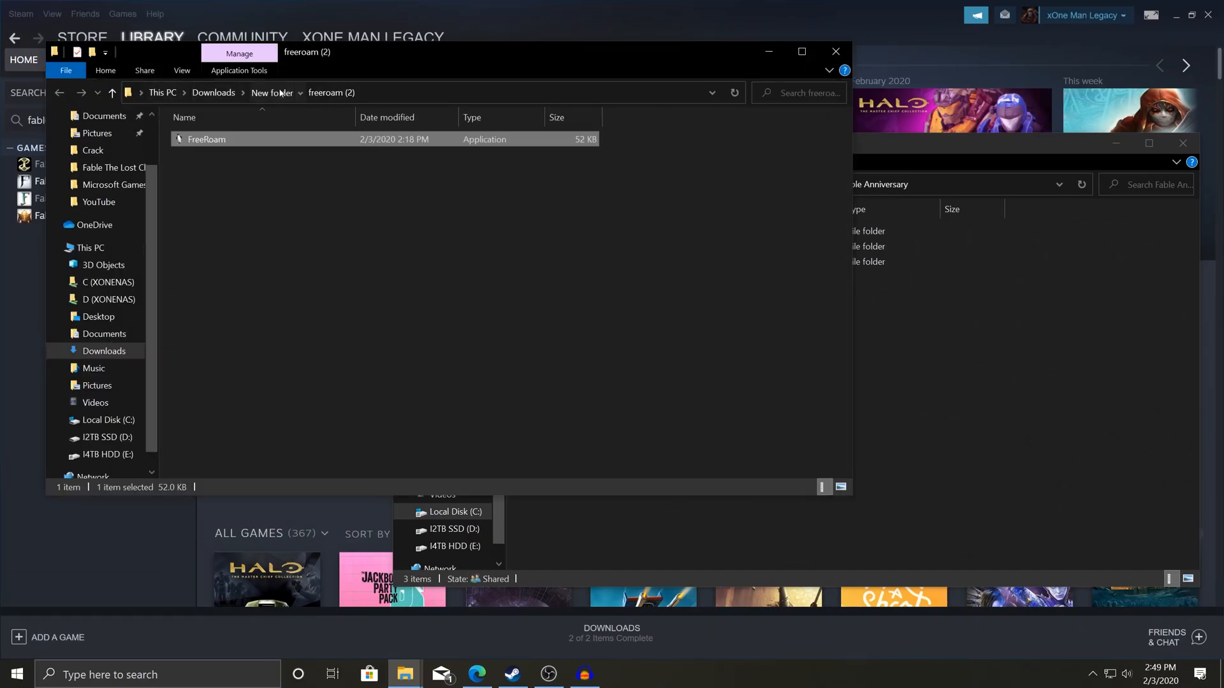
pyautogui.click(272, 92)
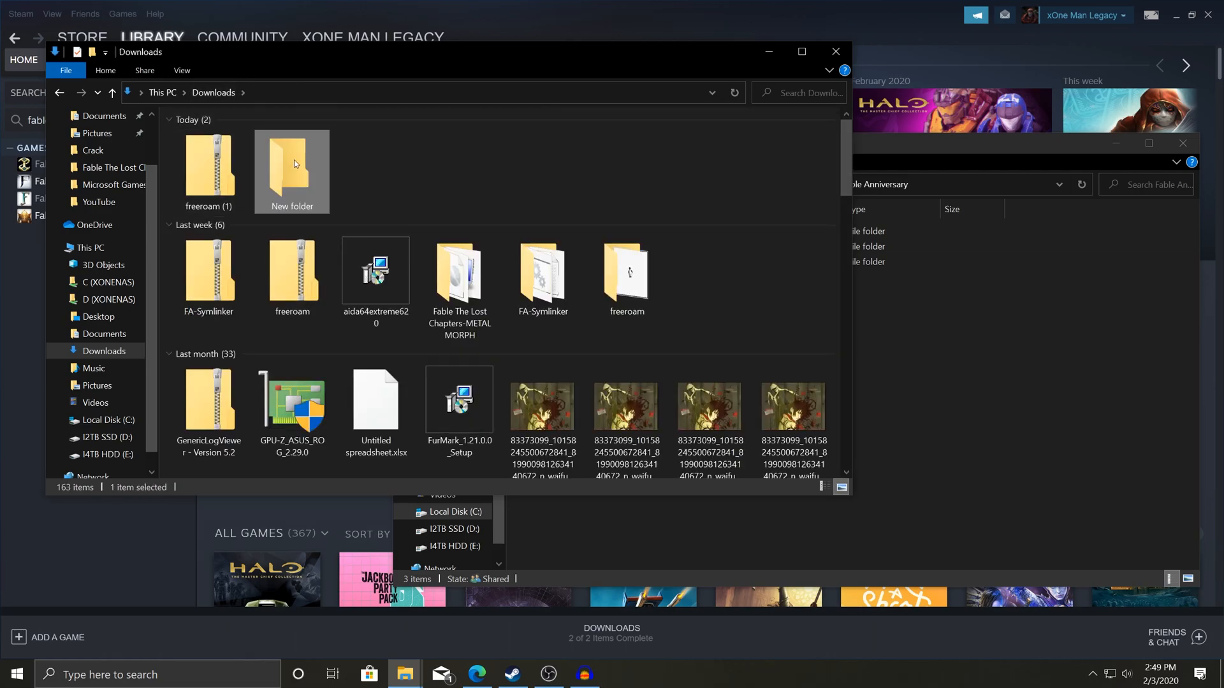
pyautogui.doubleClick(291, 160)
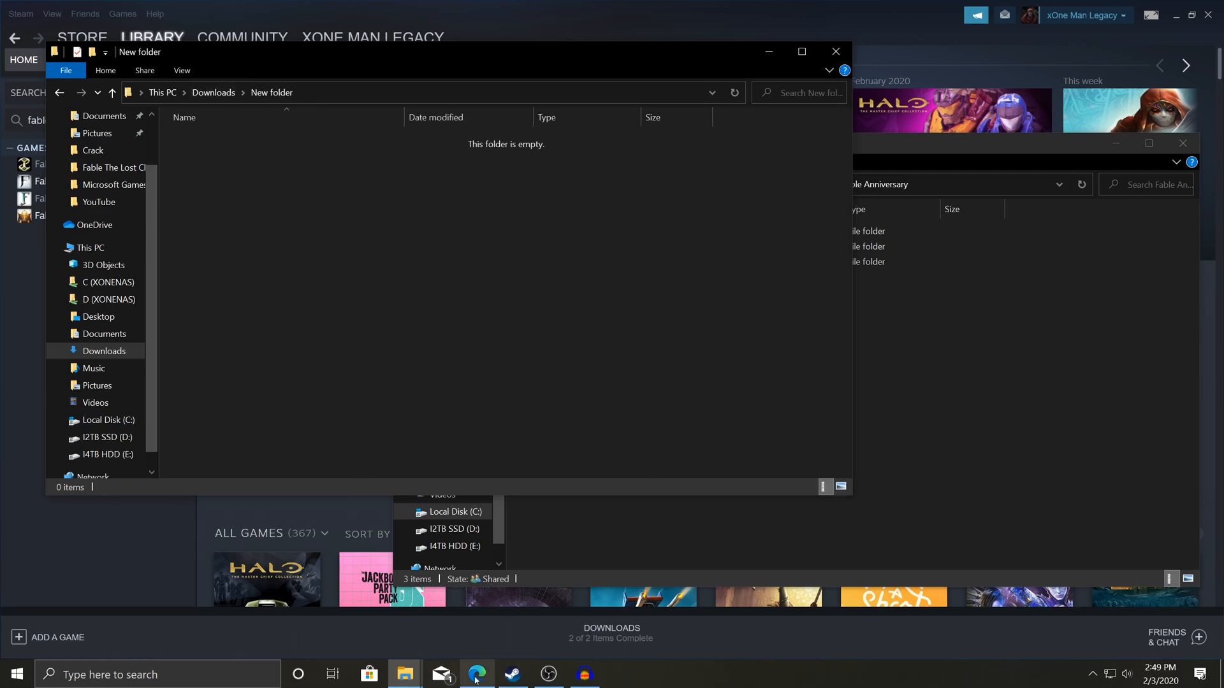
# - Bring up Edge and look through the free roam wiki and mod forum tabs
pyautogui.click(476, 675)
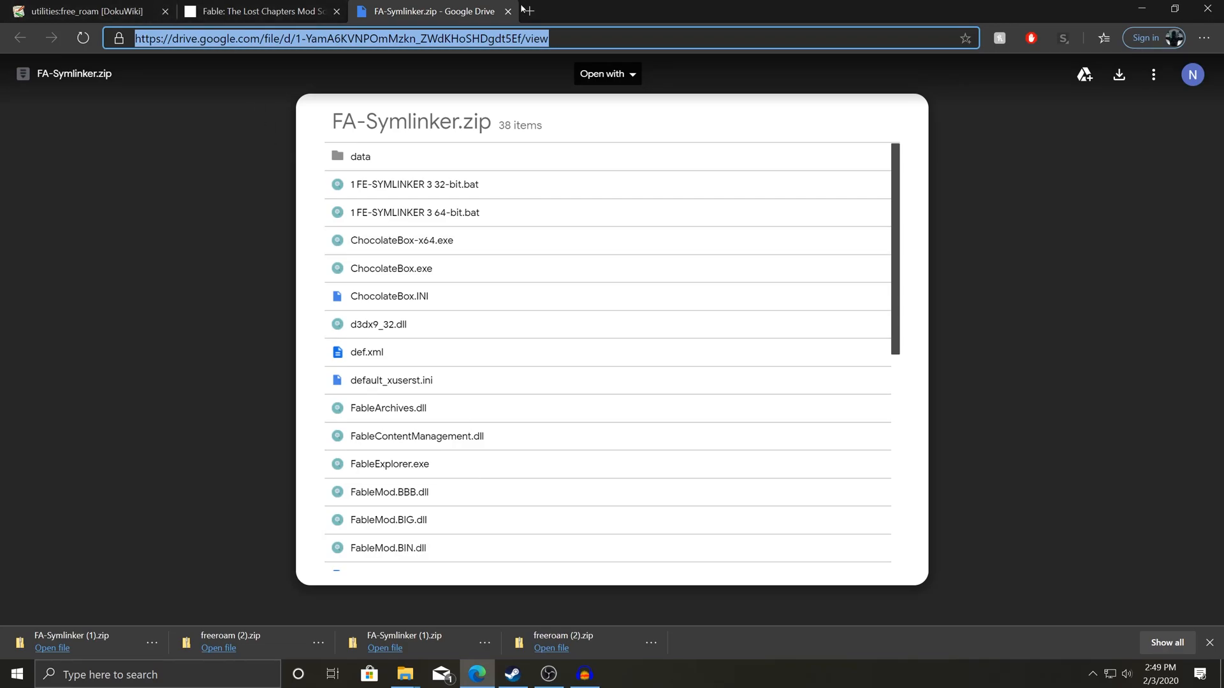
pyautogui.click(508, 10)
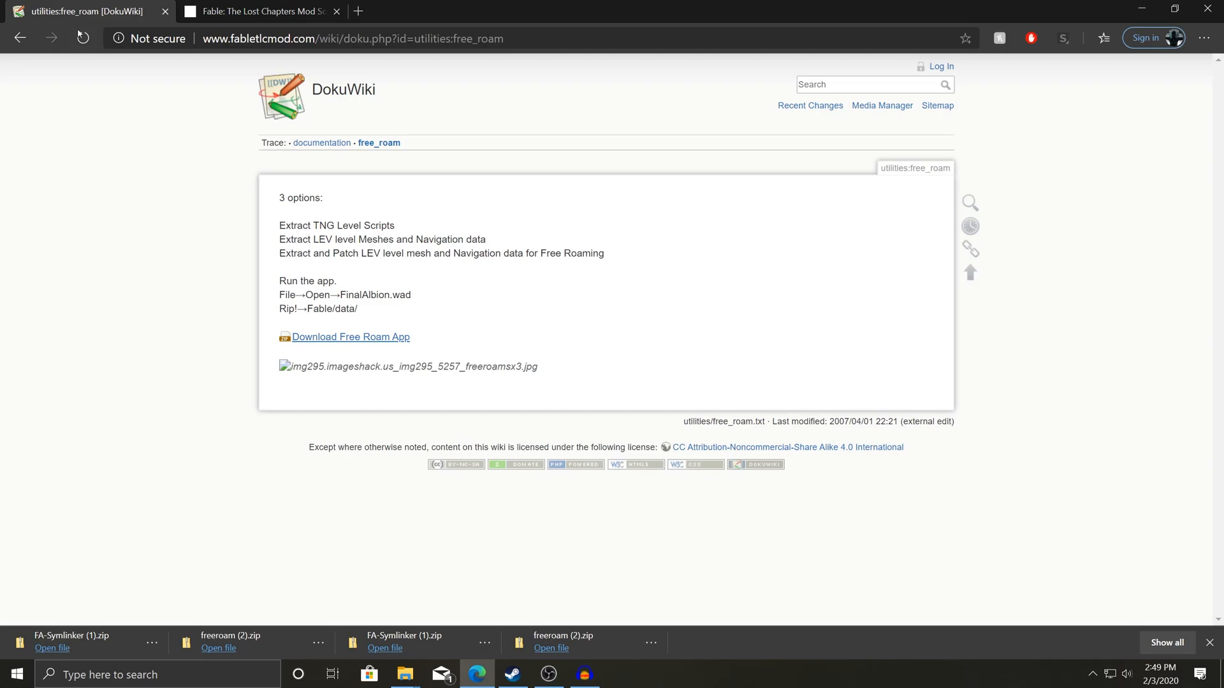
pyautogui.click(260, 11)
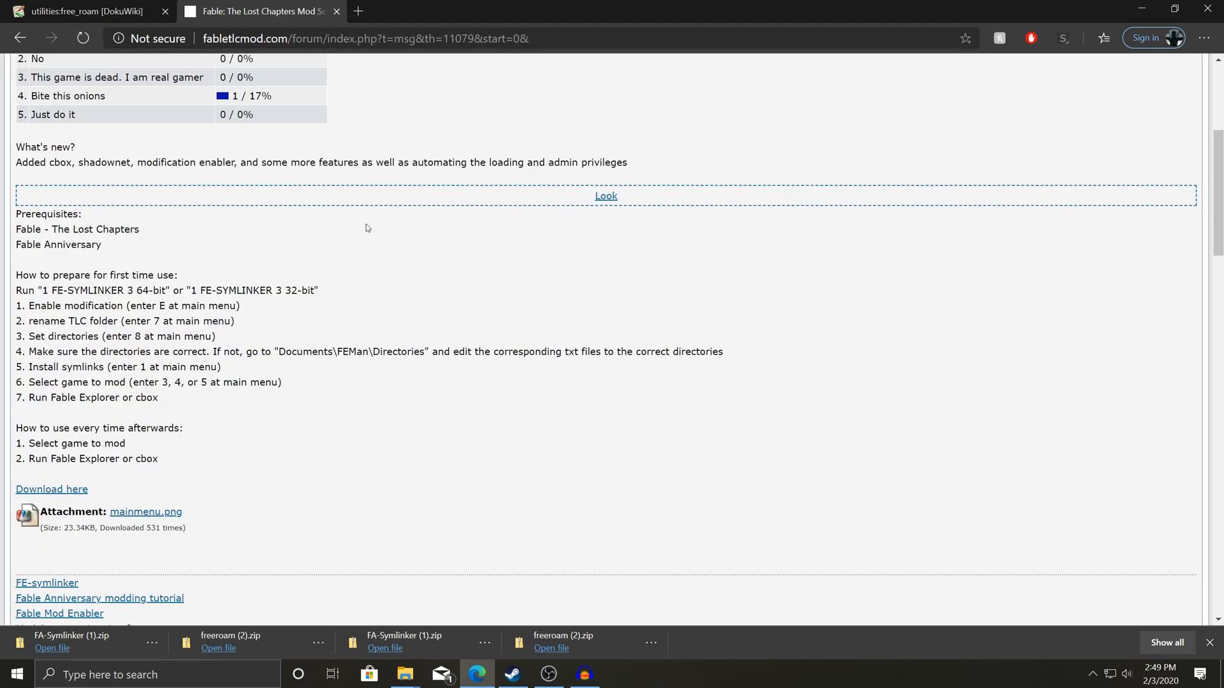
pyautogui.scroll(3)
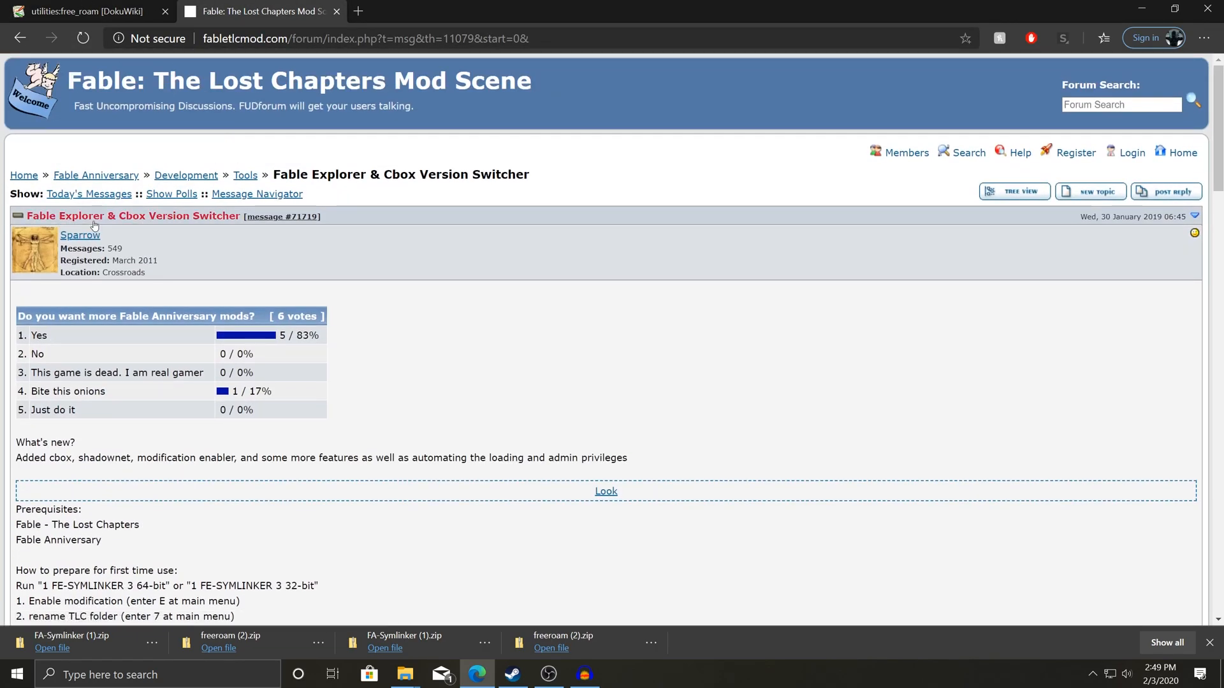
pyautogui.moveTo(328, 387)
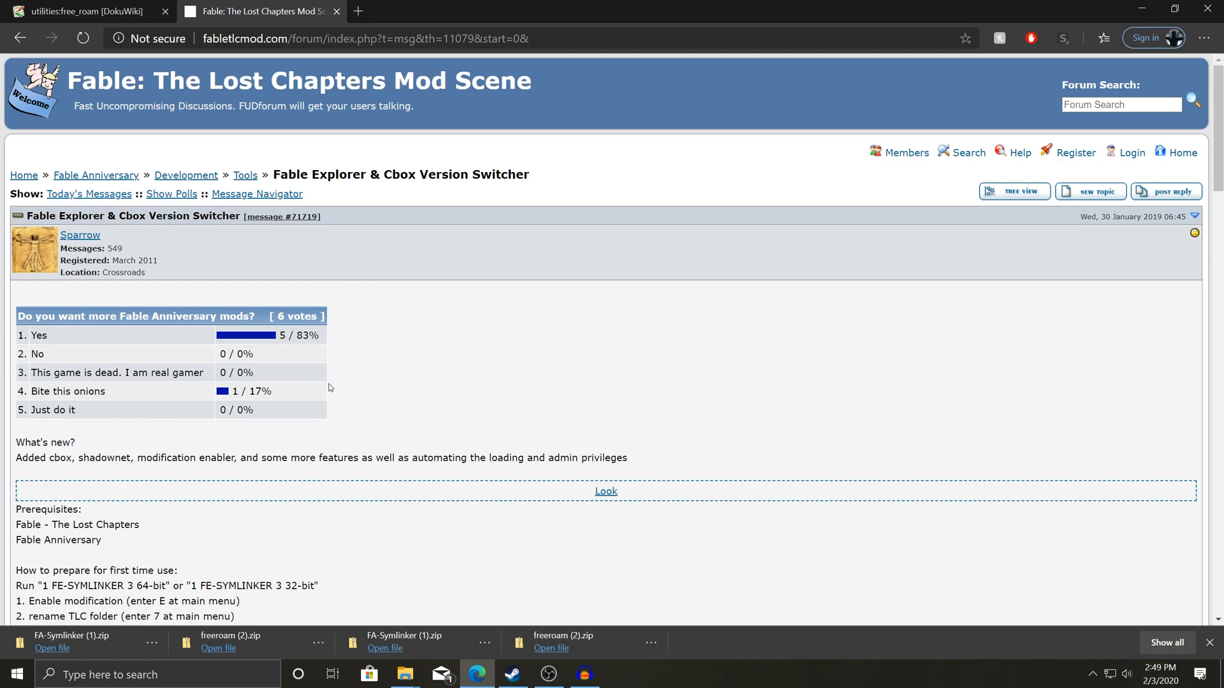
pyautogui.scroll(-3)
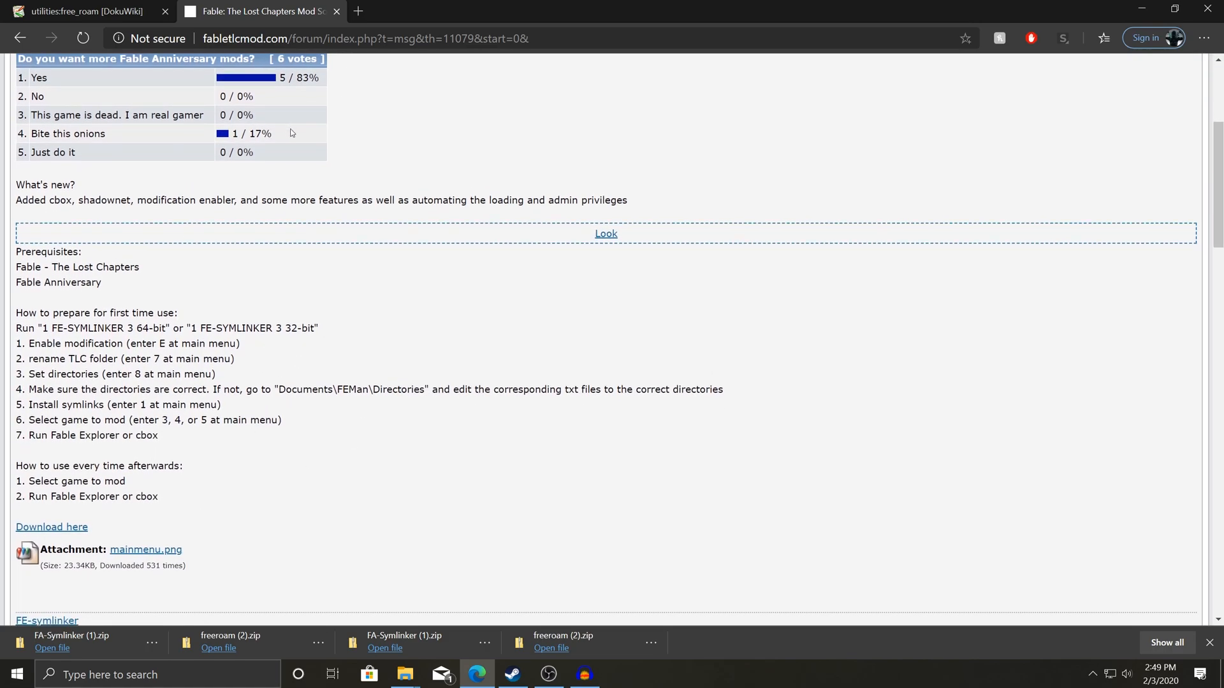
pyautogui.moveTo(343, 295)
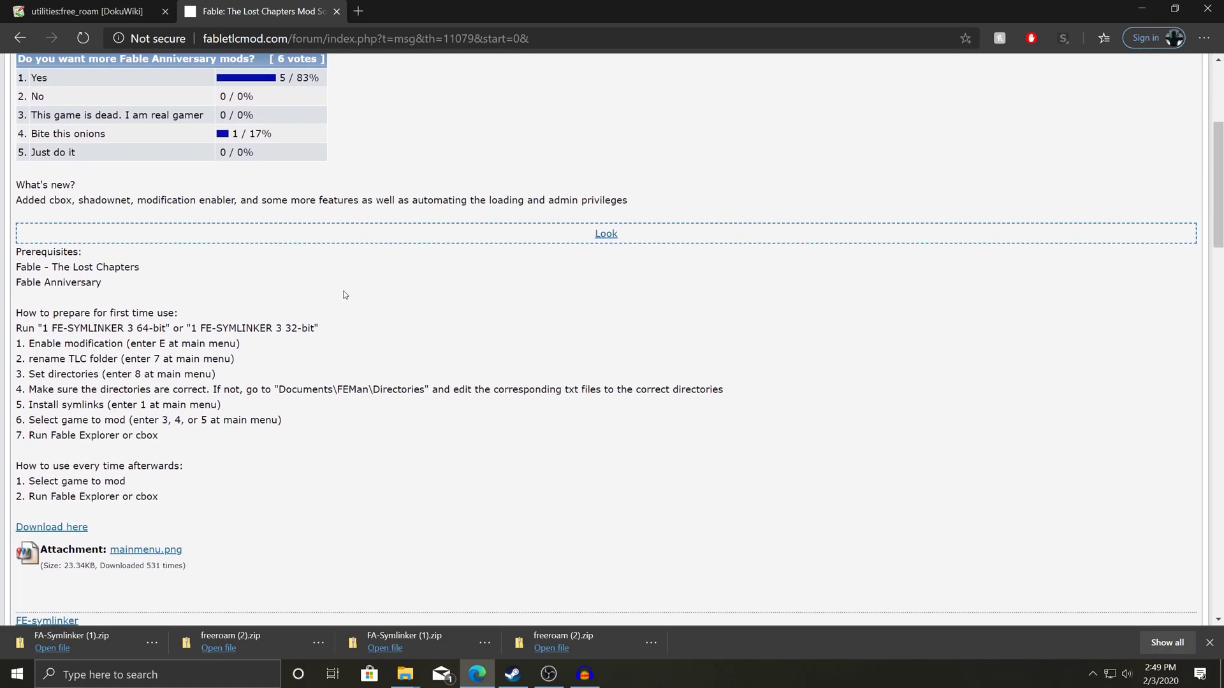
# - Open the Wad Extractor and Patcher page from fabletlcmod's Wiki and download freeroam (2).zip
pyautogui.click(88, 11)
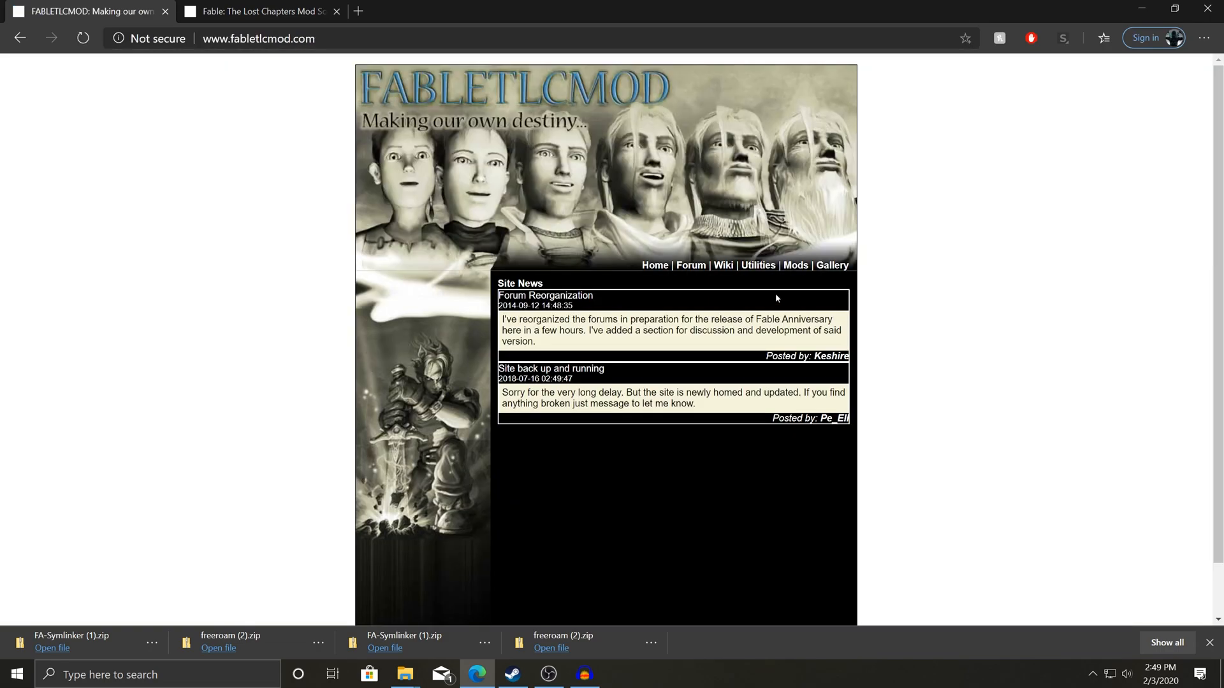
pyautogui.click(721, 265)
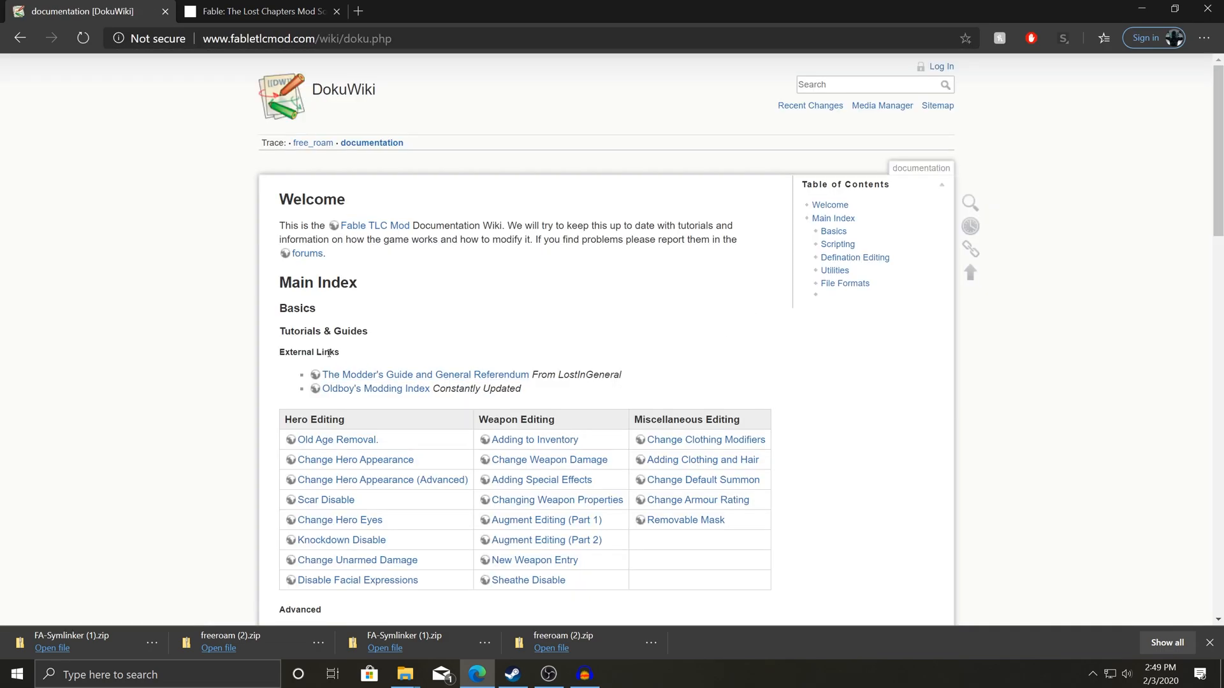
pyautogui.scroll(-3)
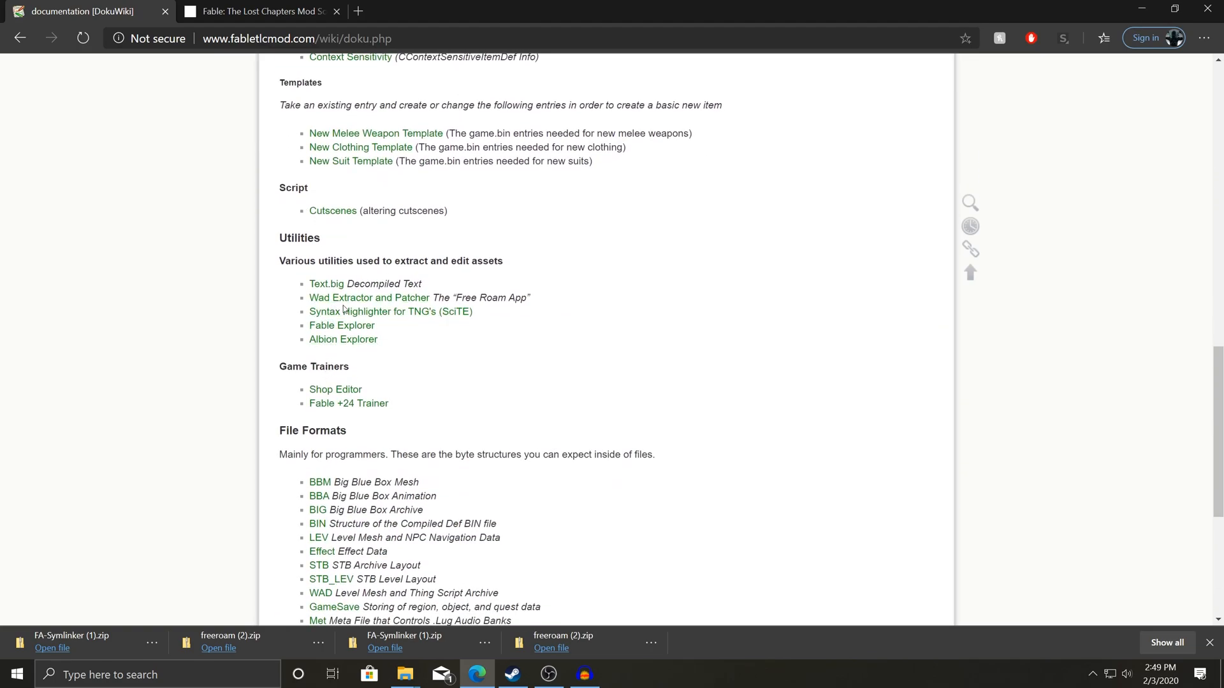
pyautogui.moveTo(369, 298)
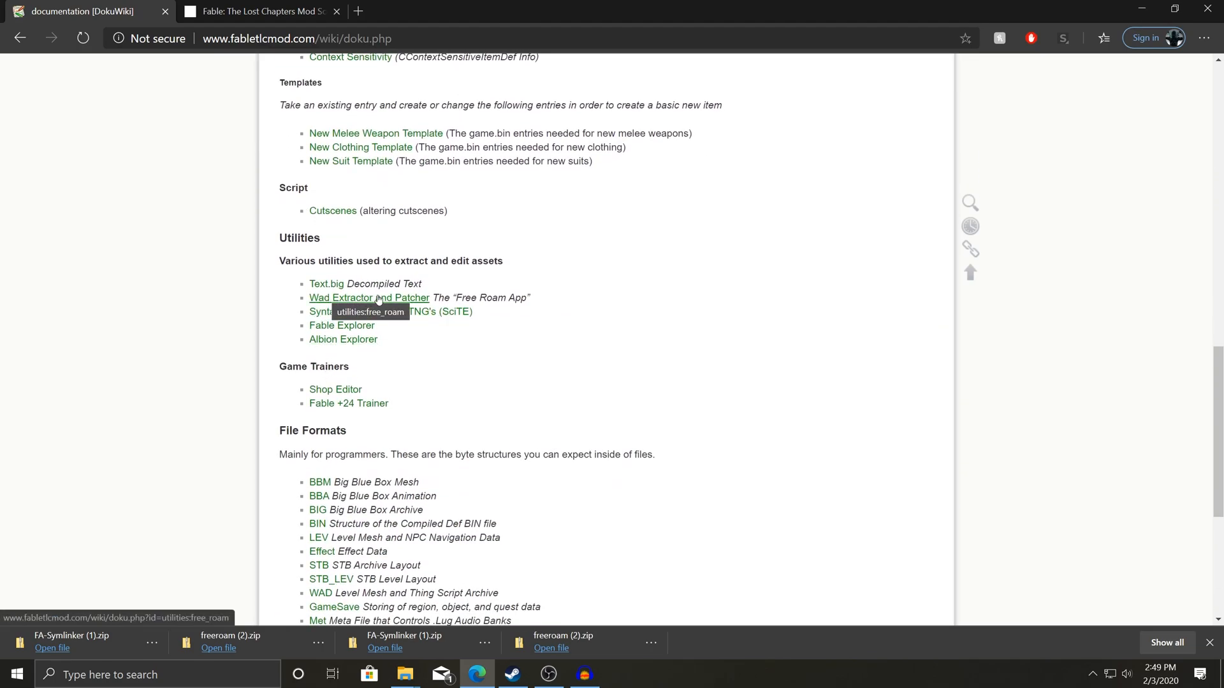
pyautogui.click(369, 298)
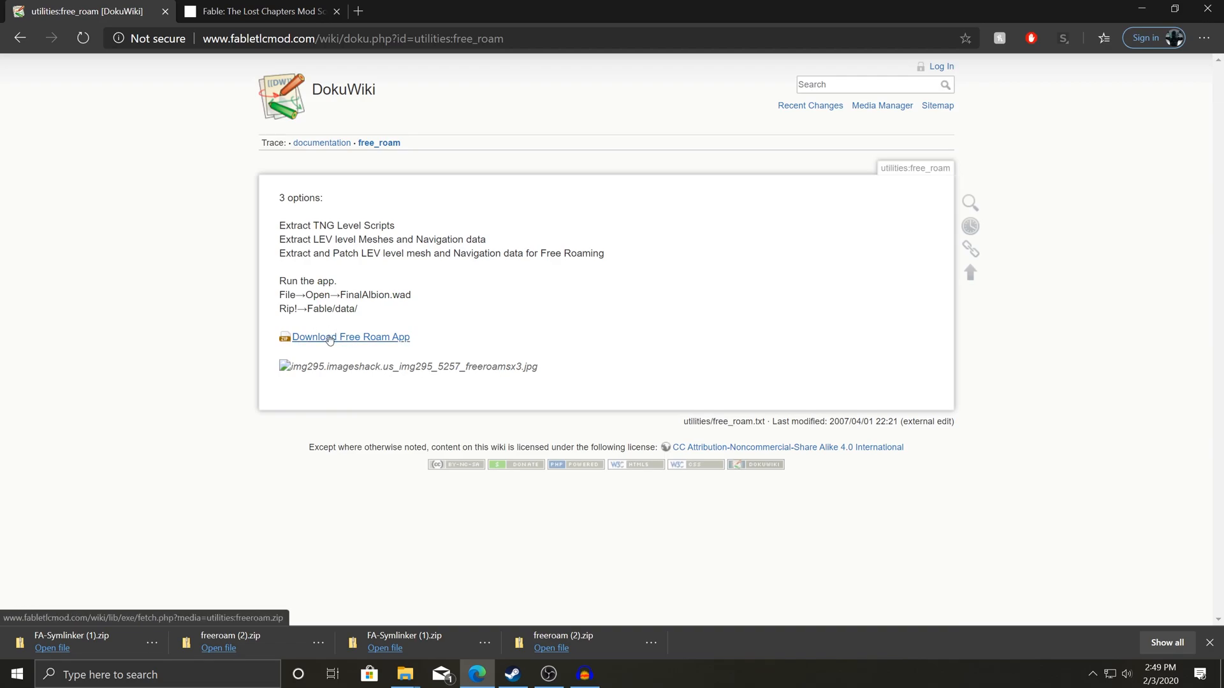
pyautogui.click(153, 643)
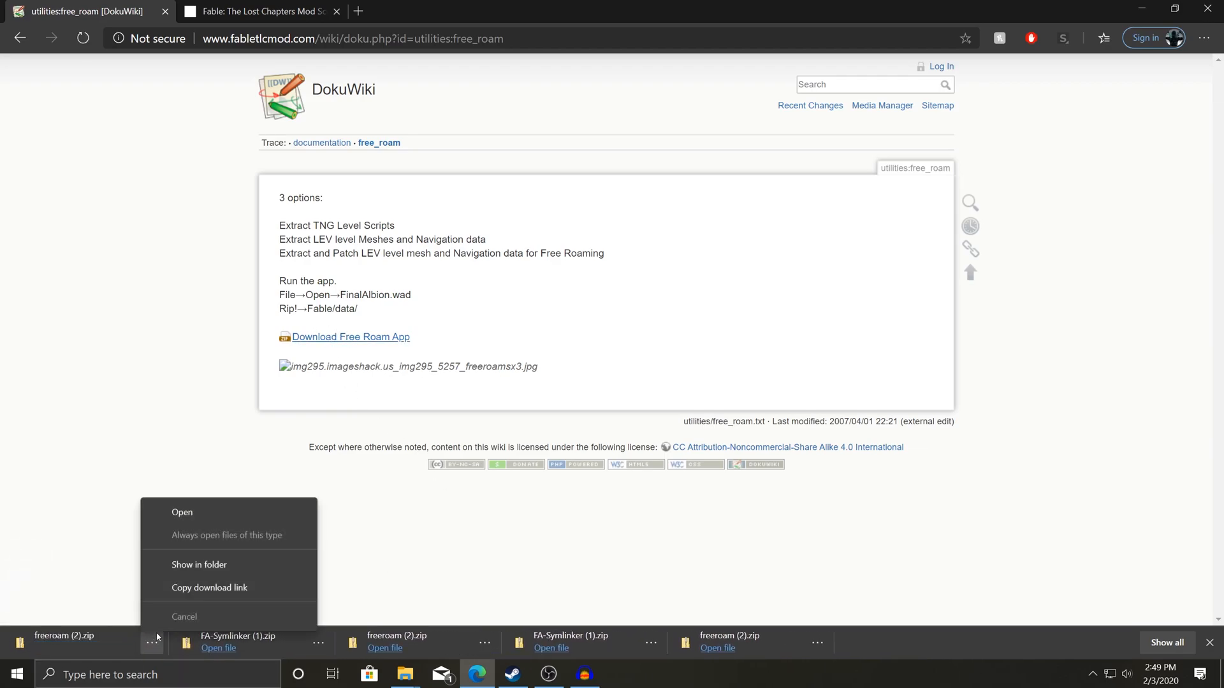
pyautogui.click(199, 564)
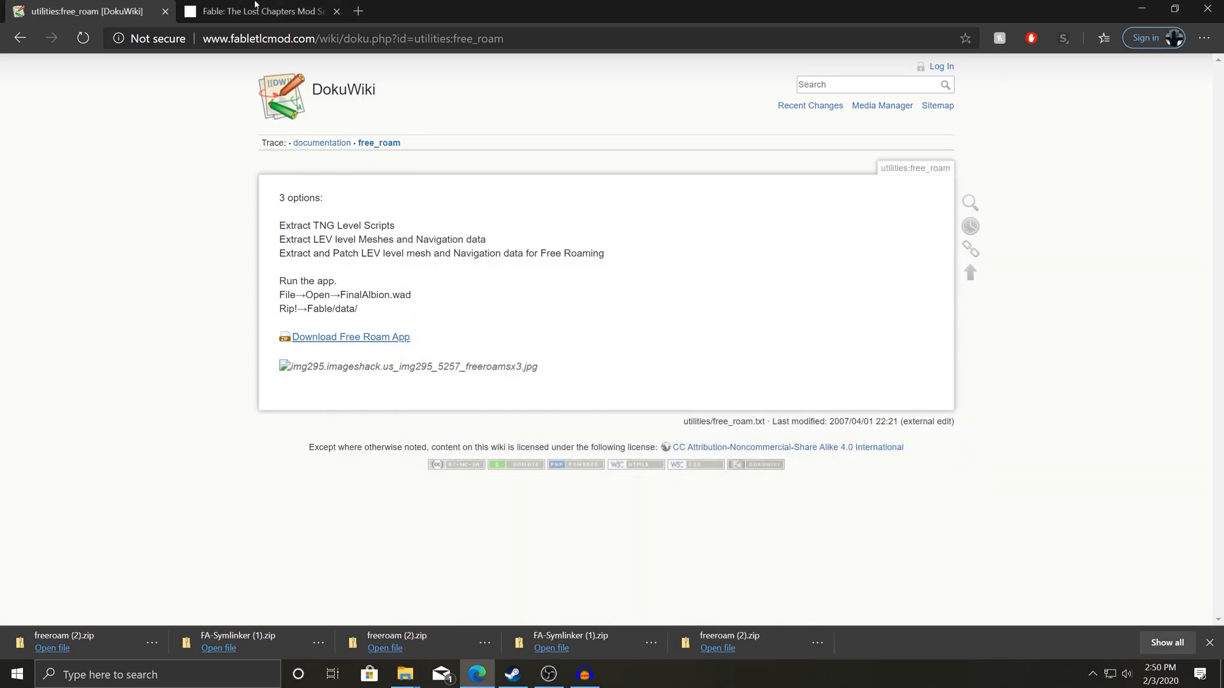
pyautogui.click(257, 11)
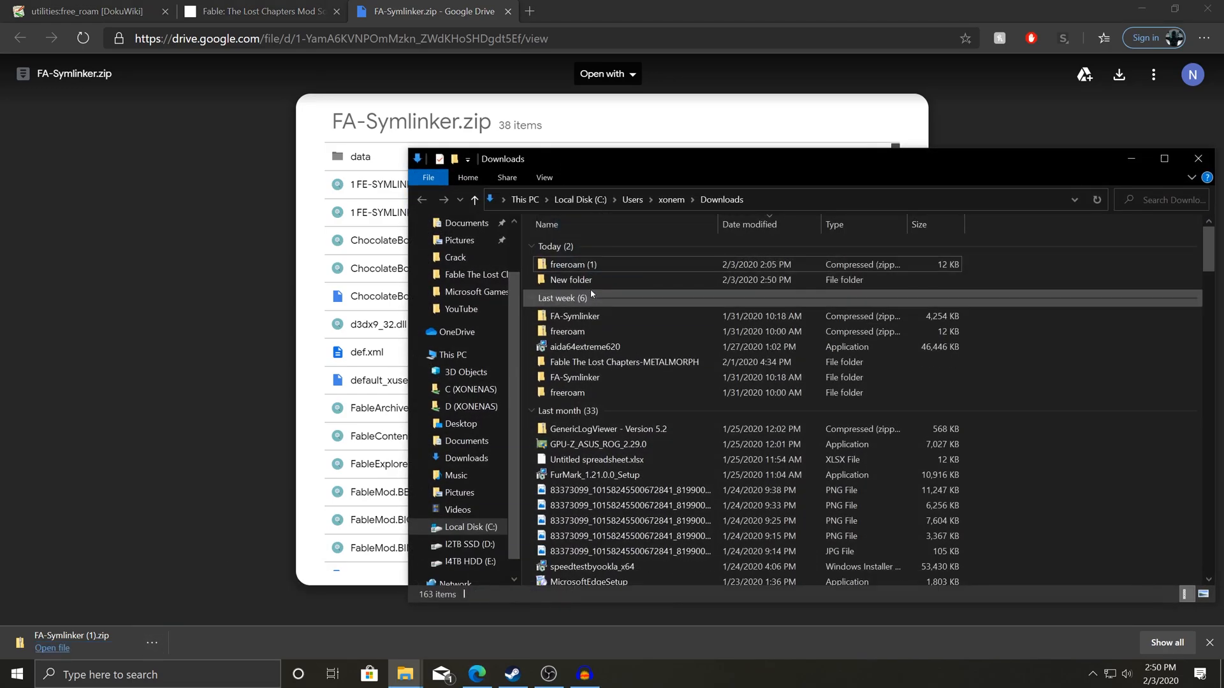
# - Open the newly created folder inside Downloads
pyautogui.doubleClick(570, 280)
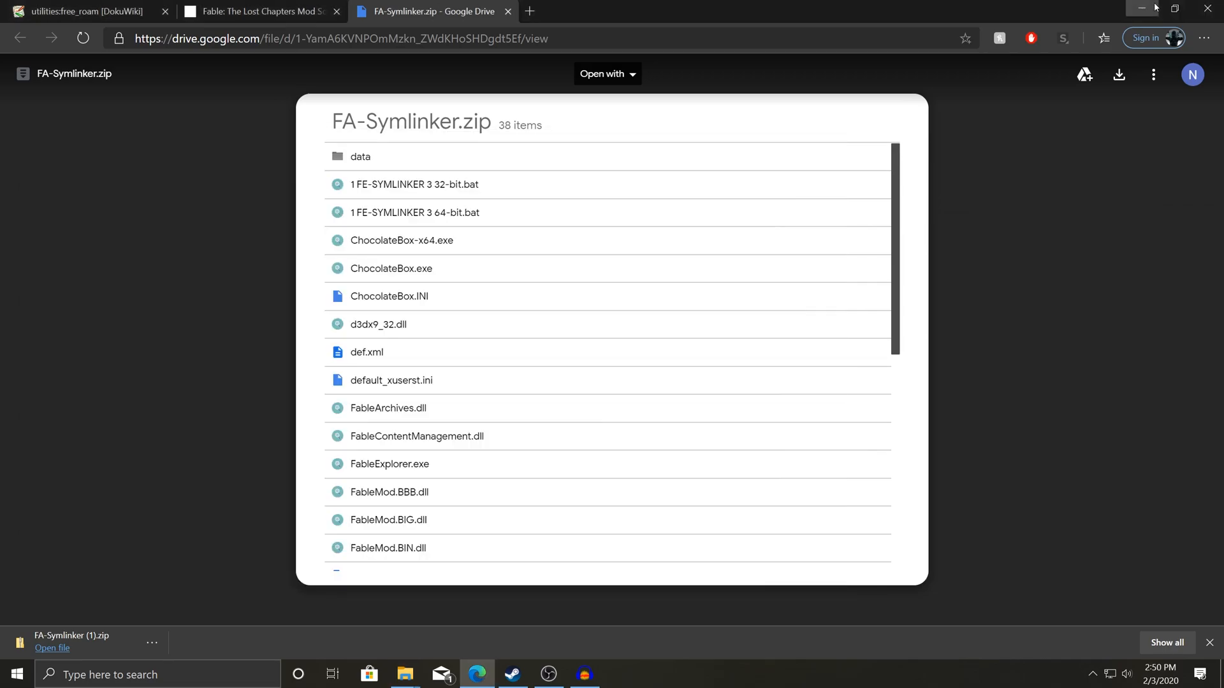
# - Extract FA-Symlinker (1).zip into New folder, placed beside the Fable Anniversary window
pyautogui.click(1140, 8)
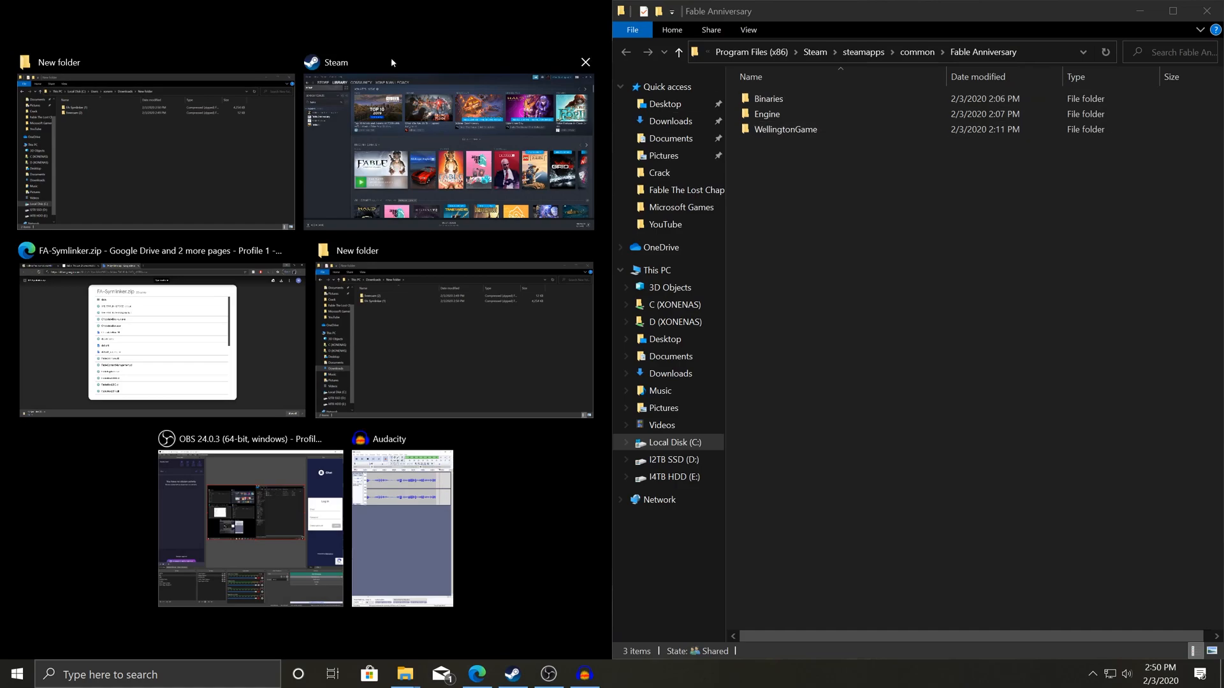
pyautogui.click(152, 149)
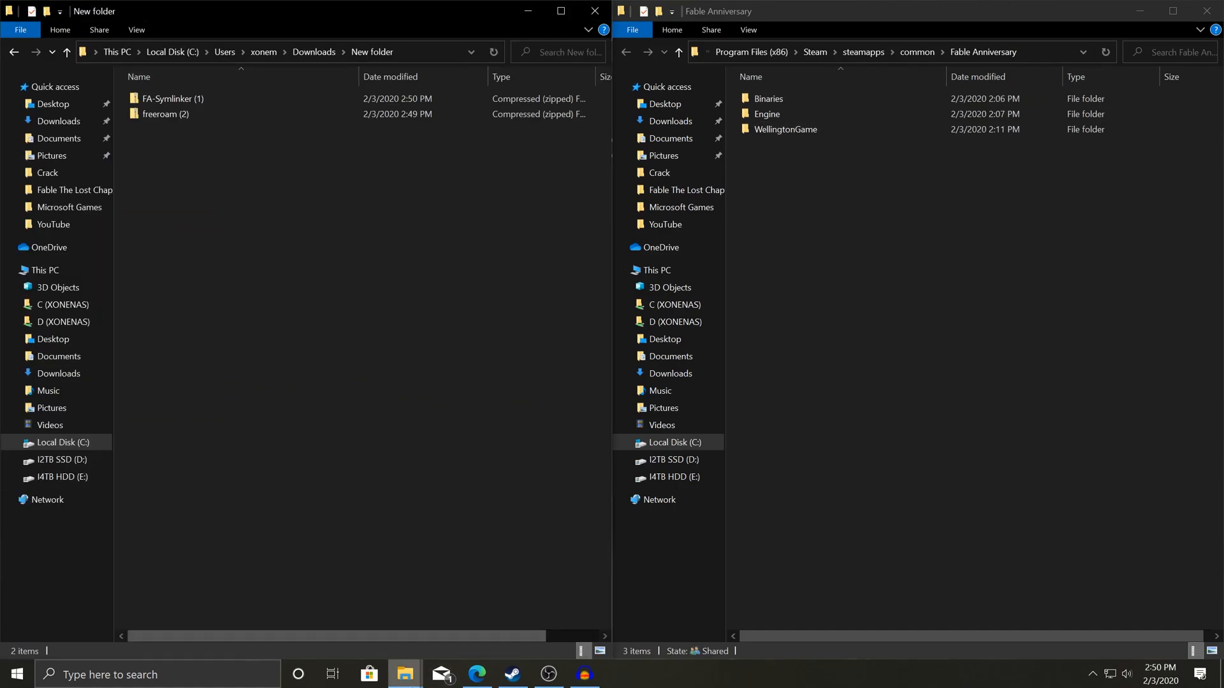
pyautogui.moveTo(482, 437)
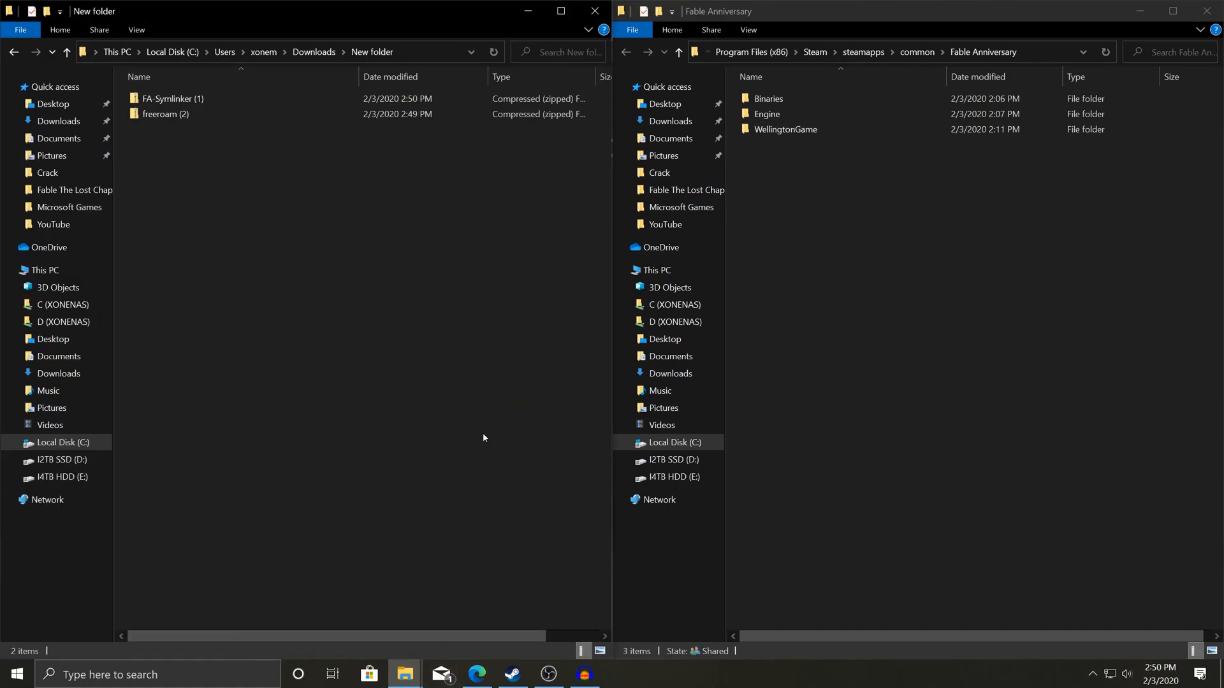
pyautogui.click(172, 98)
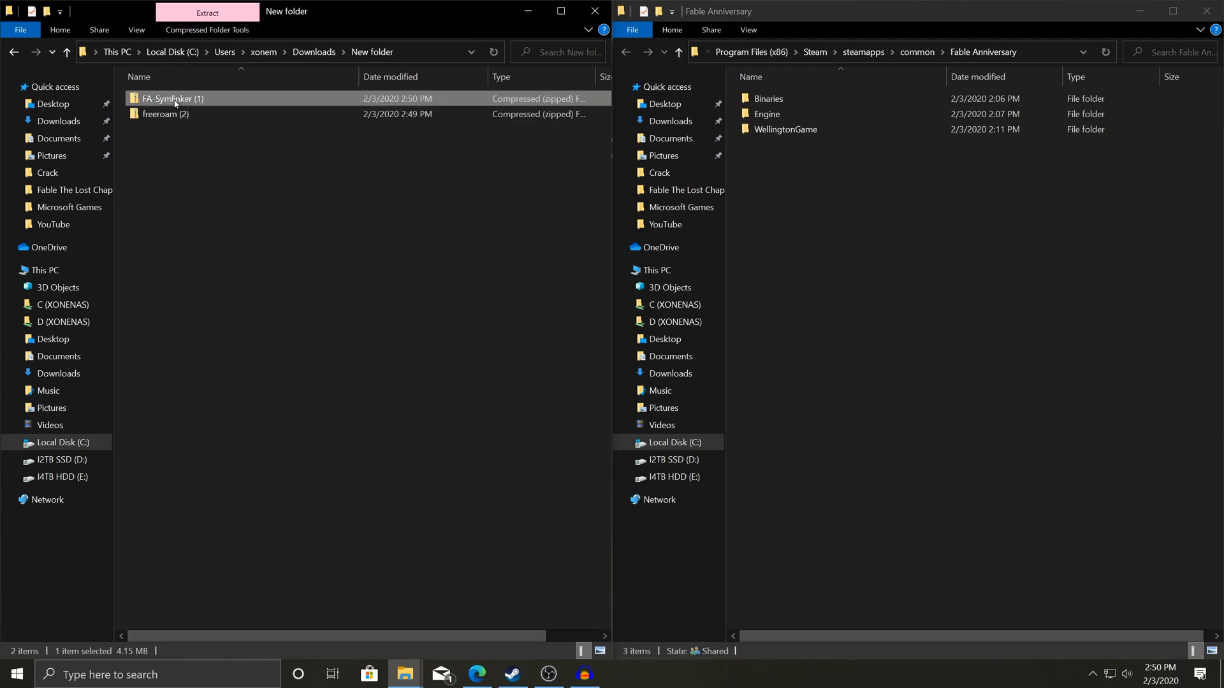
pyautogui.click(205, 13)
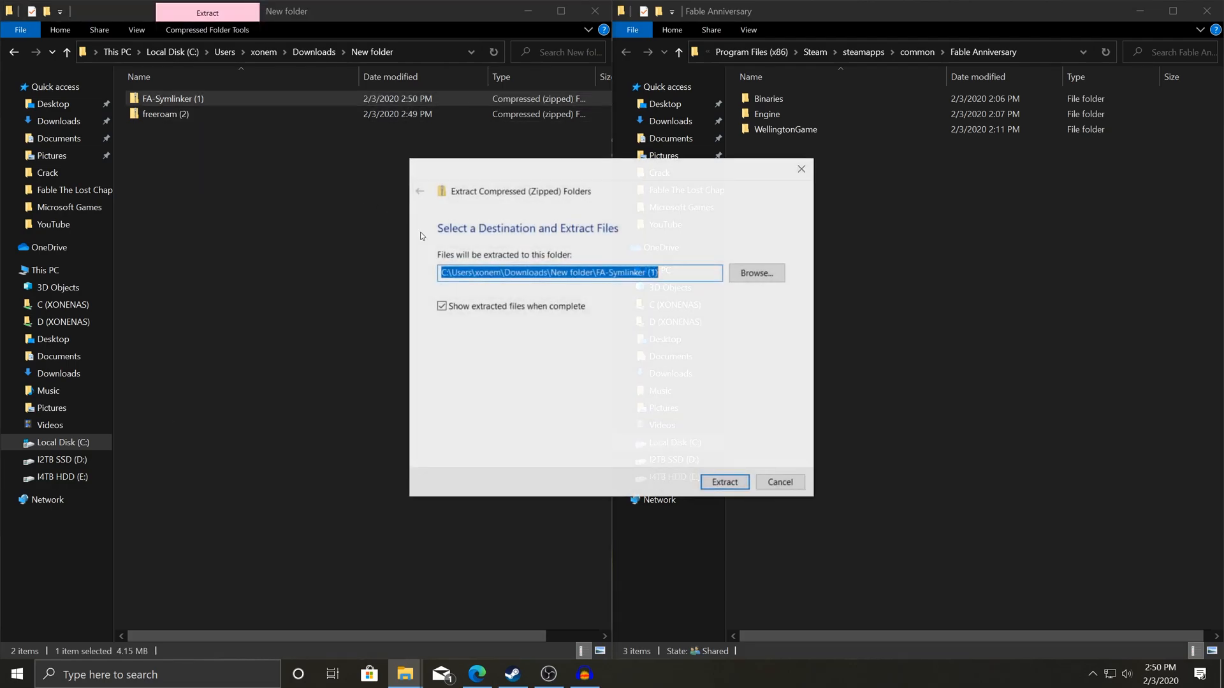
pyautogui.click(722, 482)
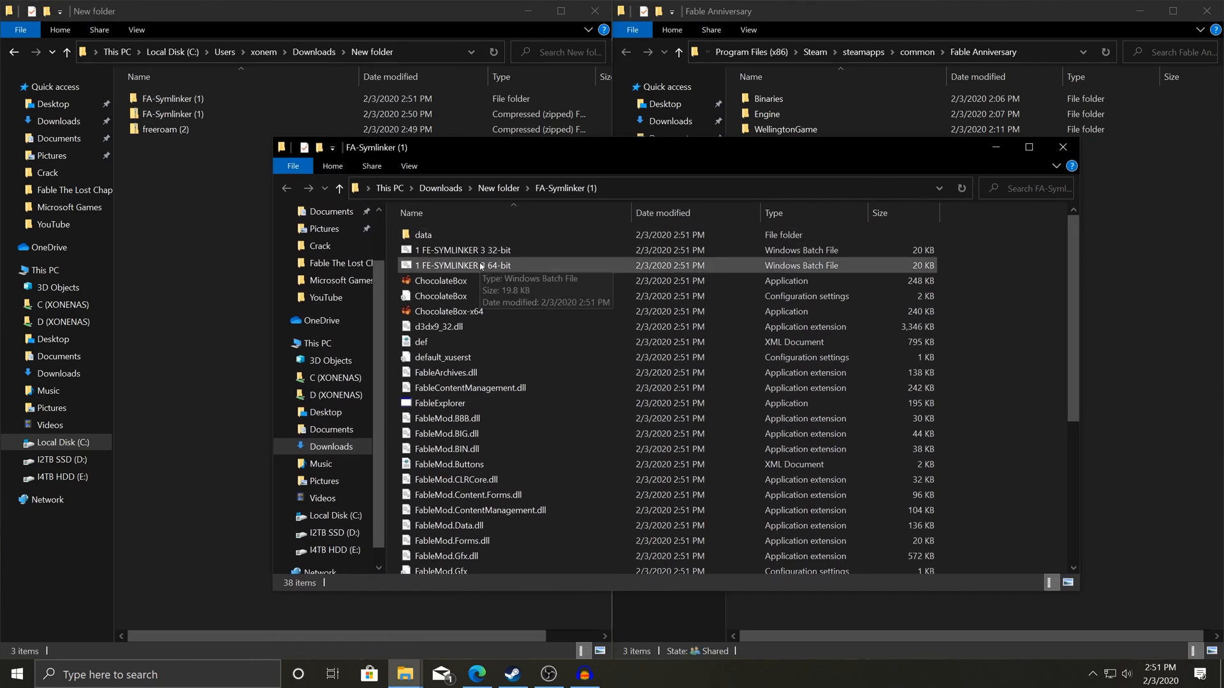
# - Run '1 FE-SYMLINKER 3 64-bit' past SmartScreen and enter E at FEMan's menu
pyautogui.doubleClick(459, 265)
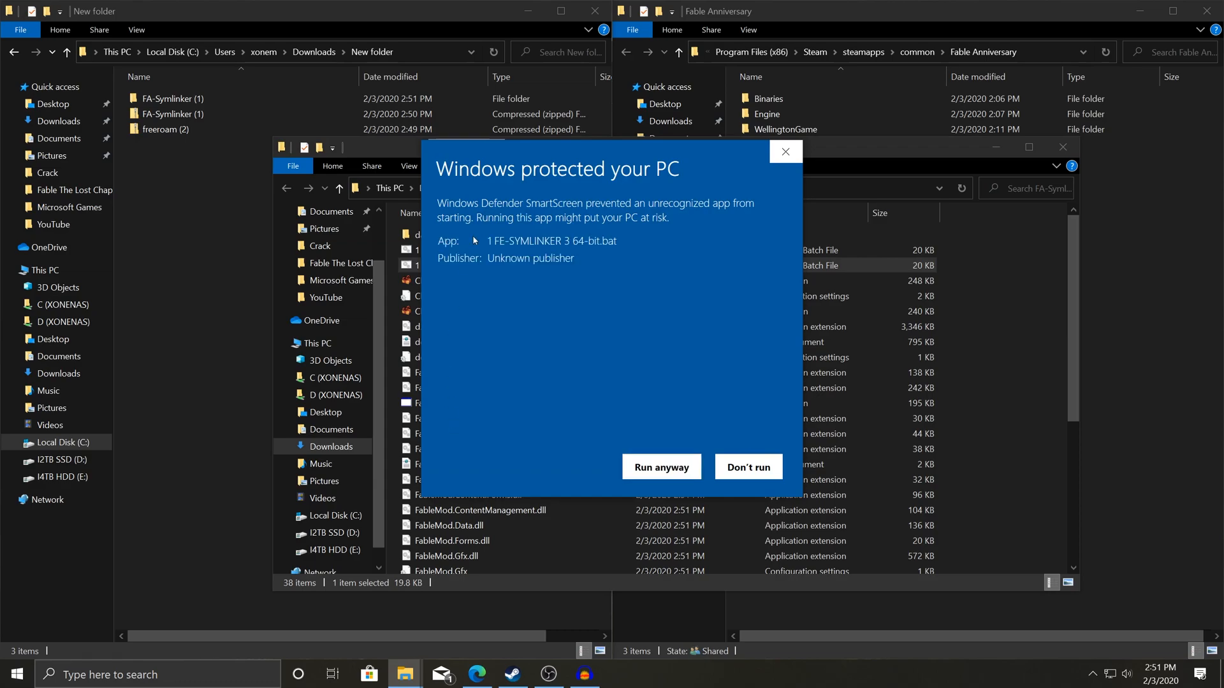
pyautogui.click(660, 466)
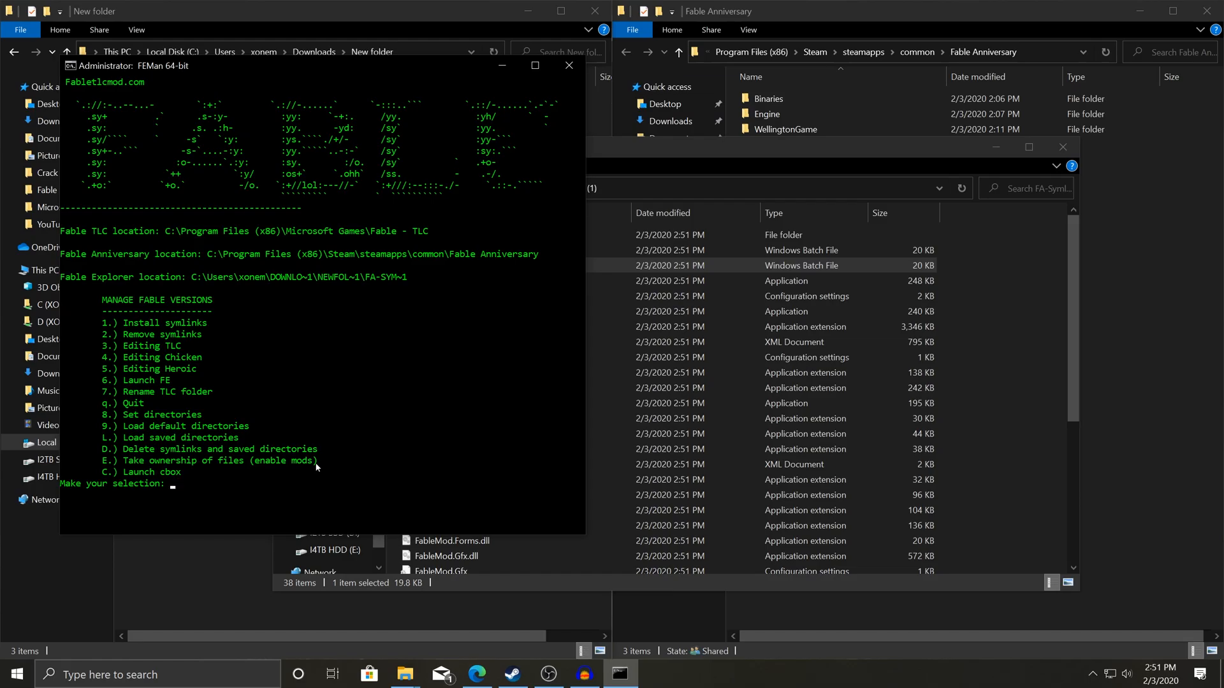
pyautogui.write('E')
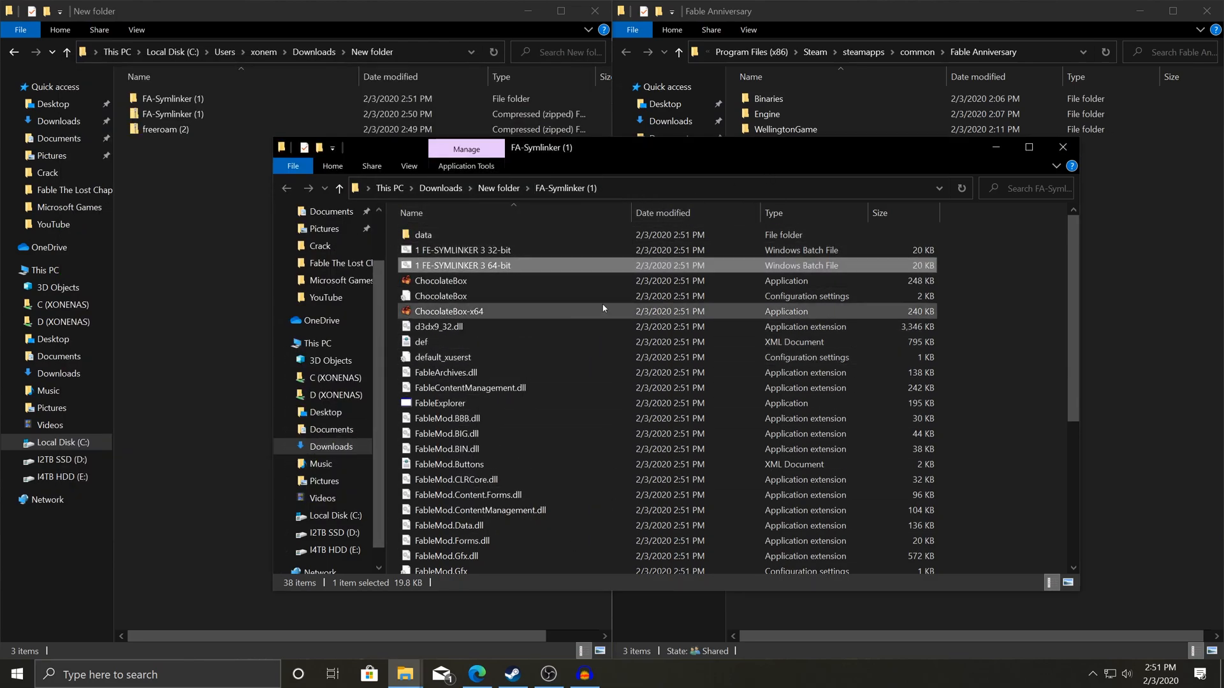
# - Close the FA-Symlinker folder, extract freeroam (2).zip to its suggested folder, and launch FreeRoam
pyautogui.click(1060, 147)
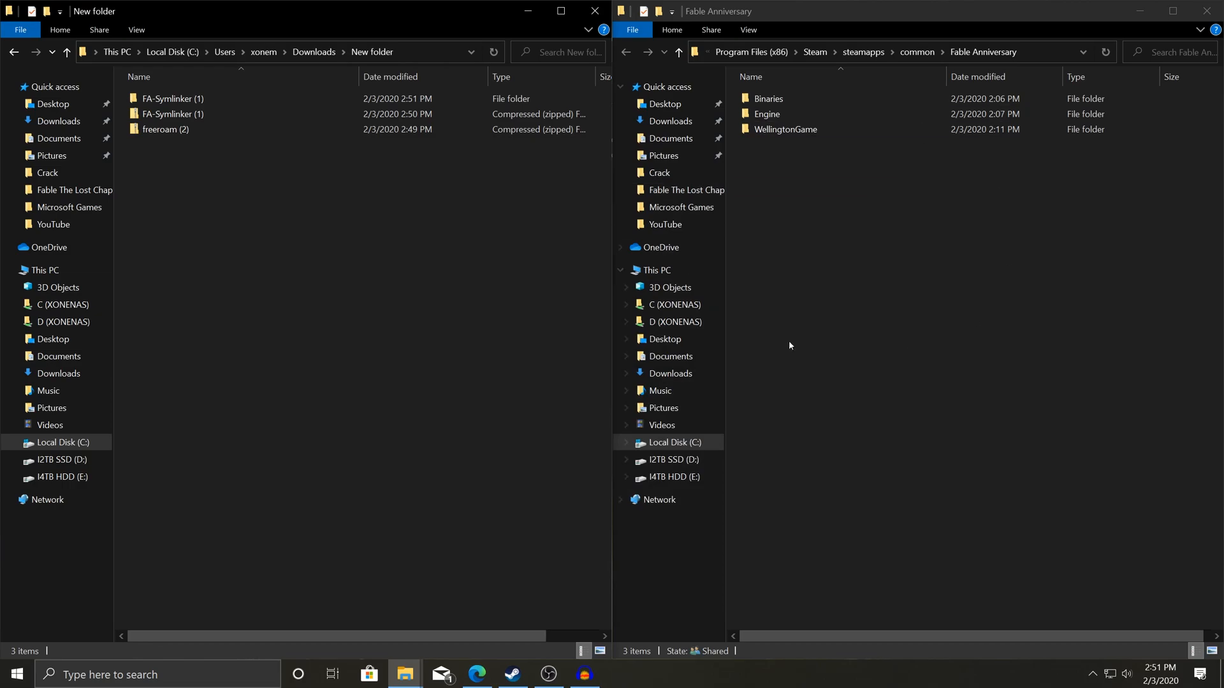
pyautogui.rightClick(163, 129)
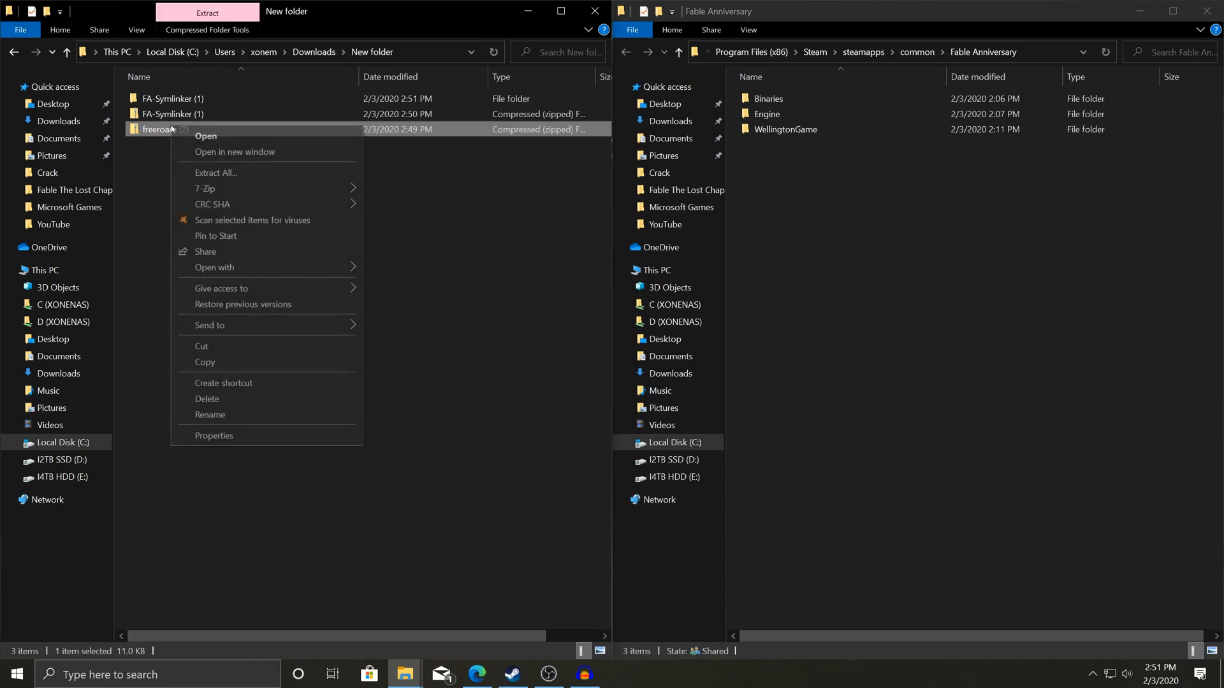
pyautogui.click(216, 173)
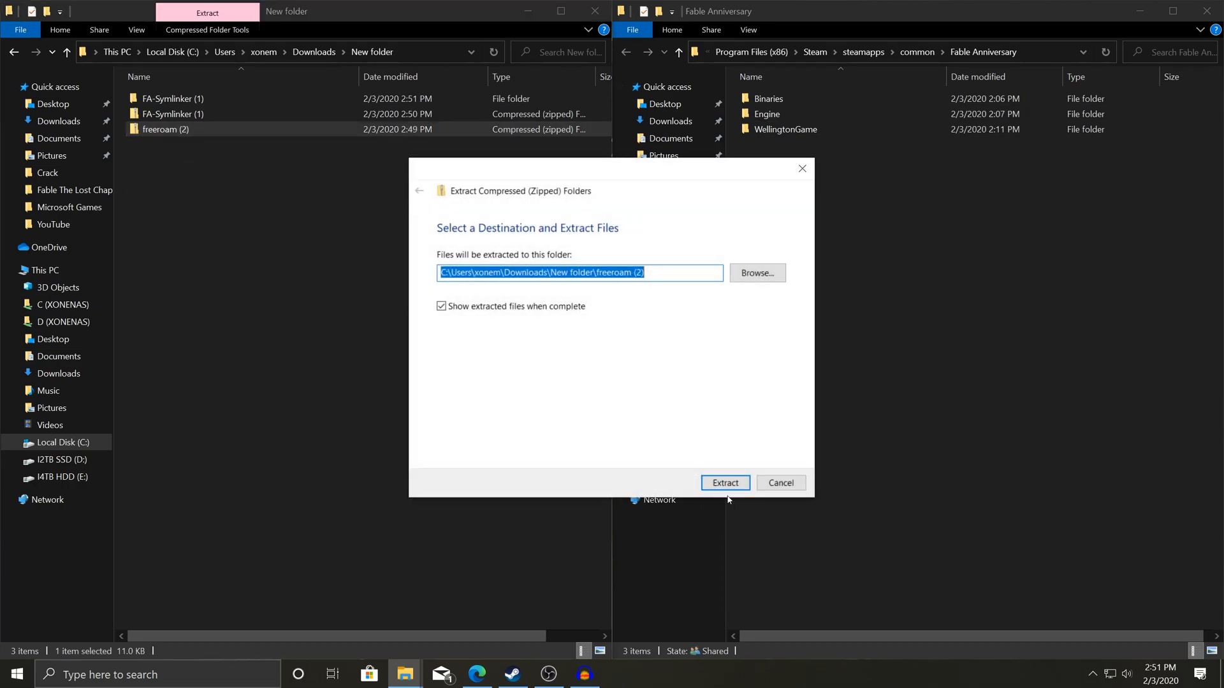
pyautogui.click(723, 483)
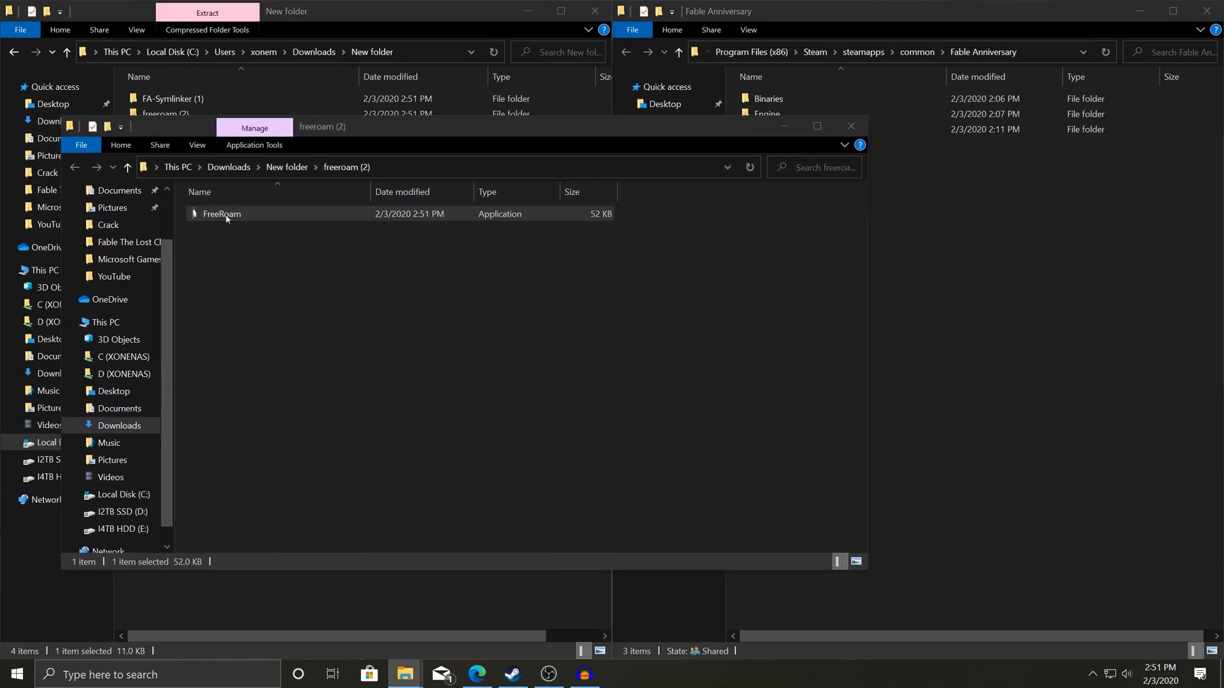
pyautogui.doubleClick(222, 215)
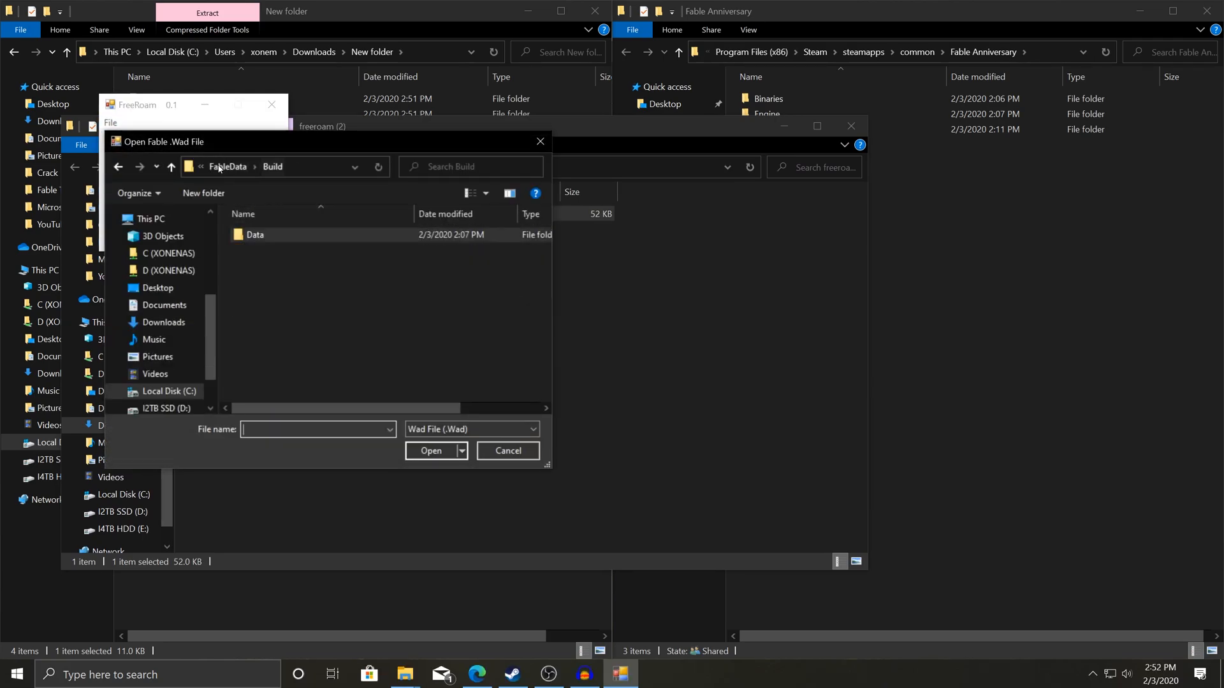
# - Browse to WellingtonGame\FableData\Build\Data\Levels and choose FinalAlbion.wad
pyautogui.click(227, 166)
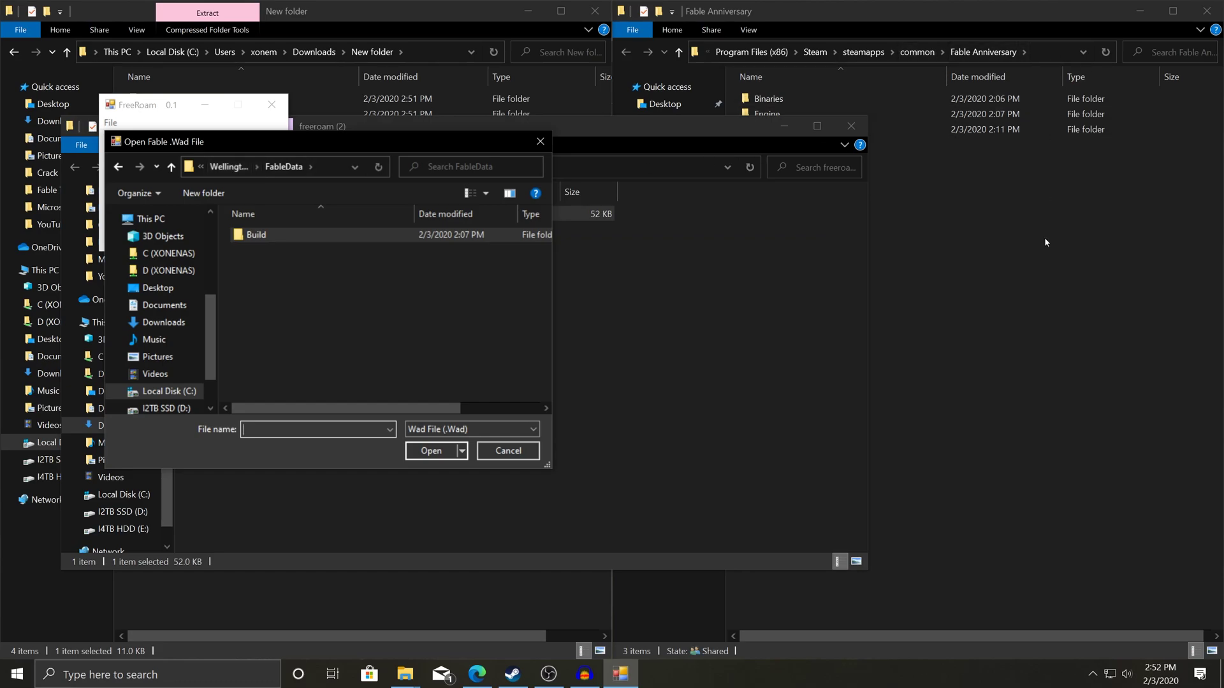
pyautogui.click(831, 53)
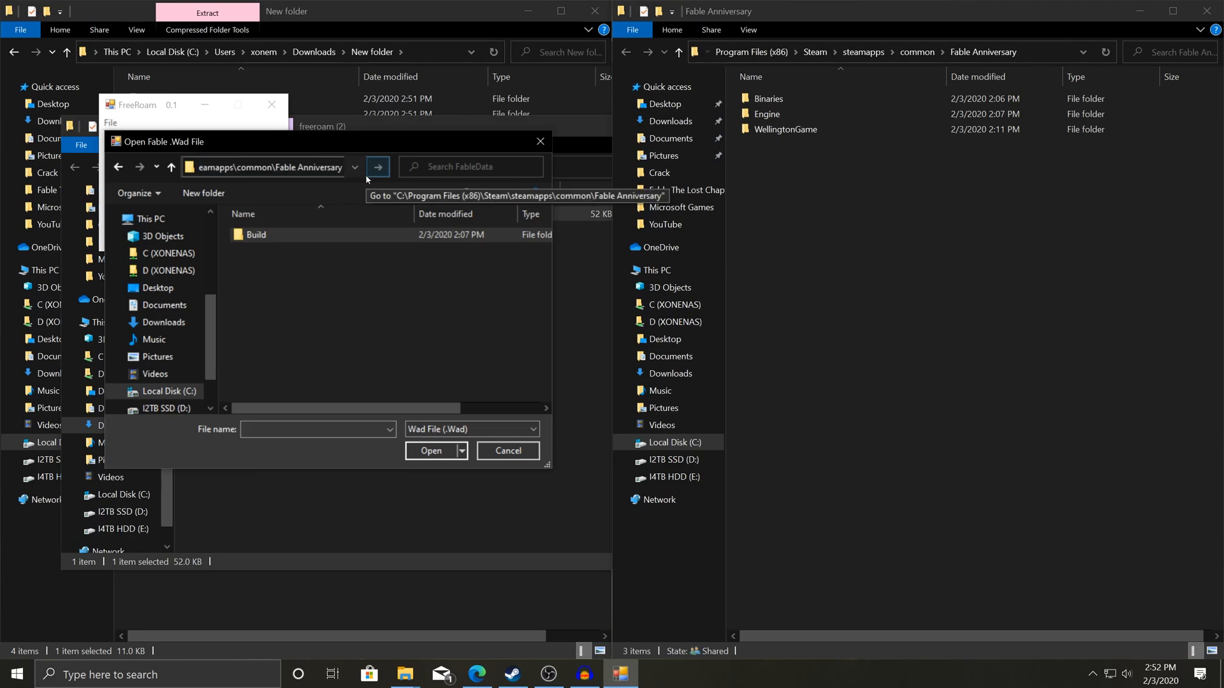
pyautogui.click(377, 167)
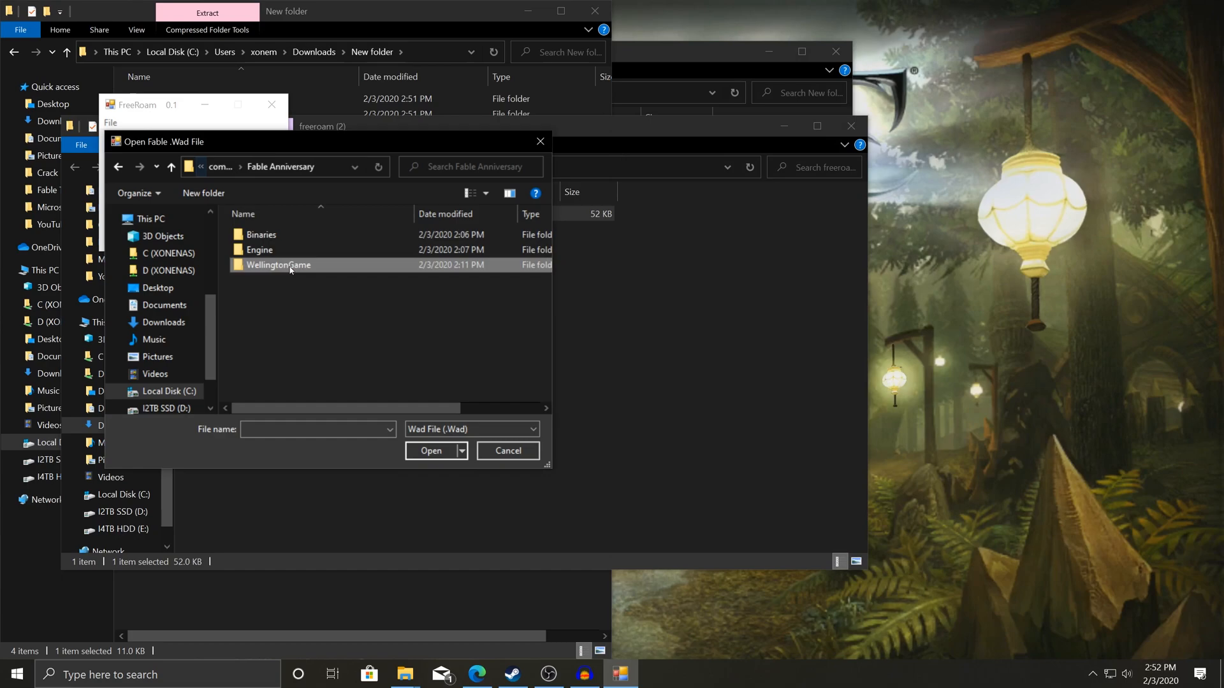
pyautogui.doubleClick(278, 264)
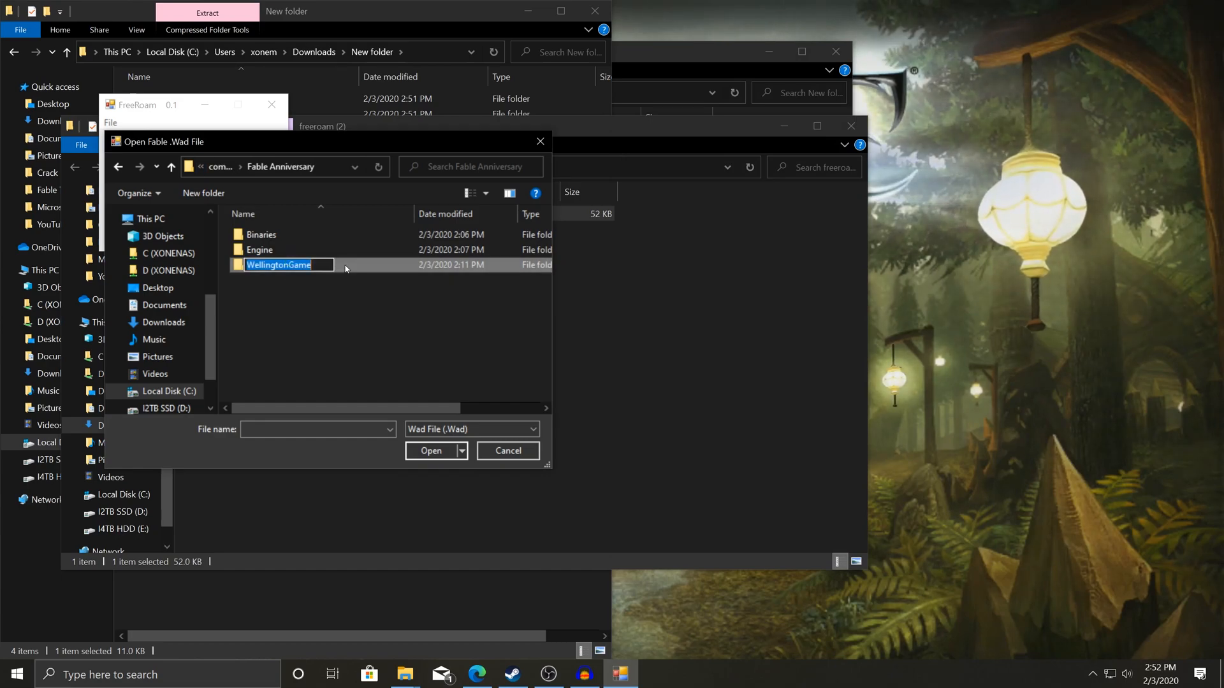
pyautogui.doubleClick(279, 264)
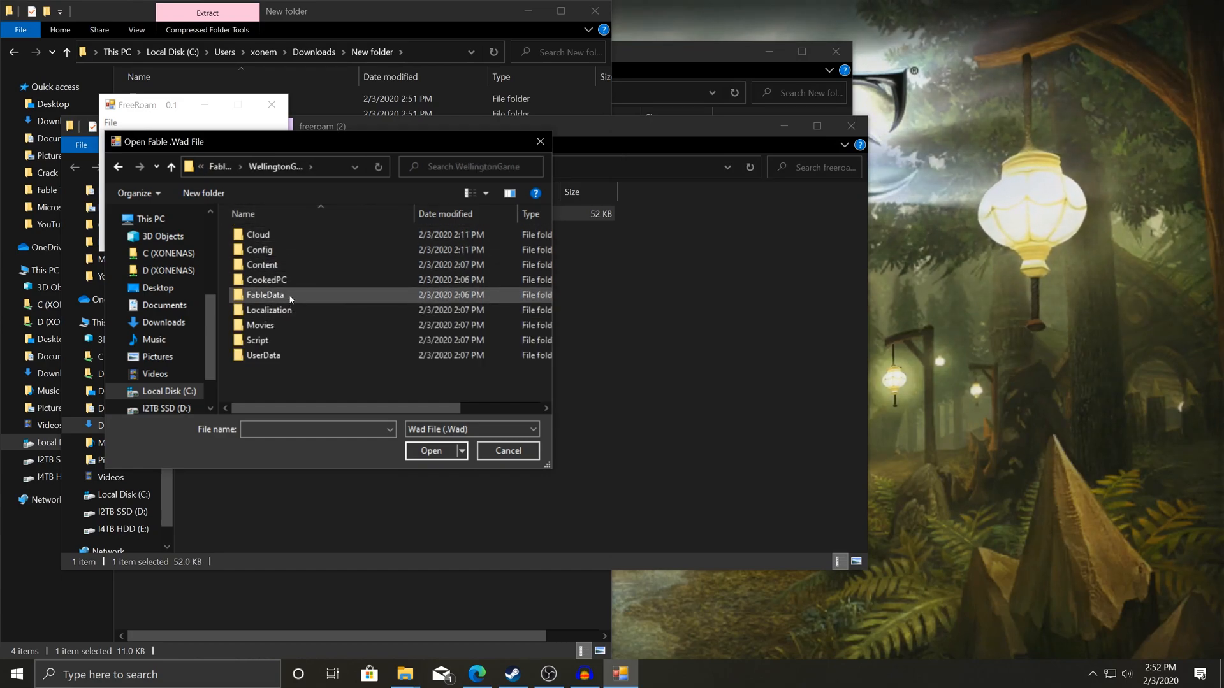
pyautogui.doubleClick(265, 296)
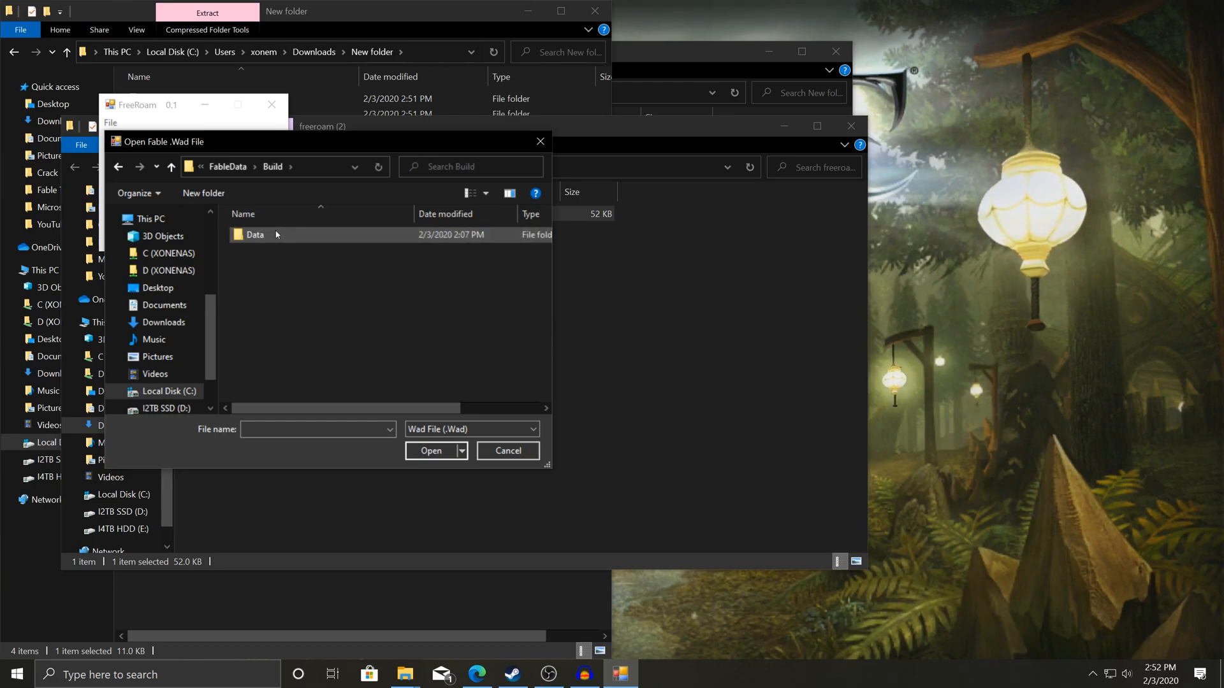
pyautogui.doubleClick(255, 234)
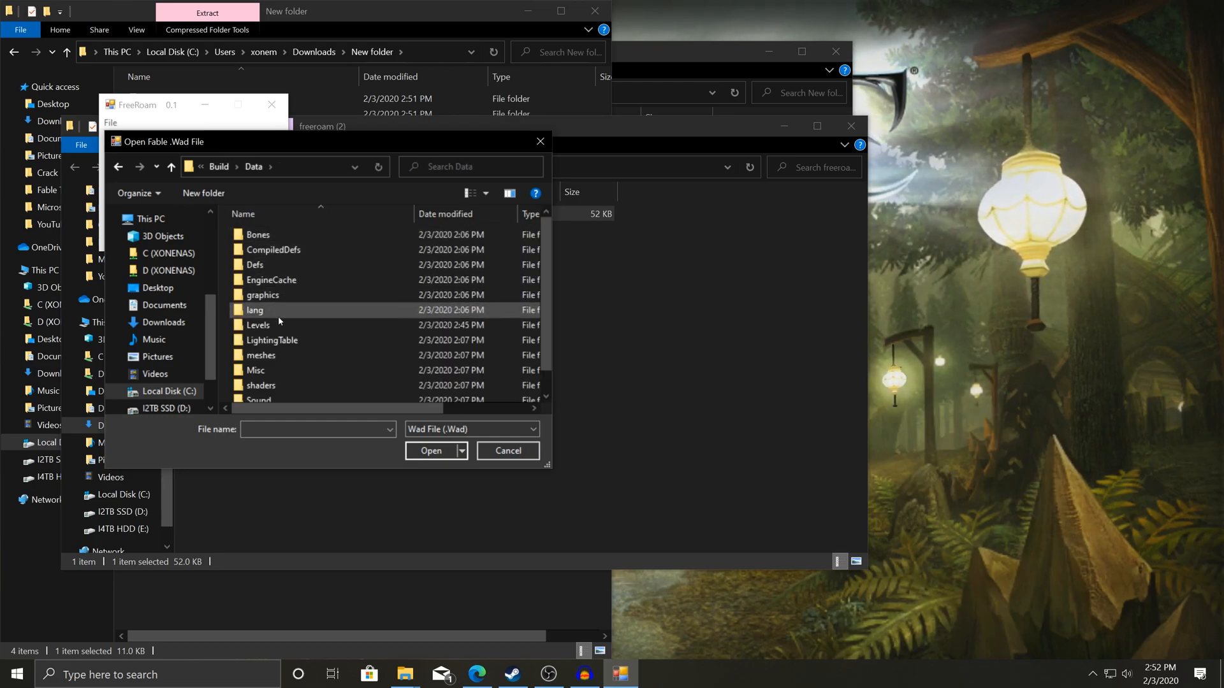
pyautogui.doubleClick(257, 324)
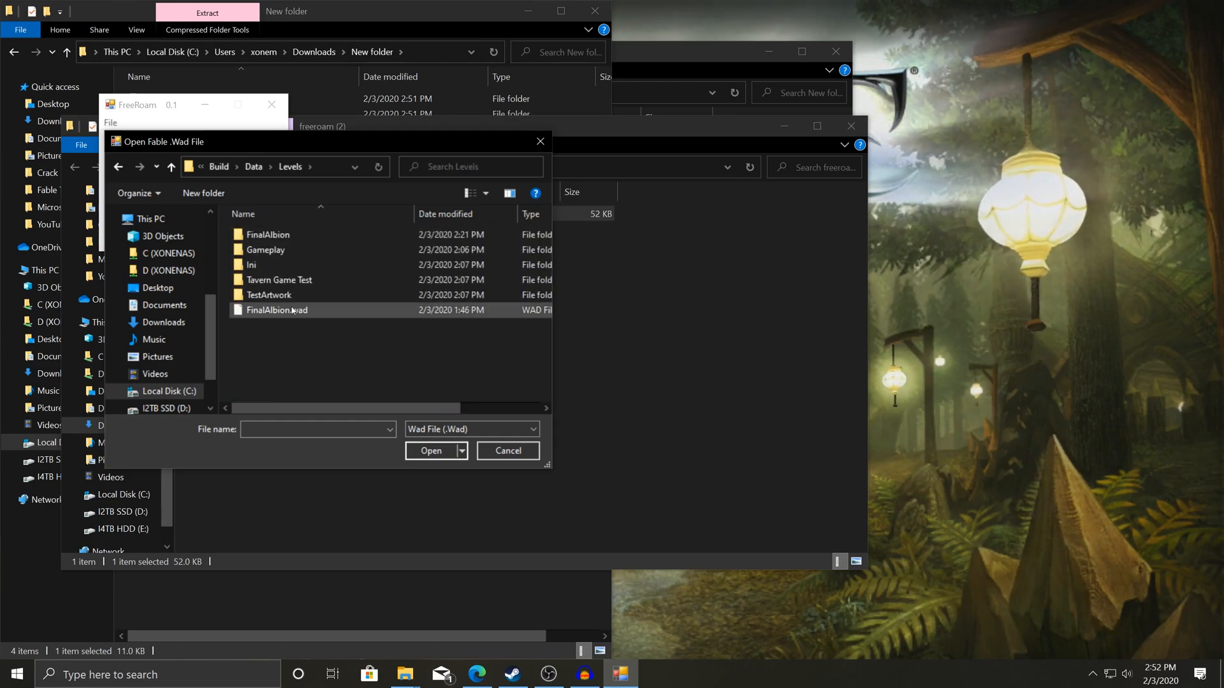
pyautogui.click(276, 310)
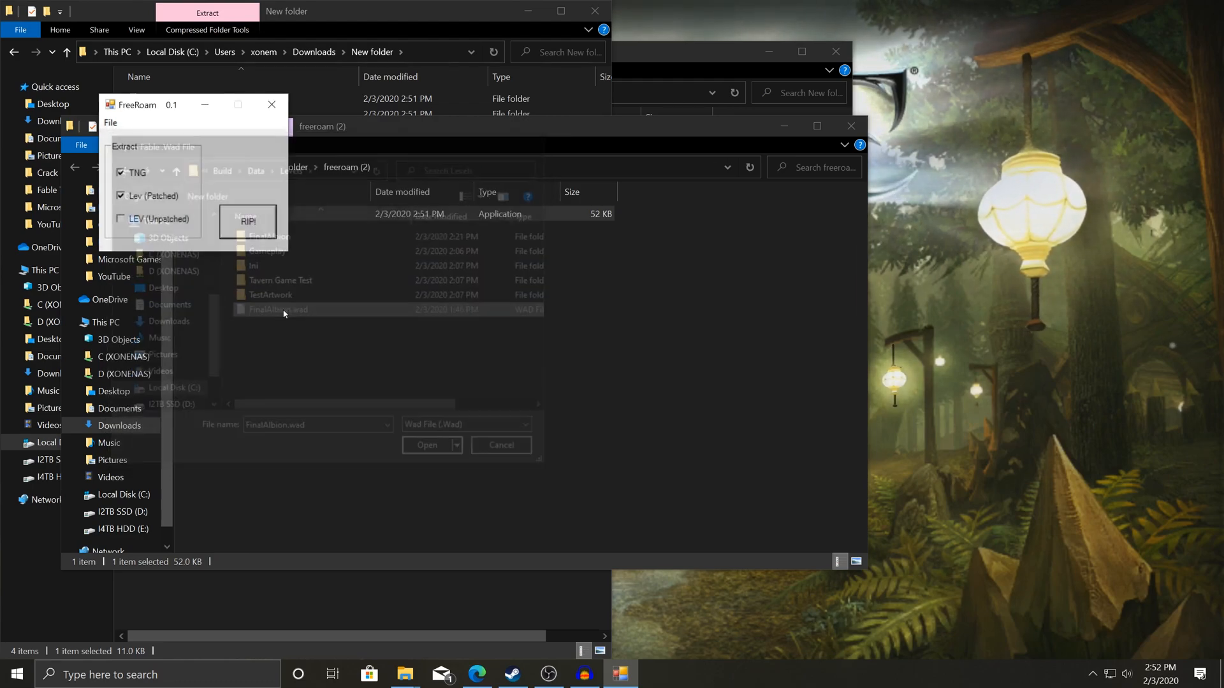
# - Confirm FinalAlbion.wad, rip the checked TNG and patched LEV files, and save them to Data\Levels
pyautogui.click(427, 444)
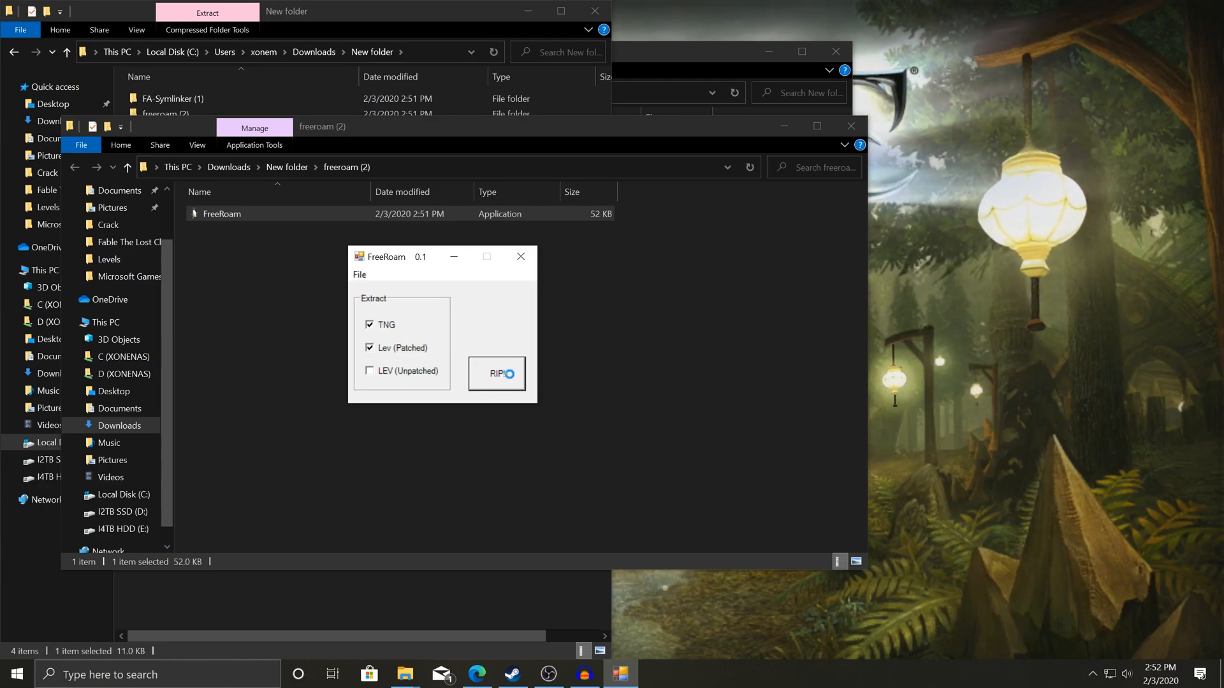
pyautogui.click(496, 374)
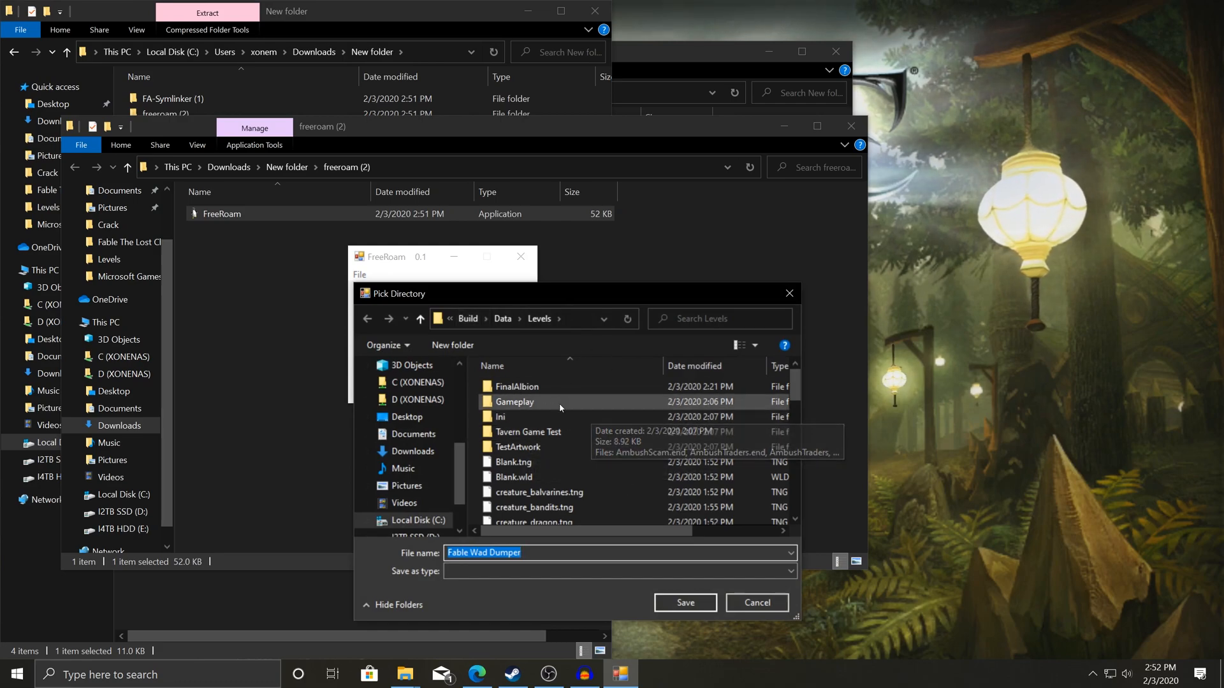
pyautogui.click(503, 318)
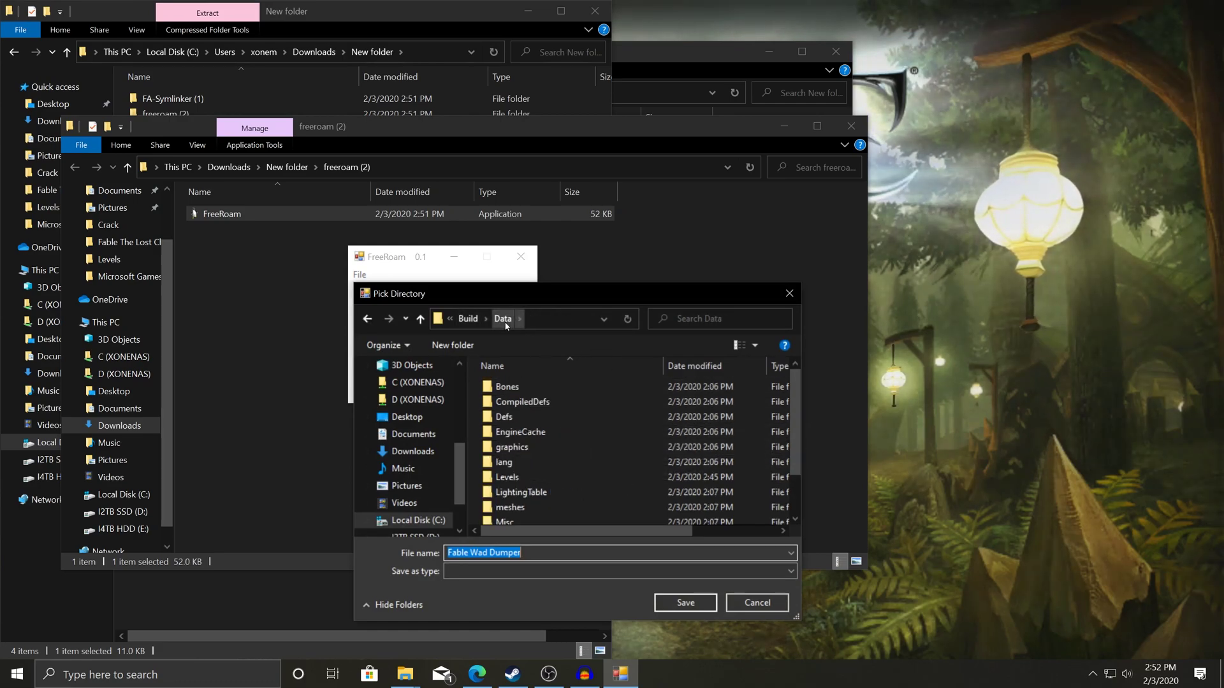
pyautogui.moveTo(521, 492)
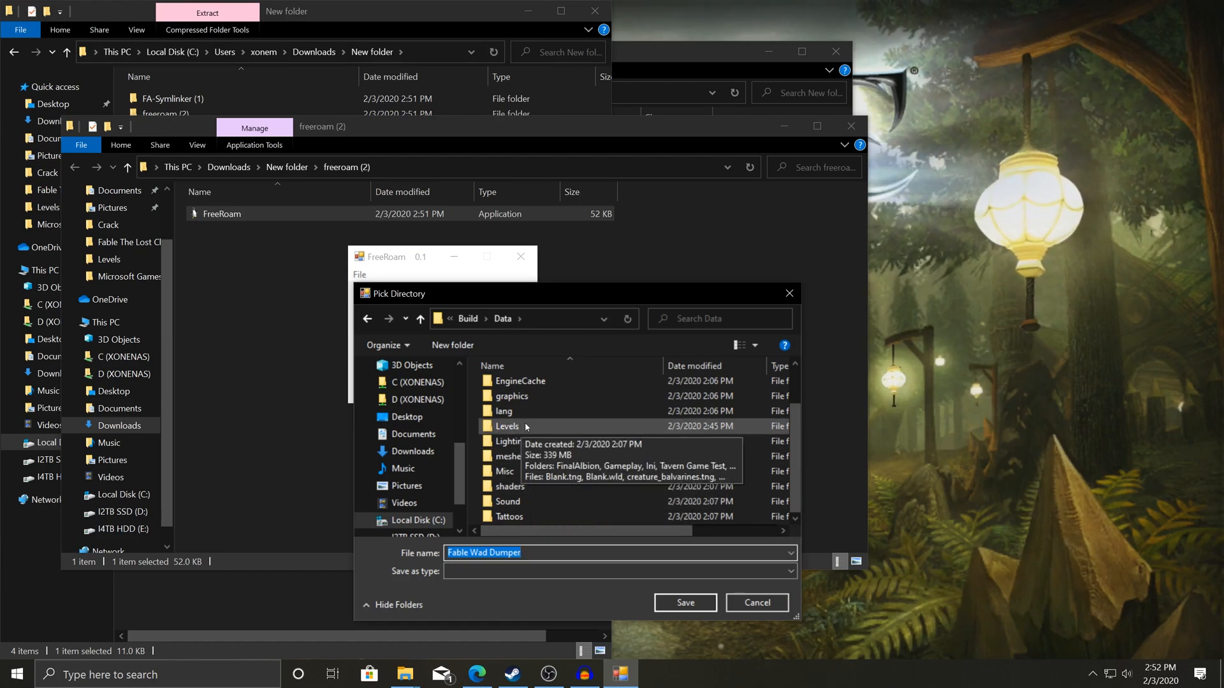
pyautogui.moveTo(504, 410)
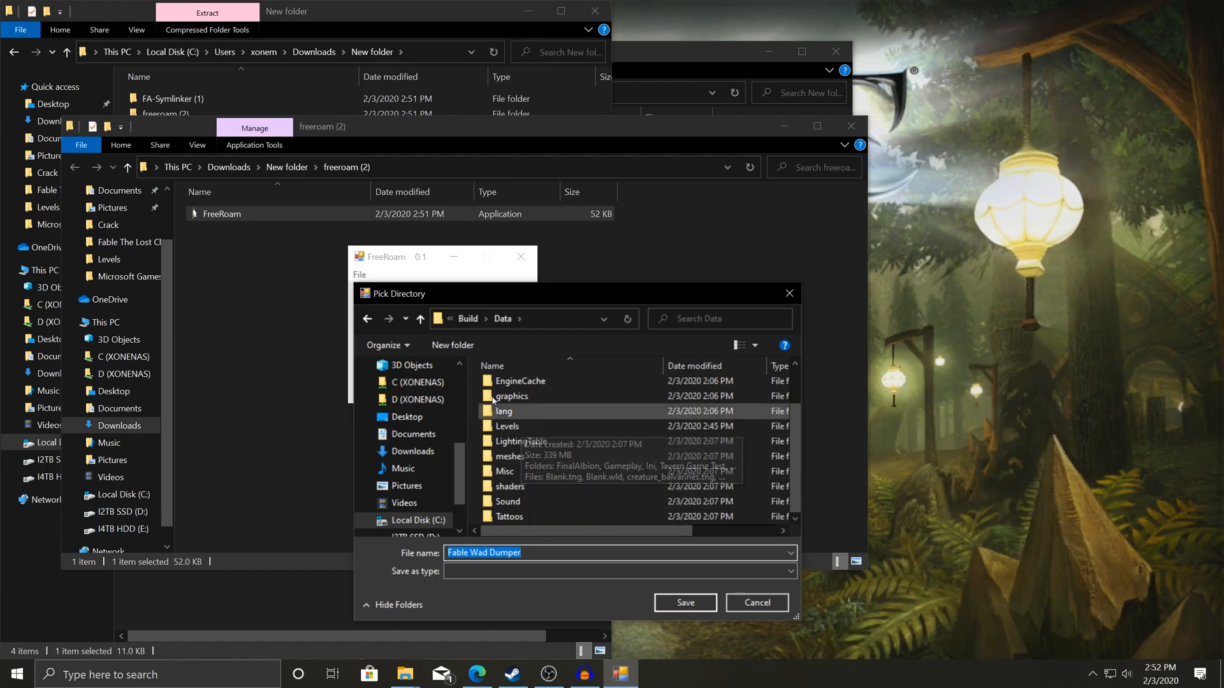
pyautogui.scroll(3)
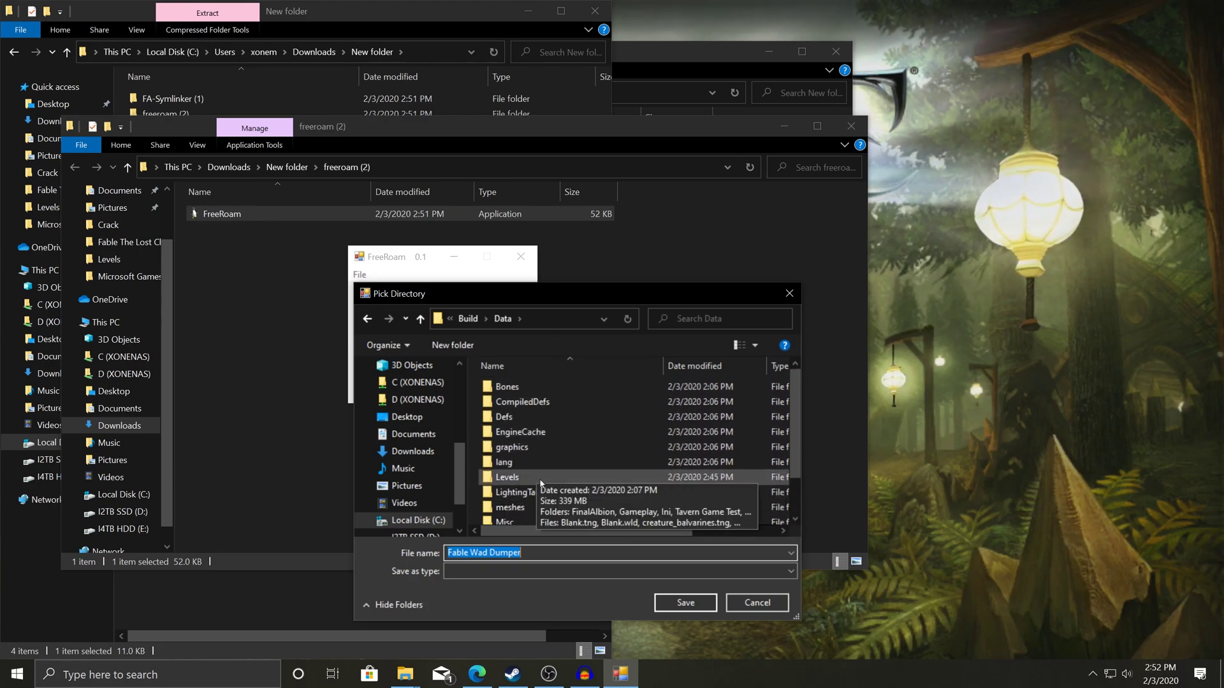
pyautogui.doubleClick(507, 477)
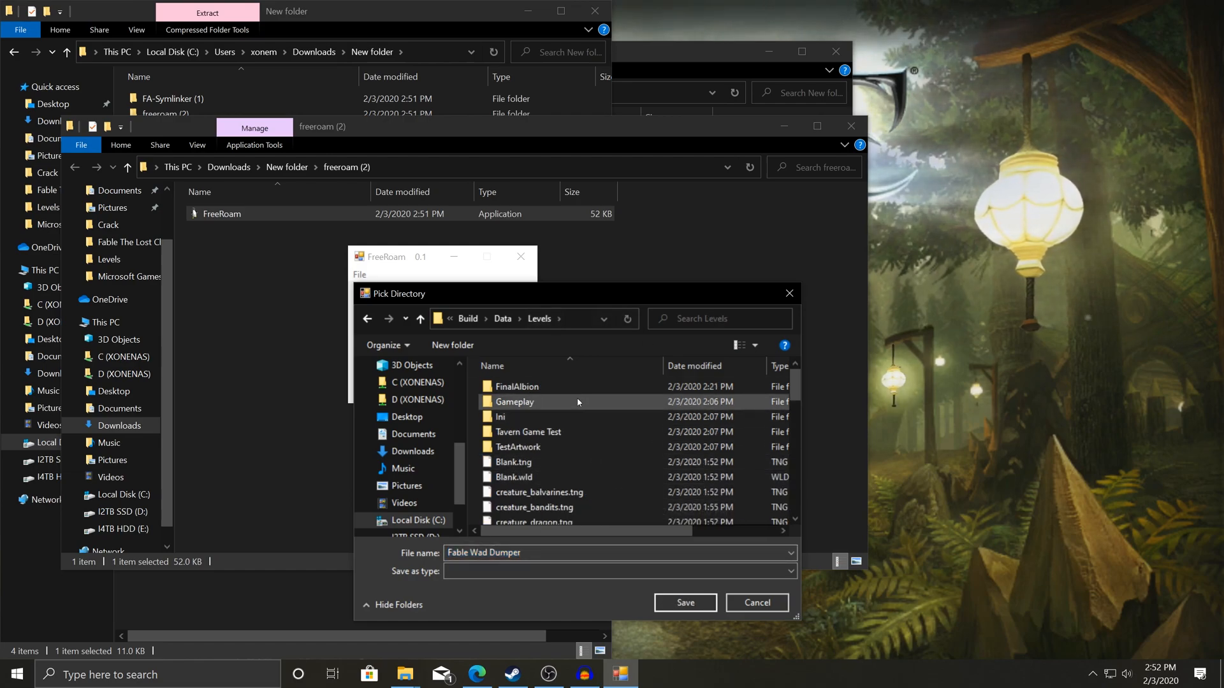
pyautogui.click(682, 601)
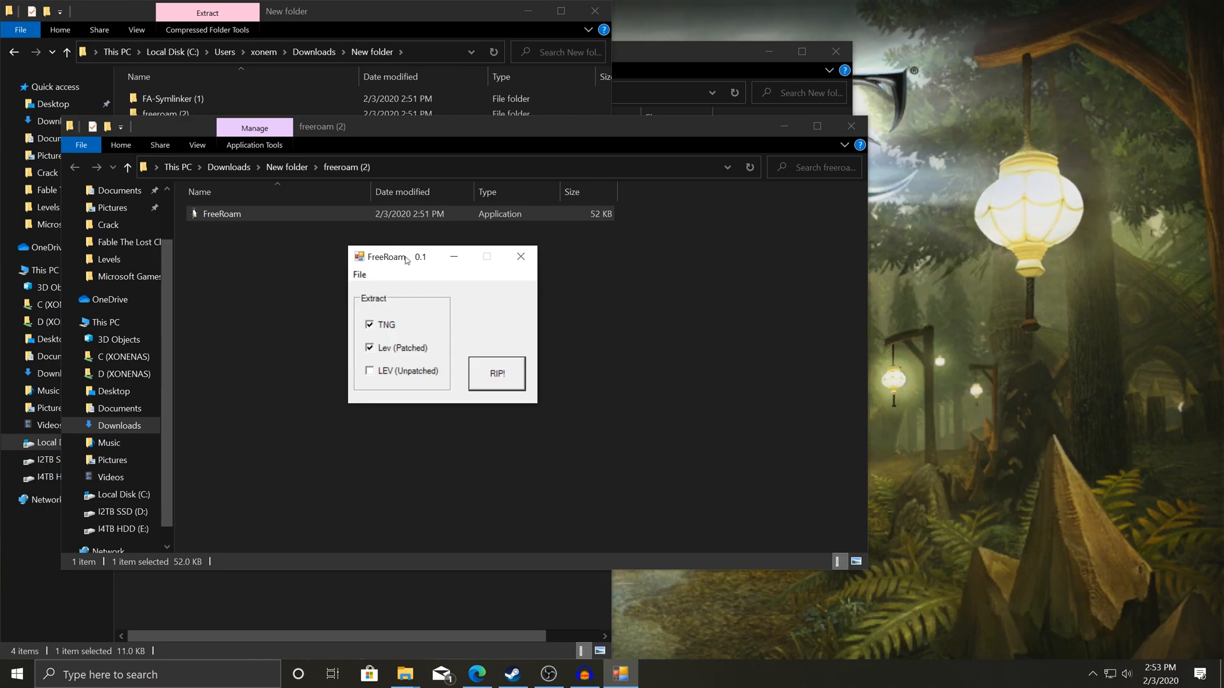
# - Drag the FreeRoam window aside and close it
pyautogui.moveTo(383, 257); pyautogui.dragTo(298, 245)
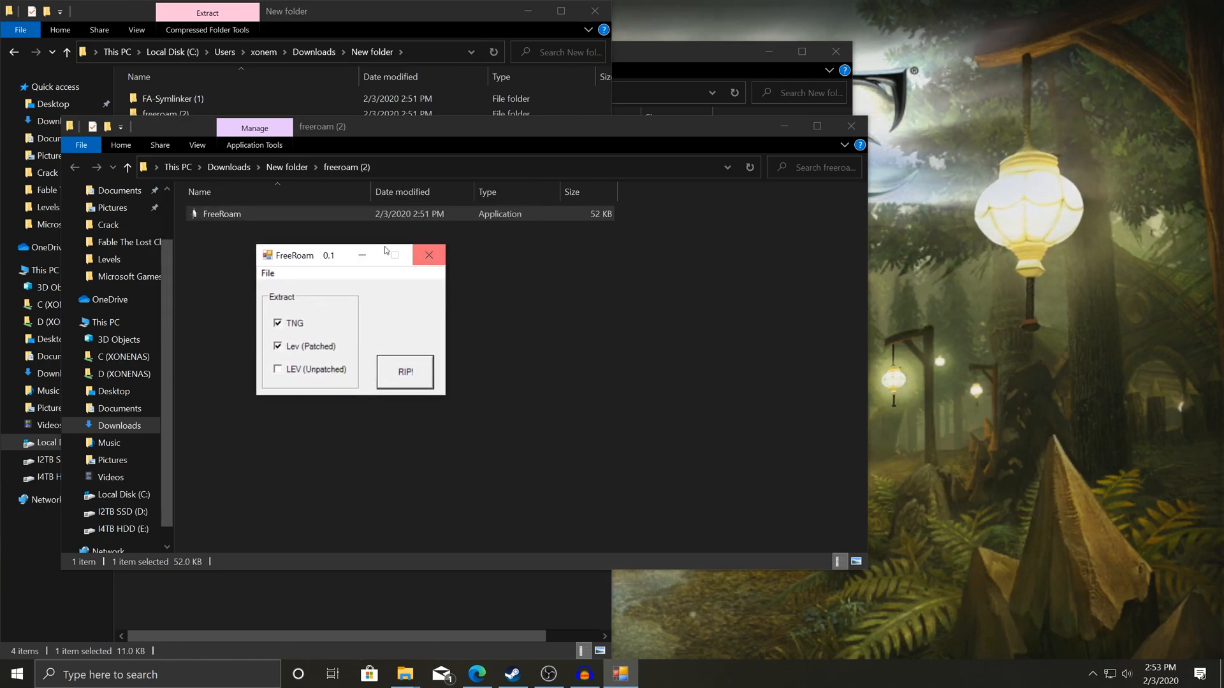
pyautogui.moveTo(327, 255)
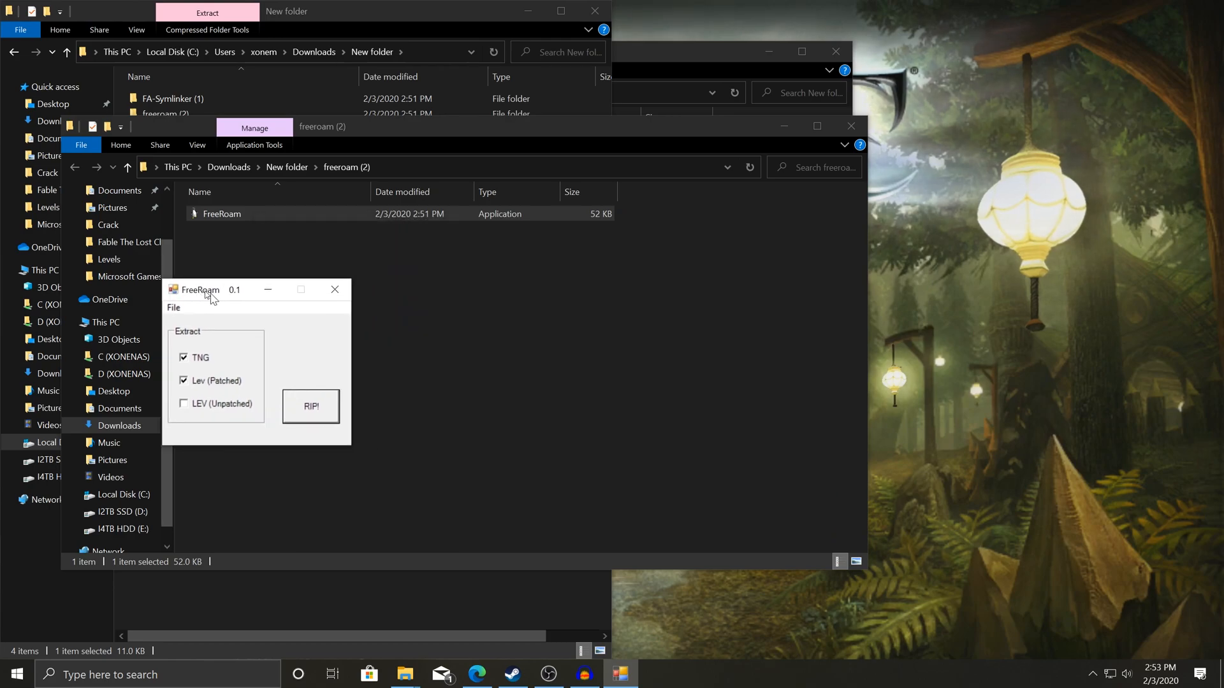
pyautogui.click(335, 290)
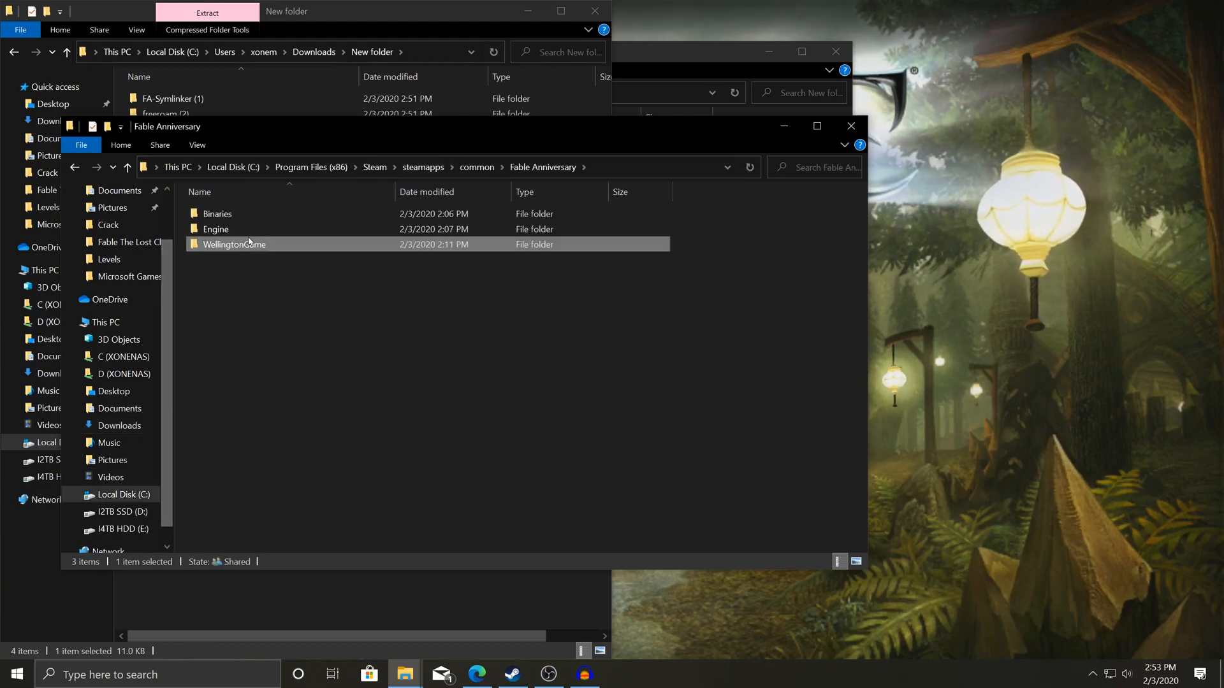
# - Browse into WellingtonGame\FableData\Build and its Levels folder
pyautogui.doubleClick(234, 244)
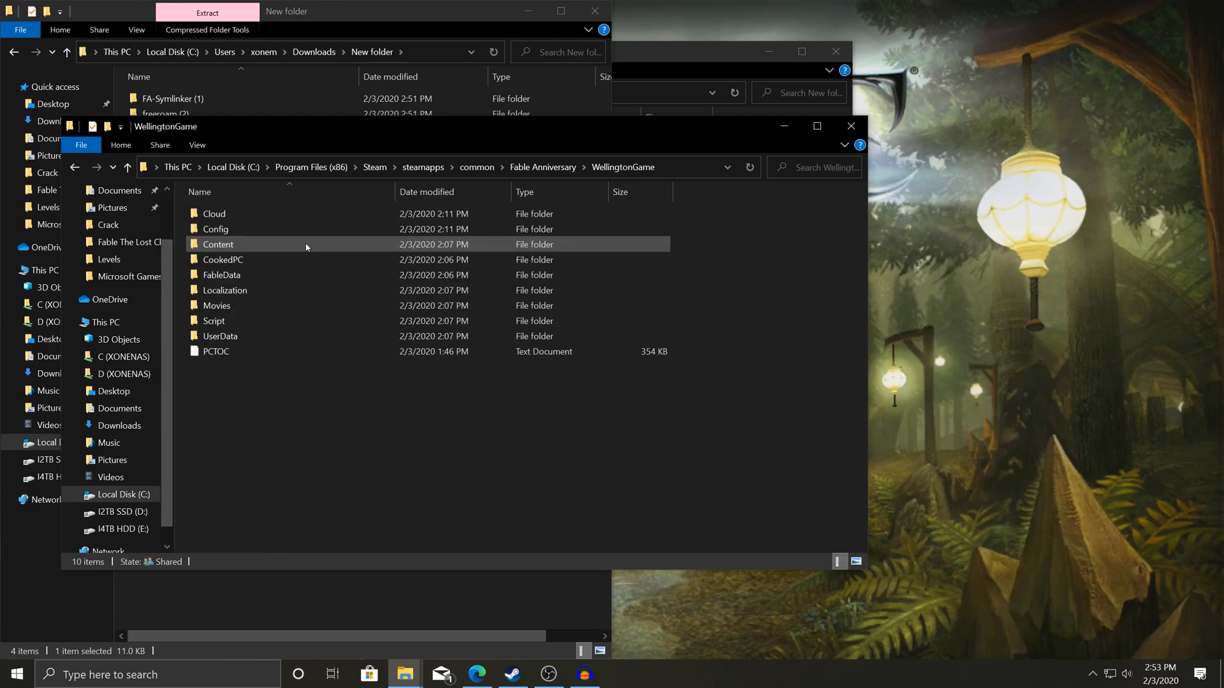
pyautogui.doubleClick(221, 275)
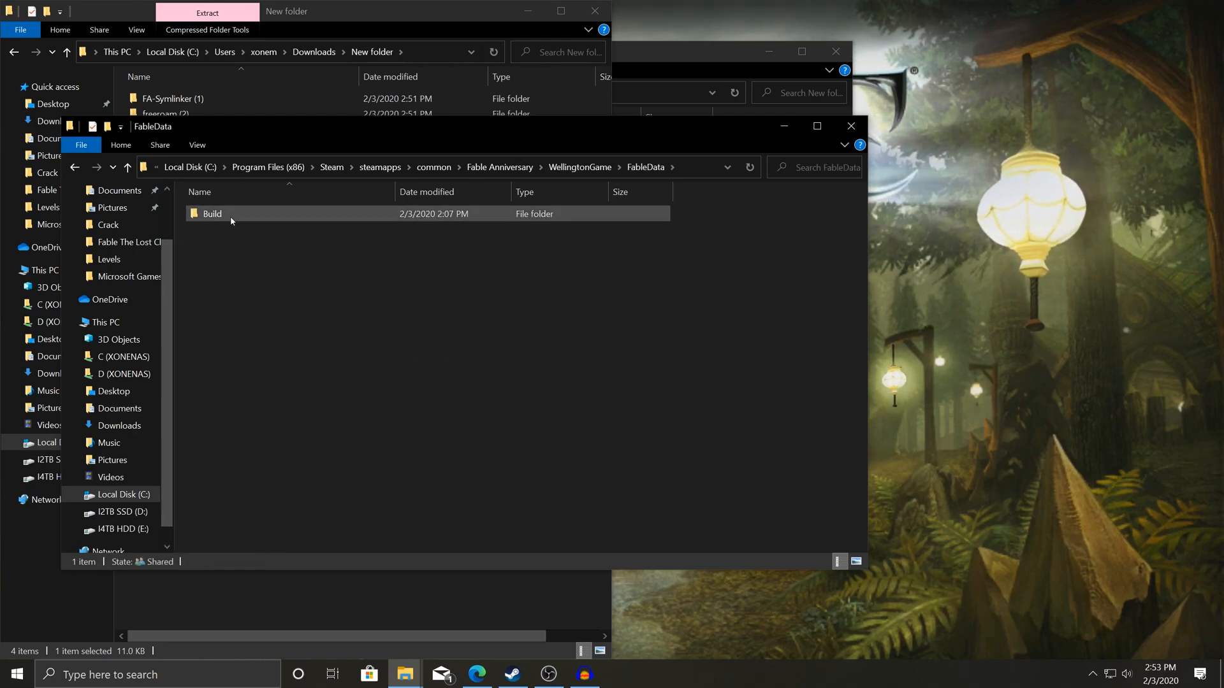
pyautogui.doubleClick(211, 213)
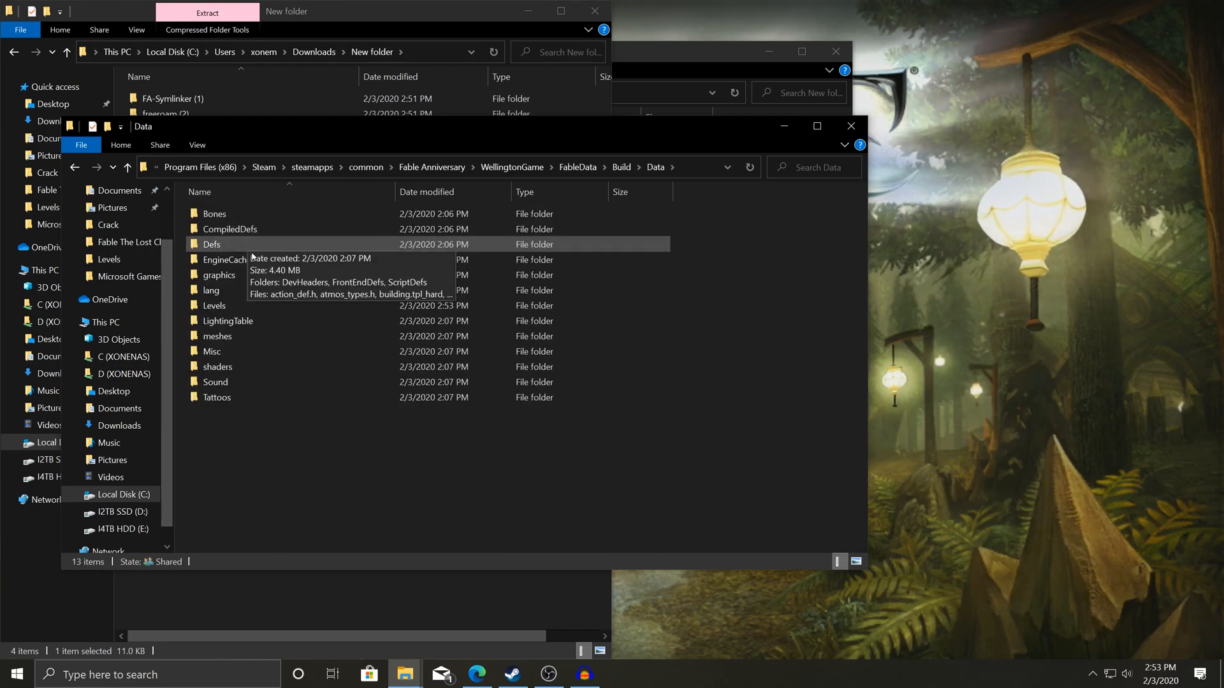
pyautogui.doubleClick(214, 305)
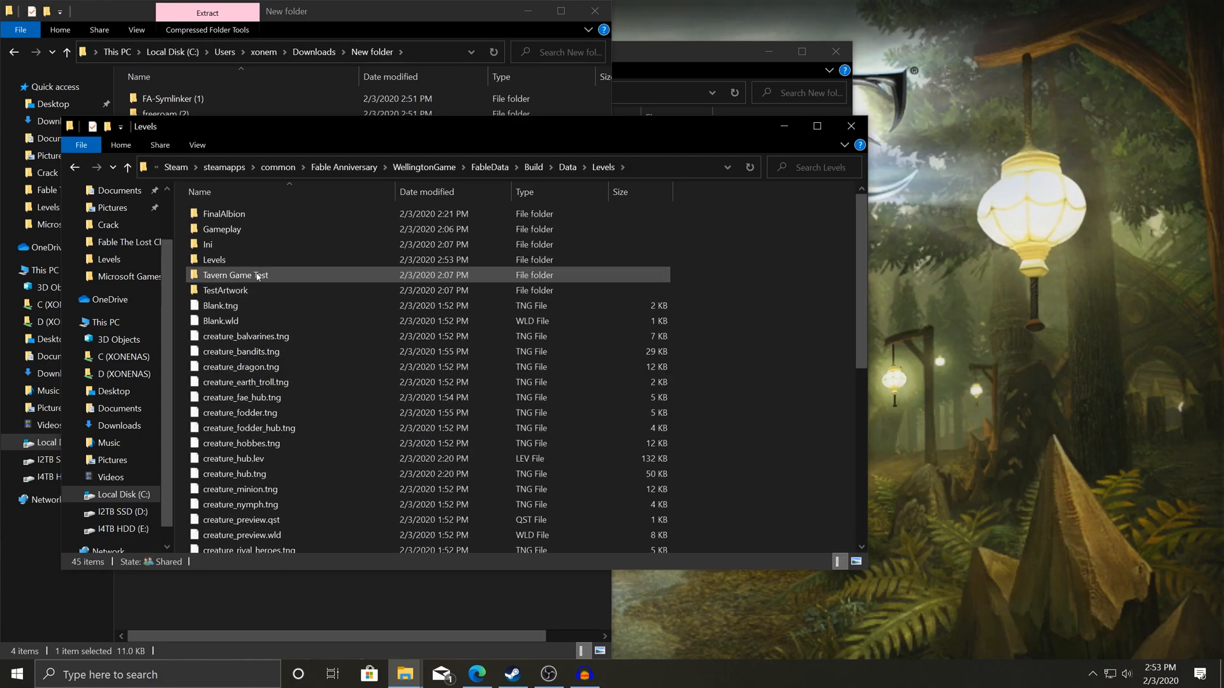
# - Move the nested Levels folder's contents into Data\Levels, replacing existing files
pyautogui.click(213, 260)
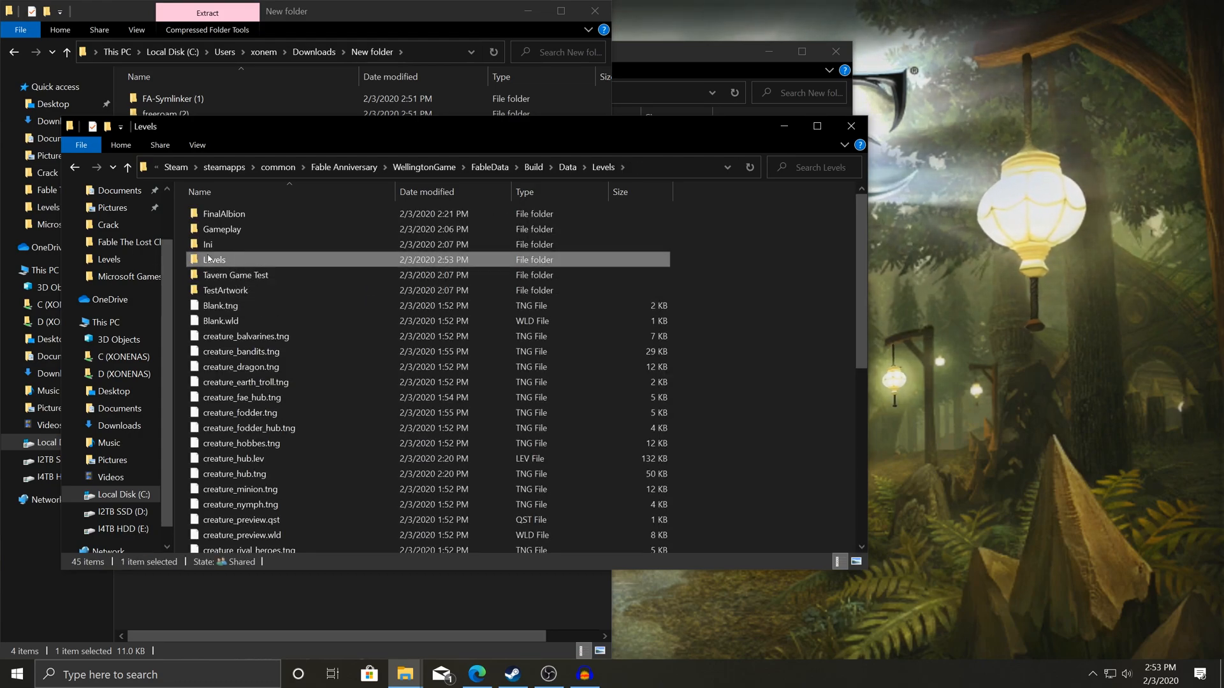
pyautogui.moveTo(213, 260)
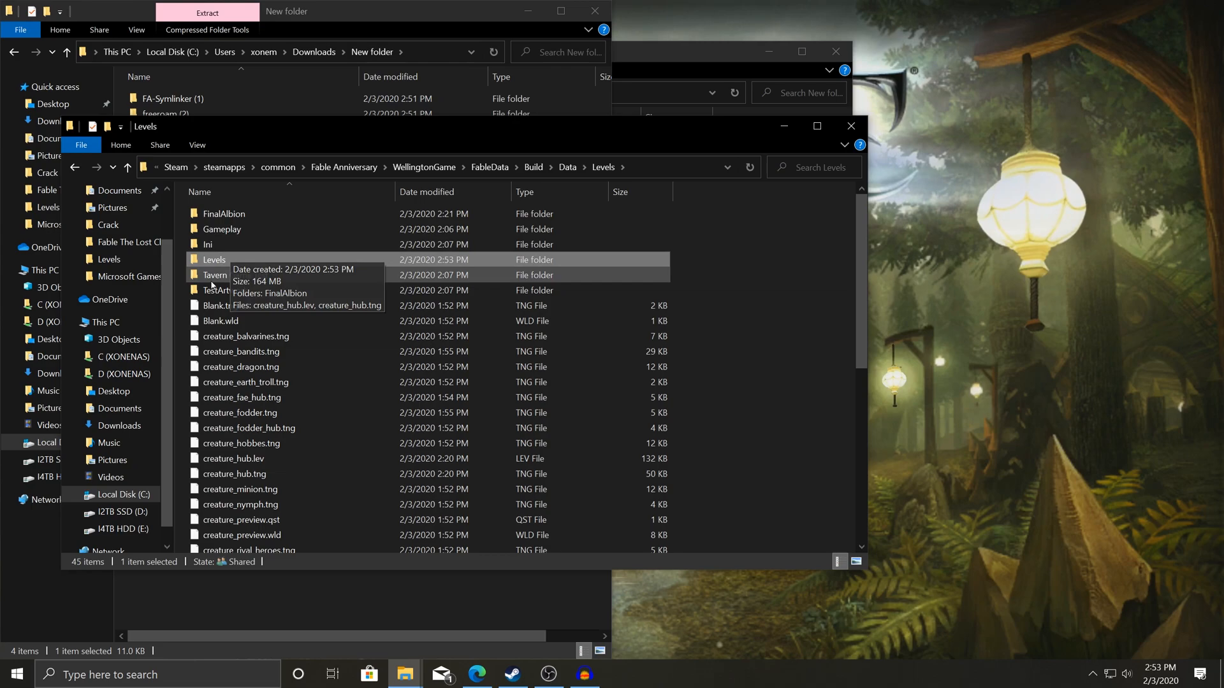
pyautogui.moveTo(219, 260)
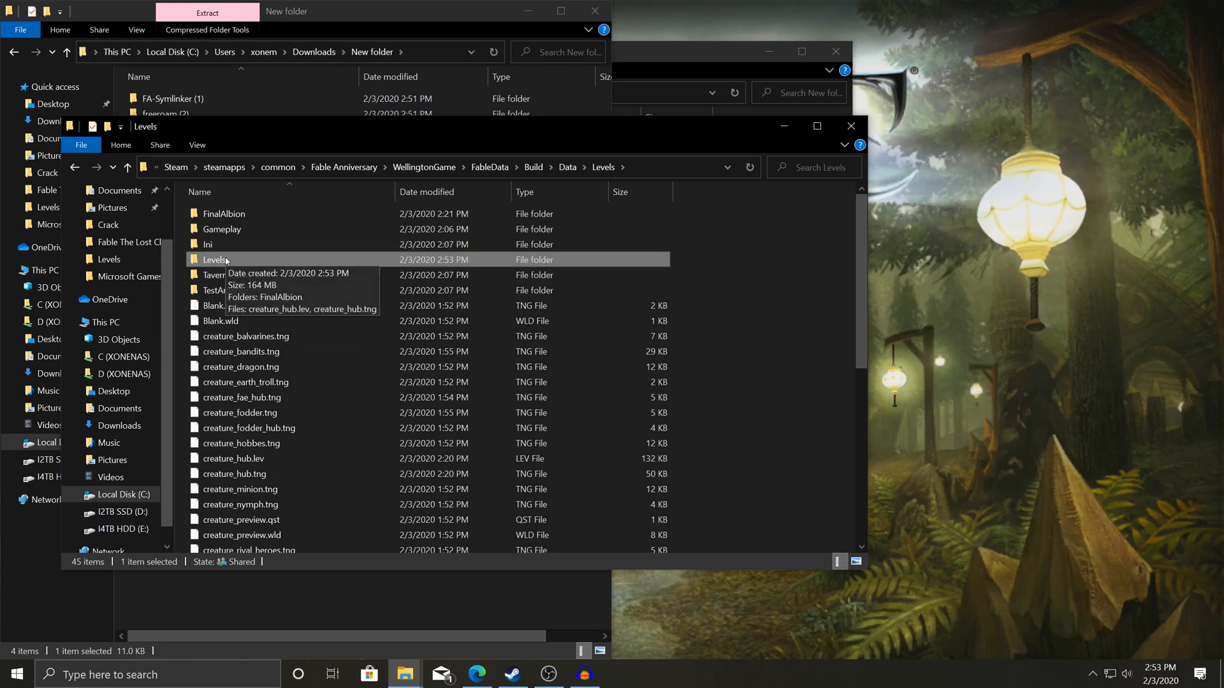
pyautogui.doubleClick(216, 259)
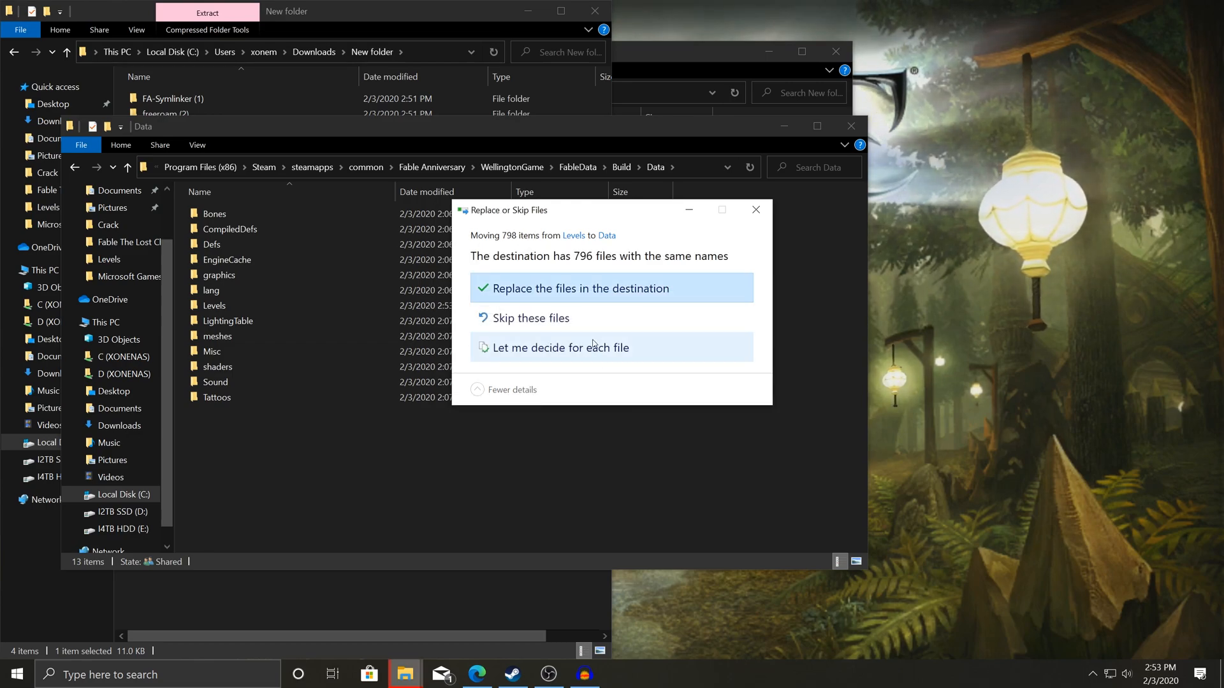
pyautogui.moveTo(576, 209)
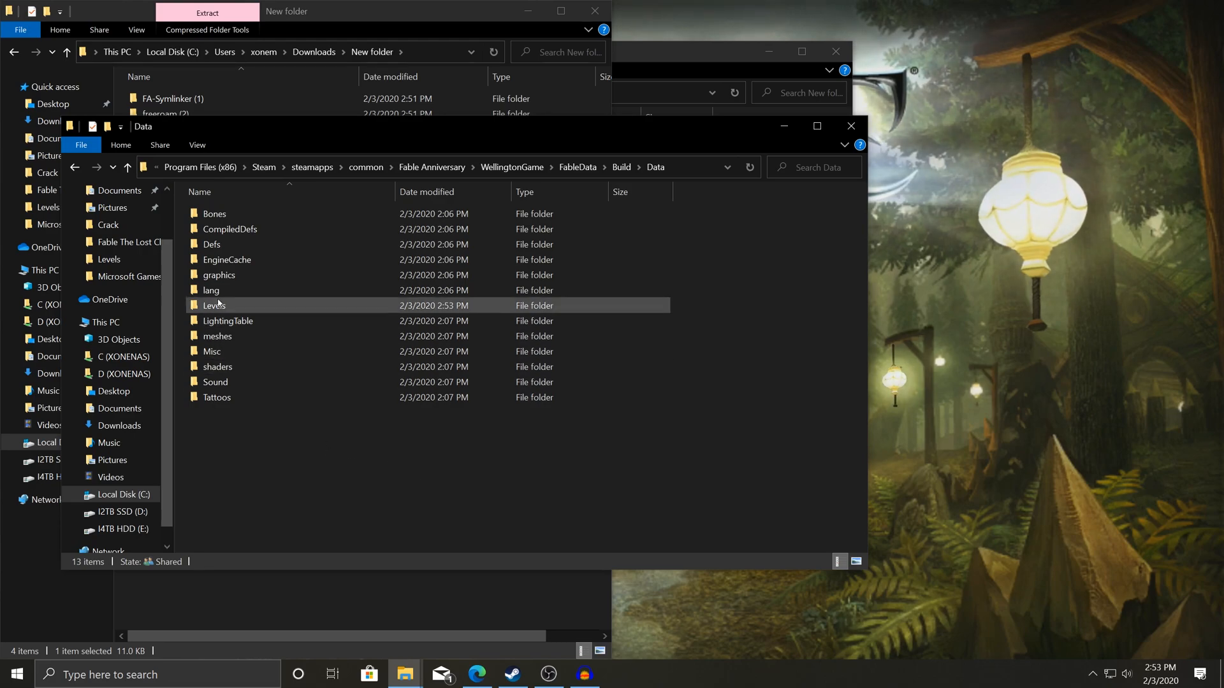
pyautogui.doubleClick(214, 305)
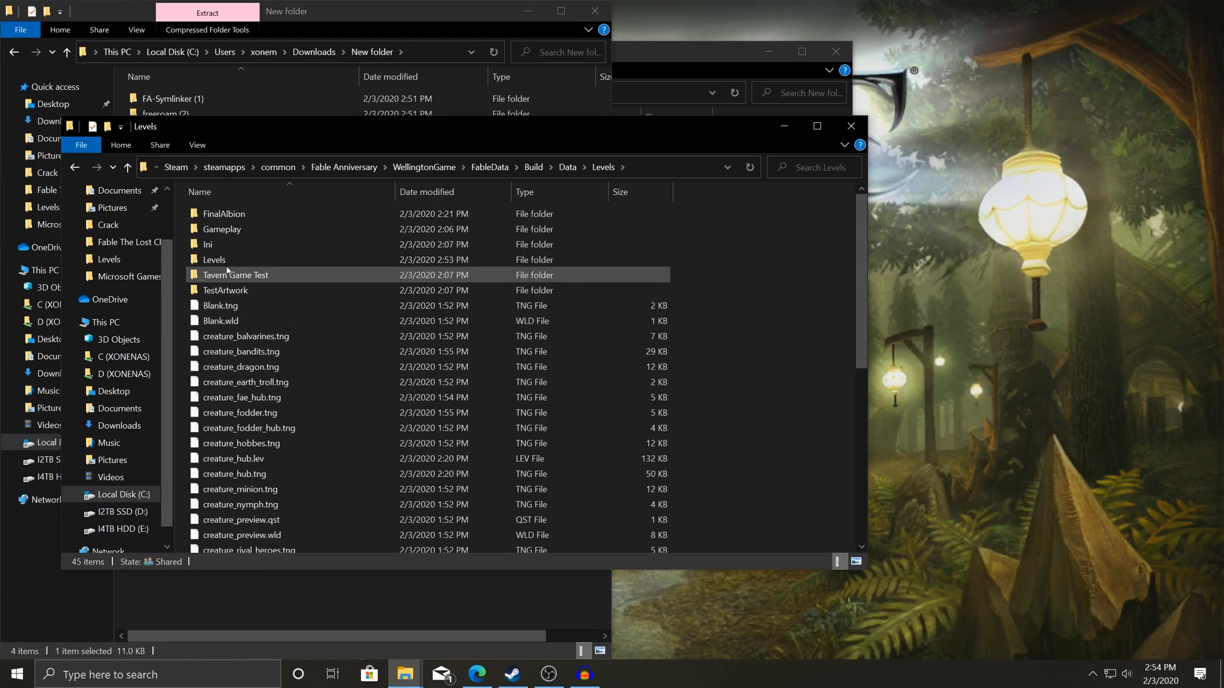
pyautogui.click(213, 259)
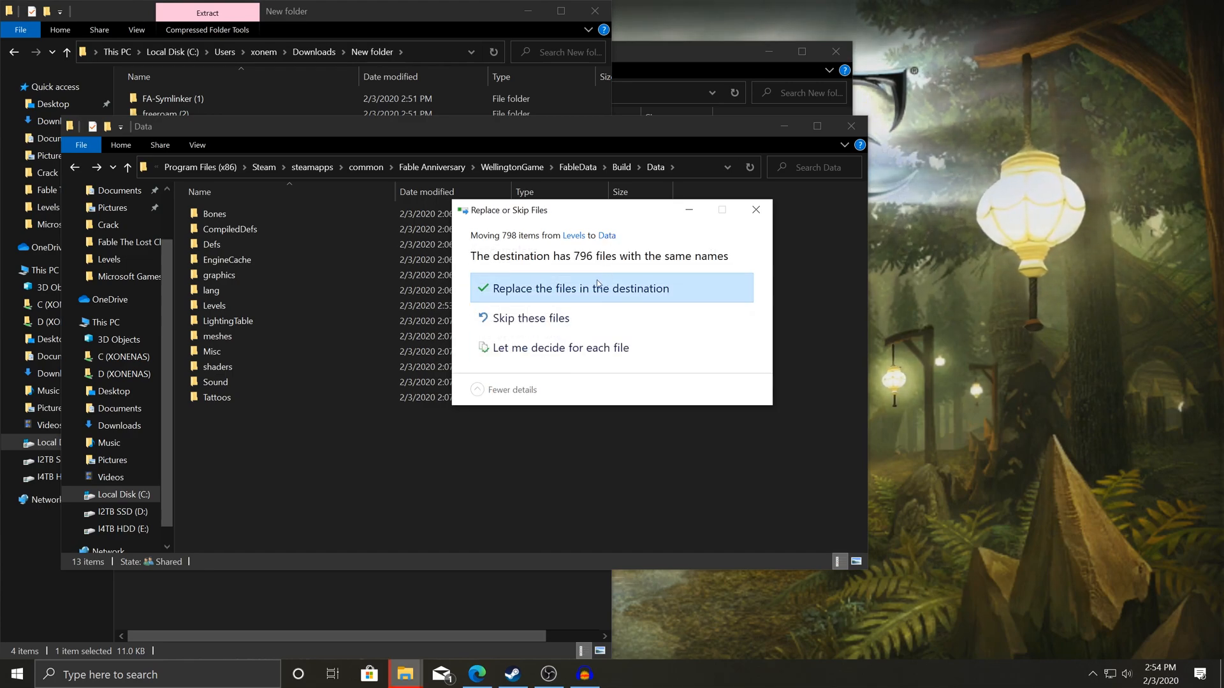
pyautogui.click(579, 288)
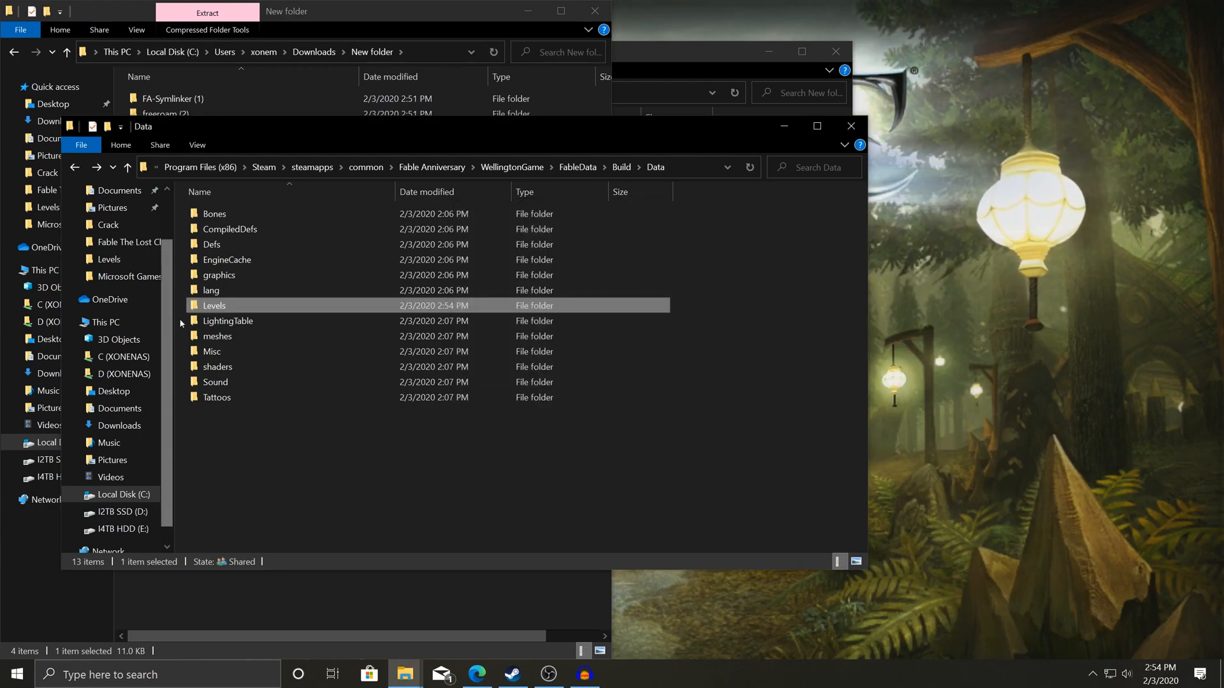
pyautogui.moveTo(222, 305)
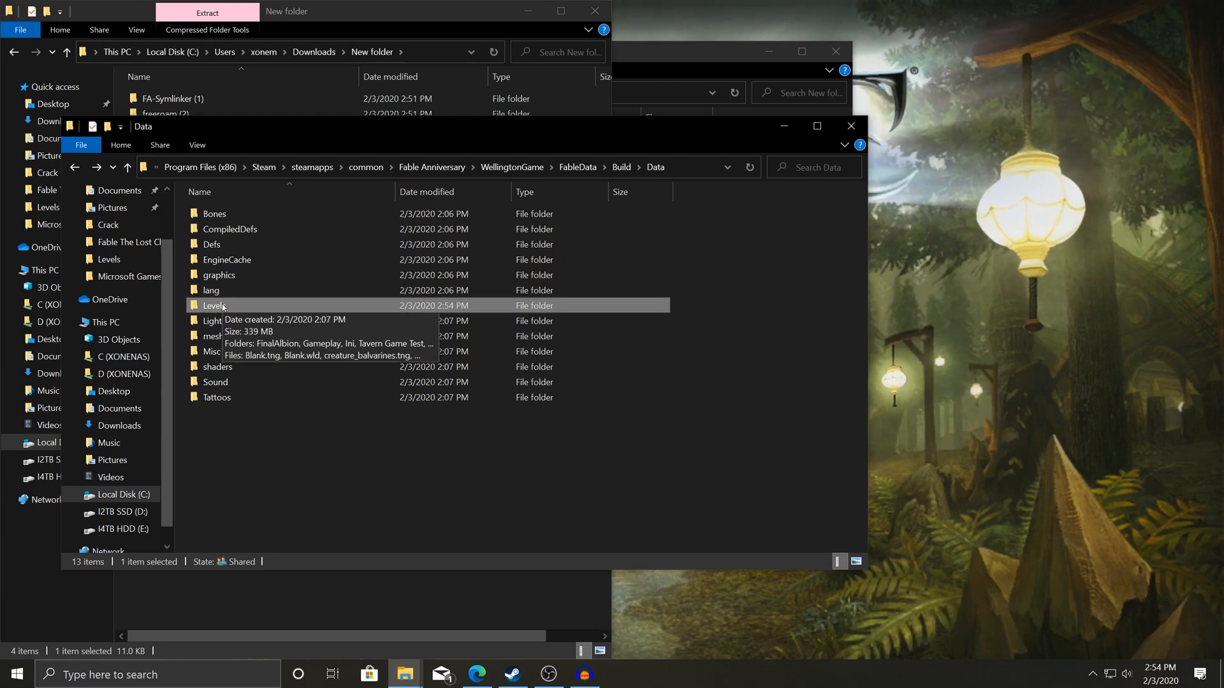
# - Open the Levels folder and select FinalAlbion.wad for renaming
pyautogui.doubleClick(214, 306)
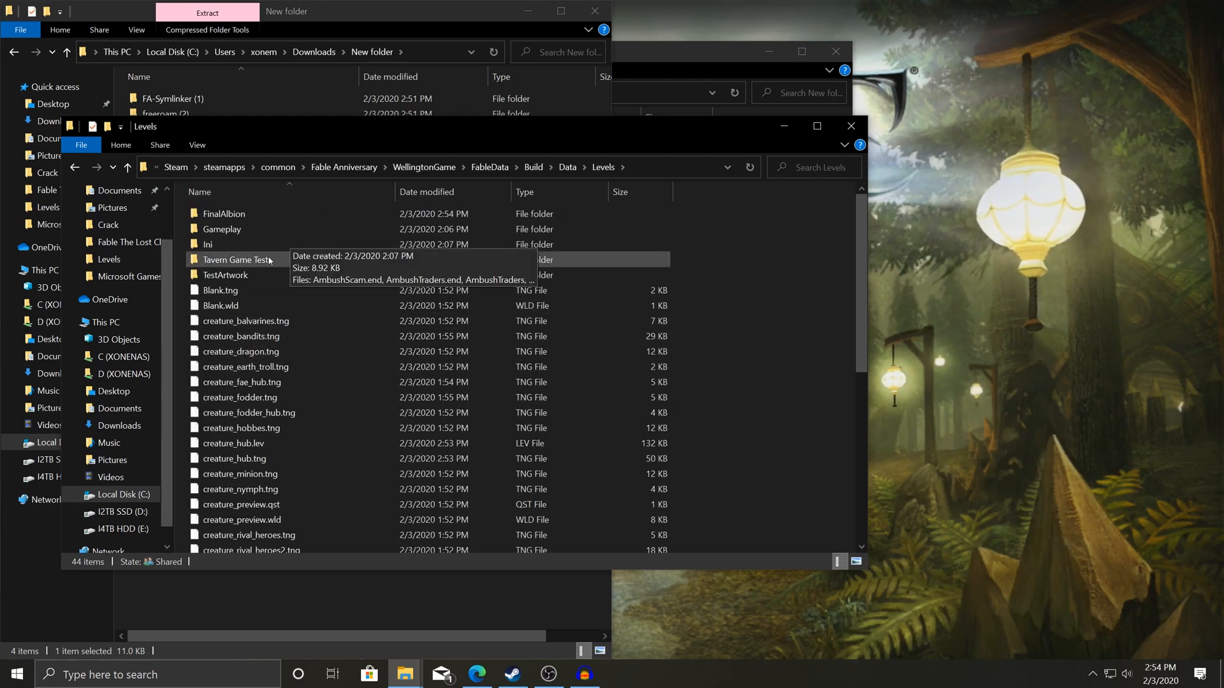
pyautogui.scroll(-3)
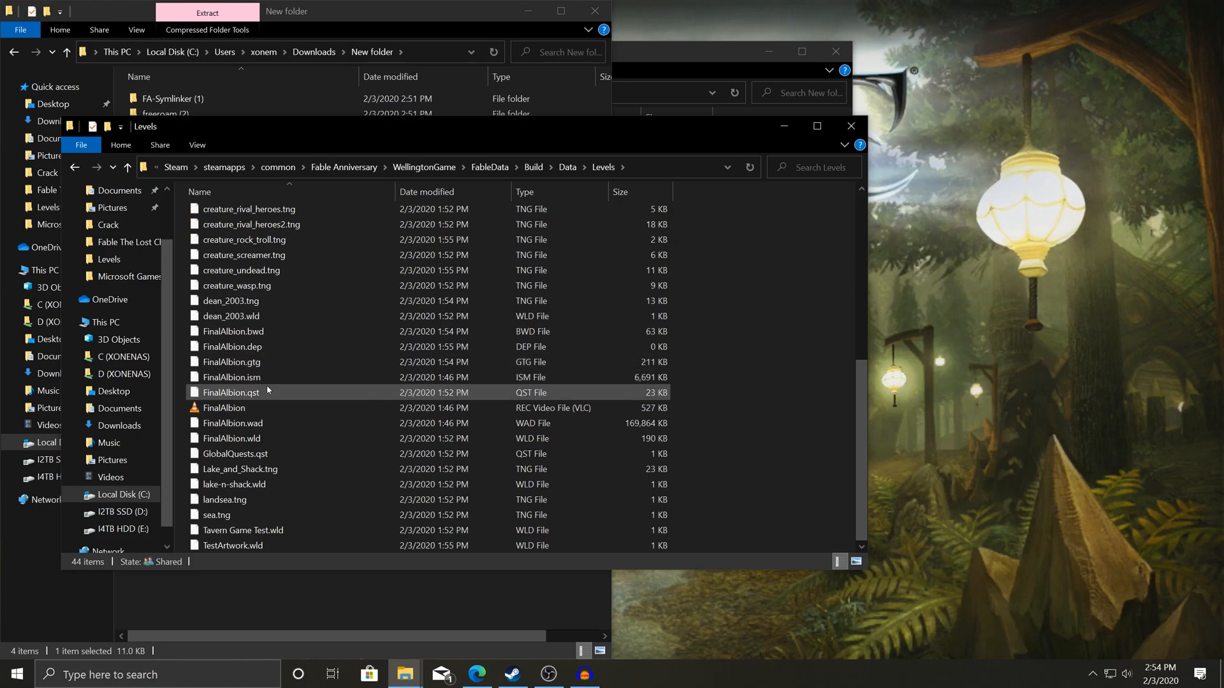
pyautogui.moveTo(233, 423)
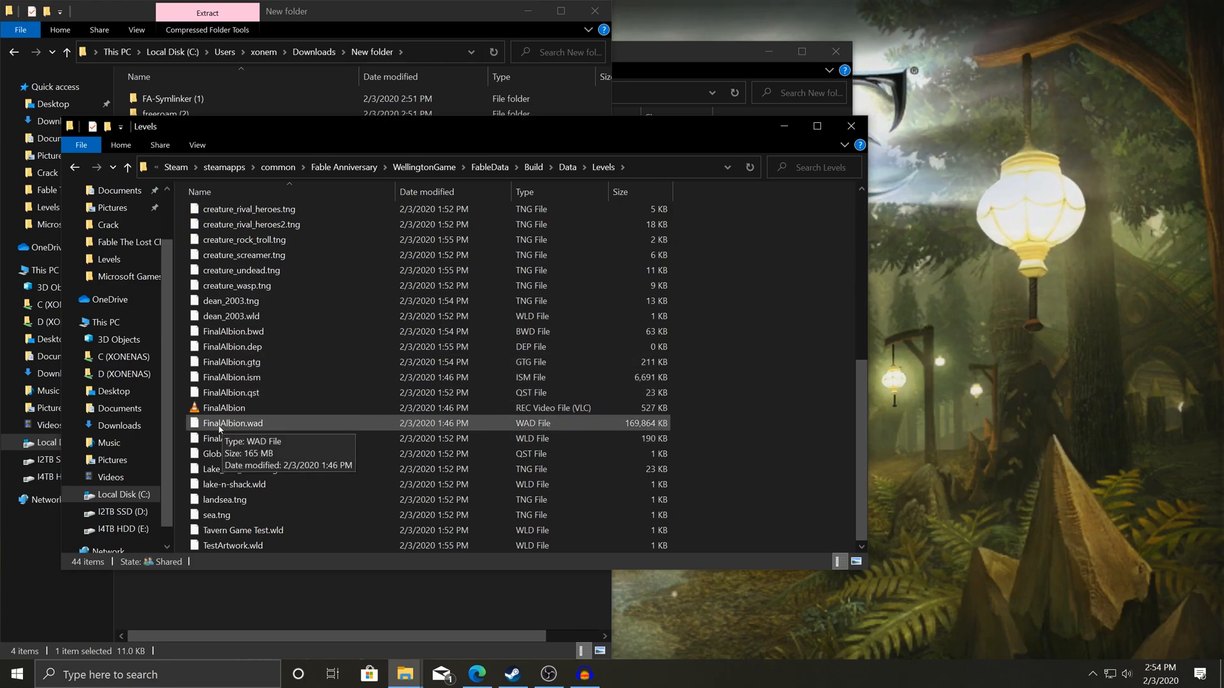
pyautogui.click(232, 422)
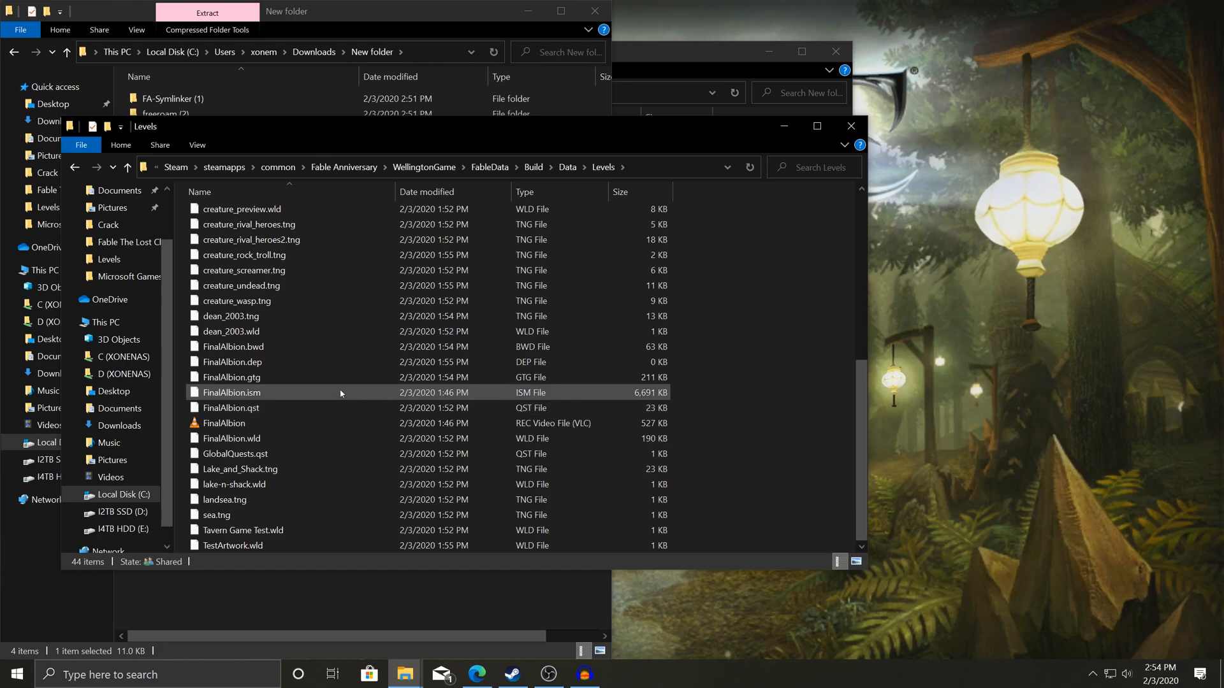
pyautogui.scroll(3)
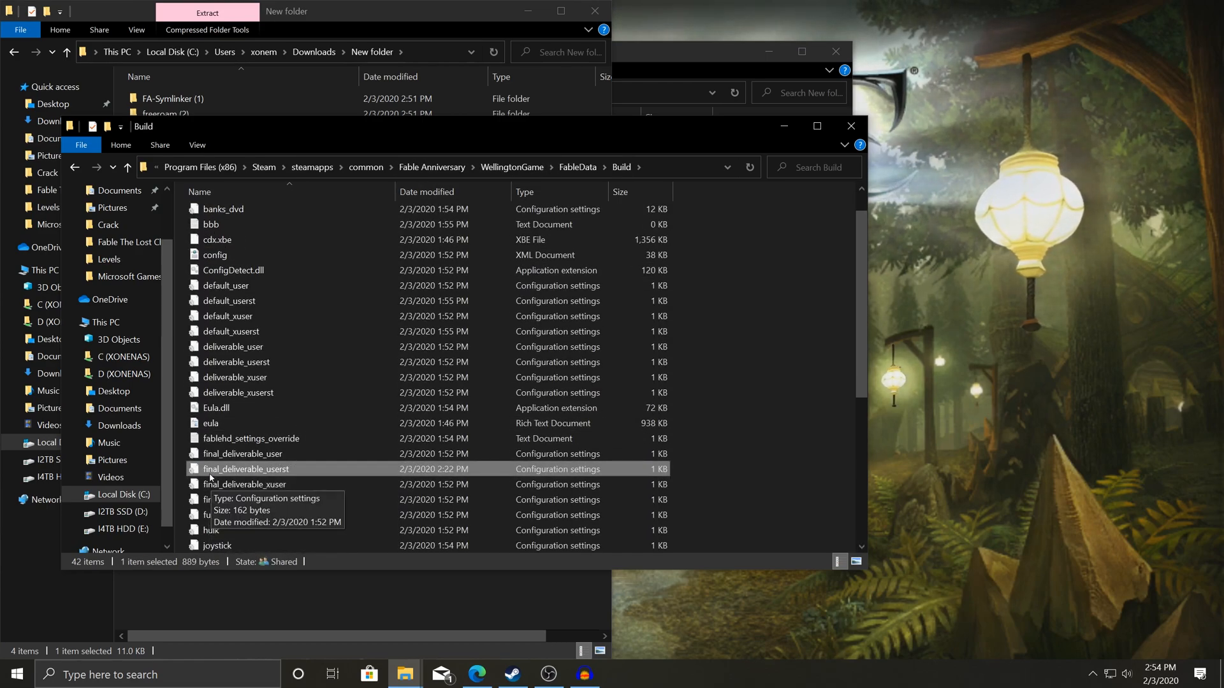
pyautogui.moveTo(275, 476)
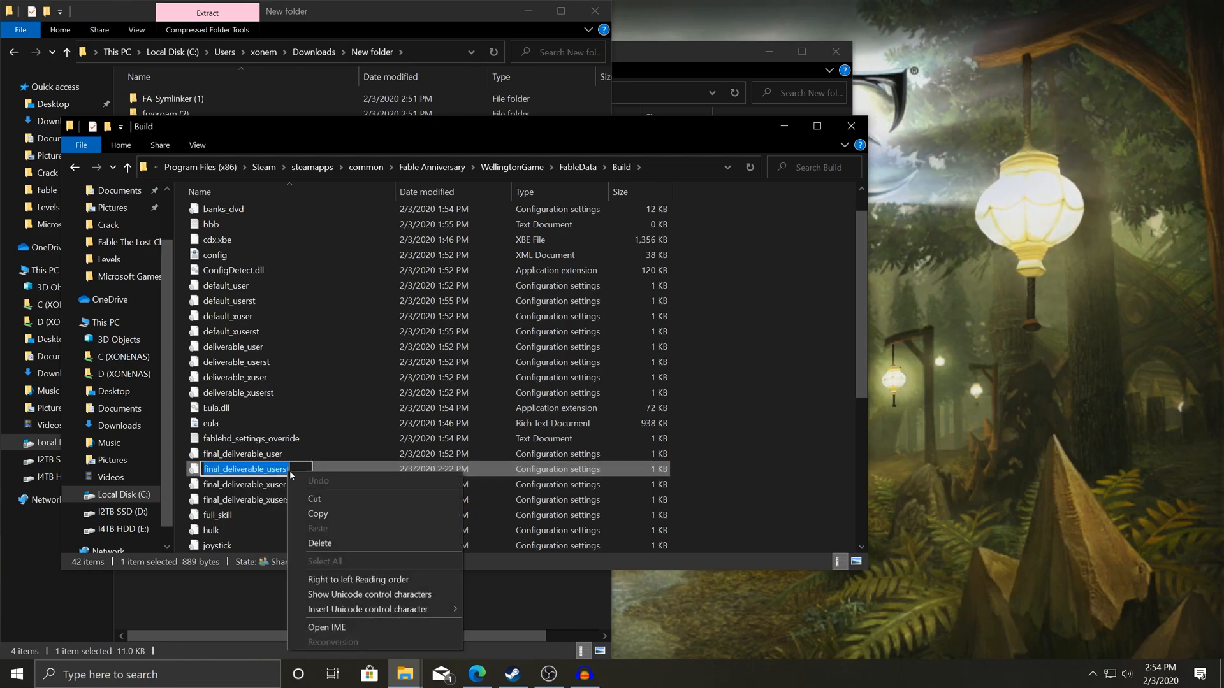
# - Edit final_deliverable_userst in Notepad and select the UseLevelWAD value
pyautogui.rightClick(246, 468)
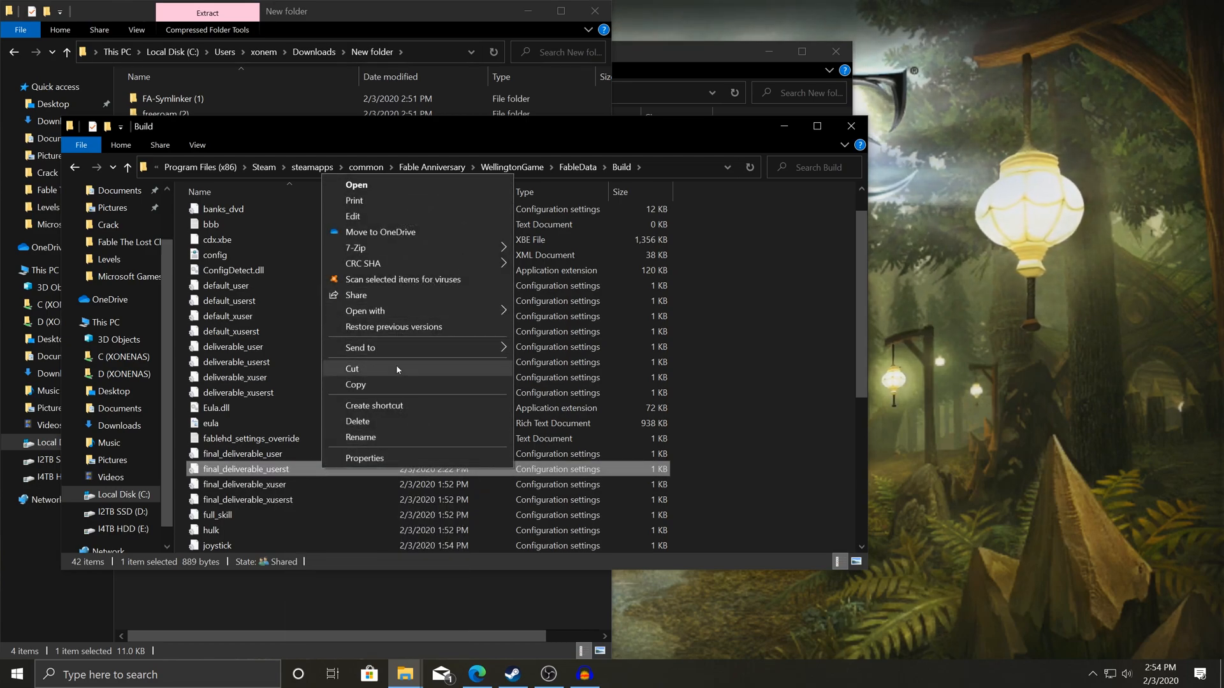
pyautogui.moveTo(382, 216)
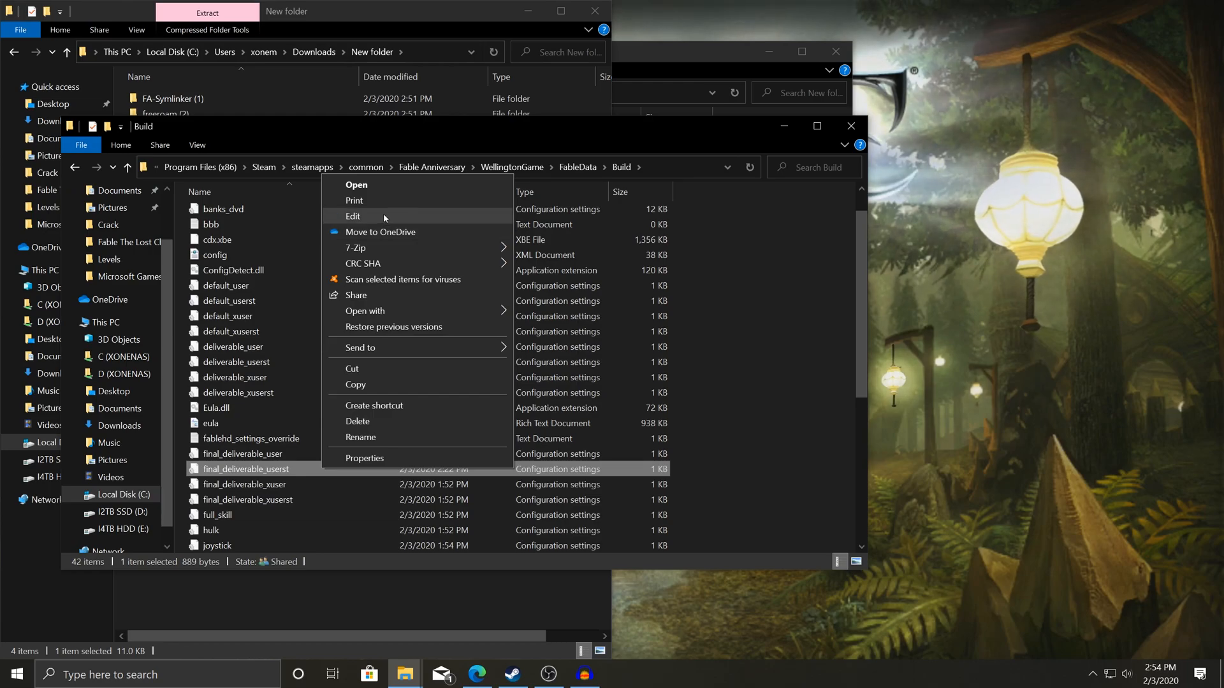
pyautogui.click(353, 216)
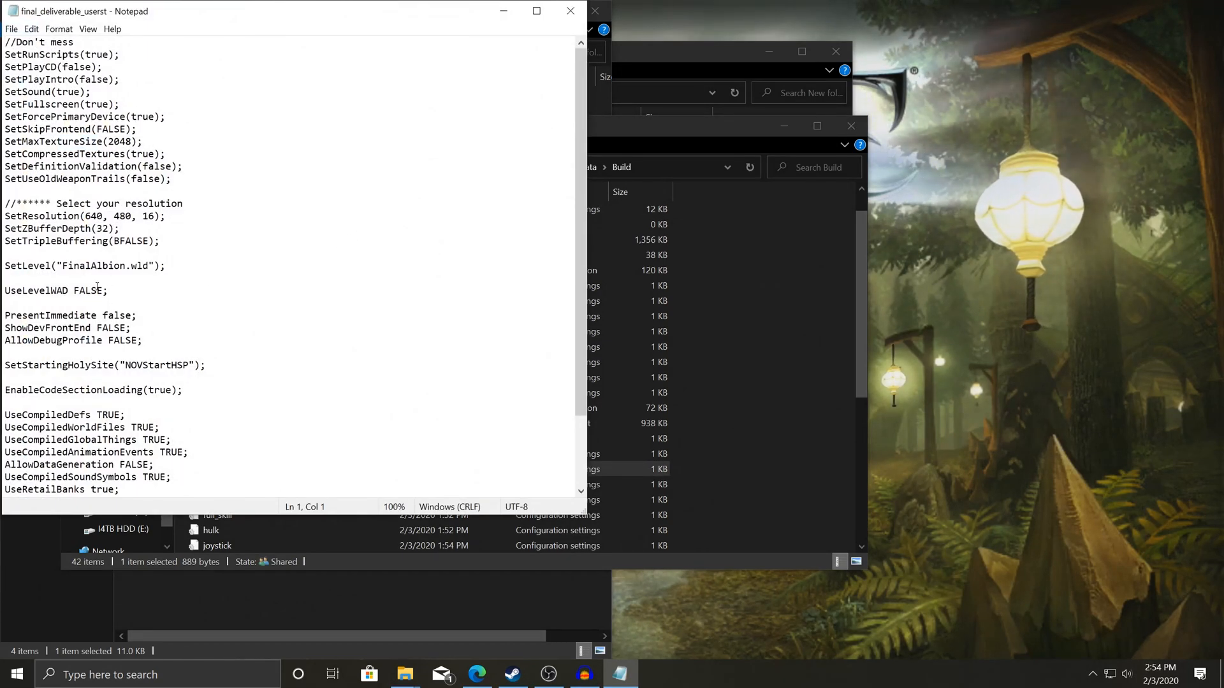
pyautogui.doubleClick(88, 290)
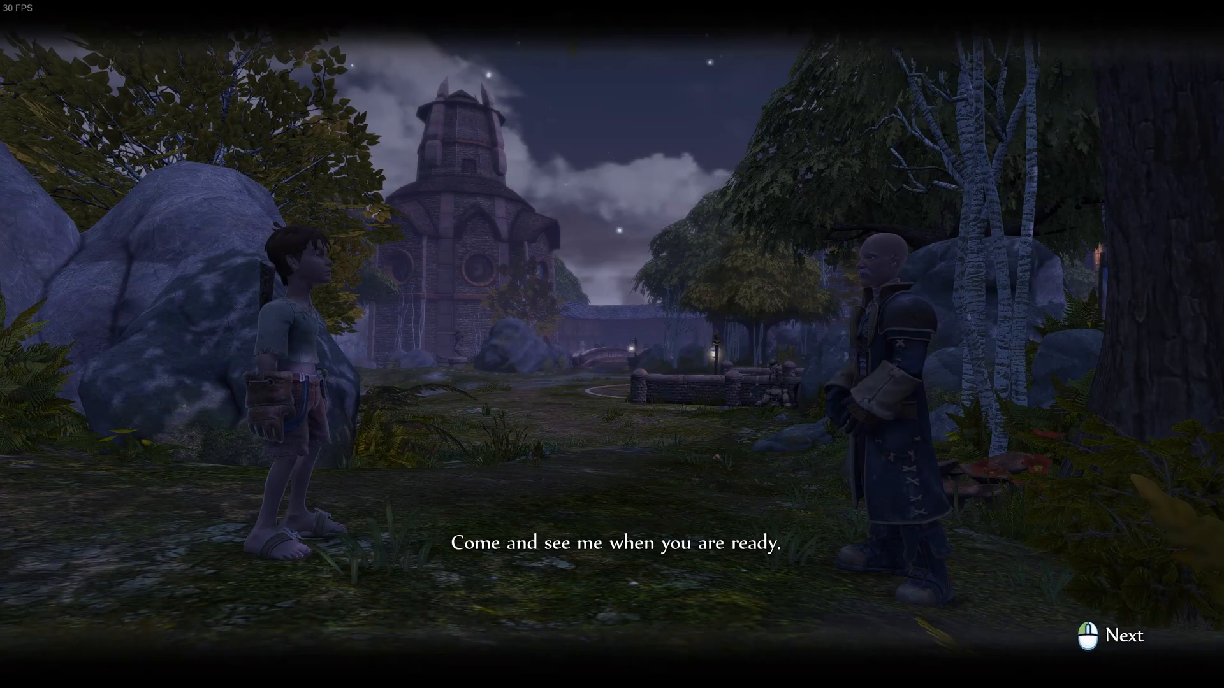
# - Advance past the dialogue line with Next
pyautogui.click(1123, 635)
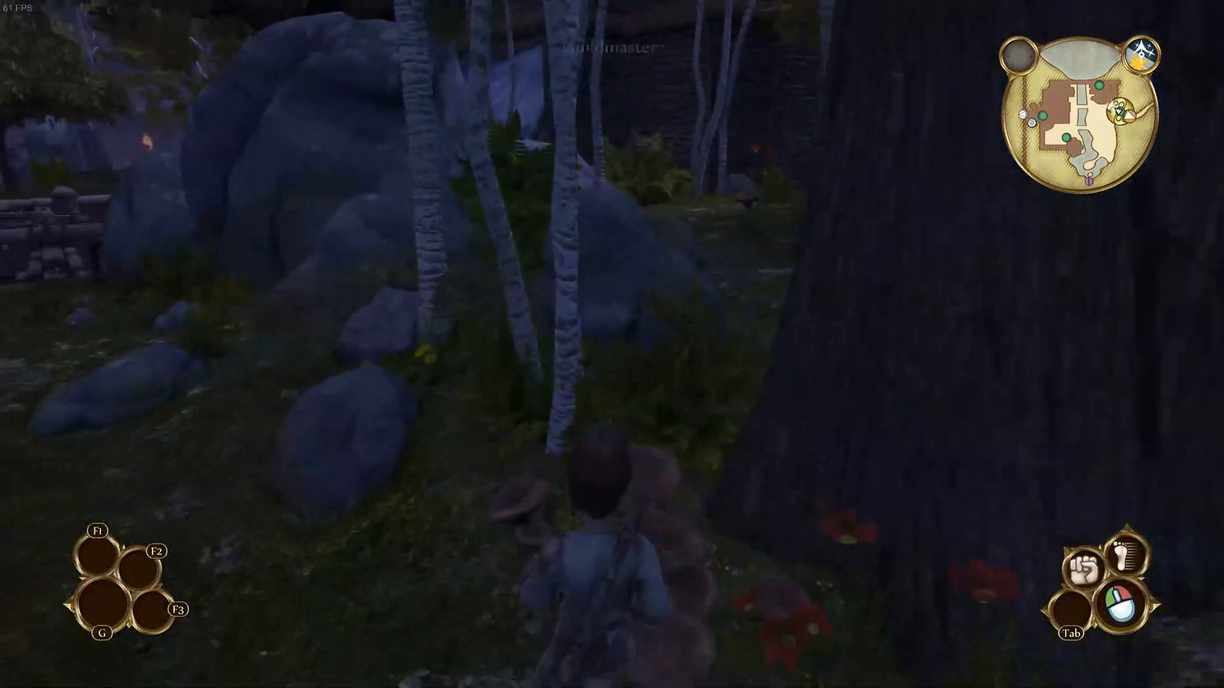
pyautogui.moveTo(612, 345)
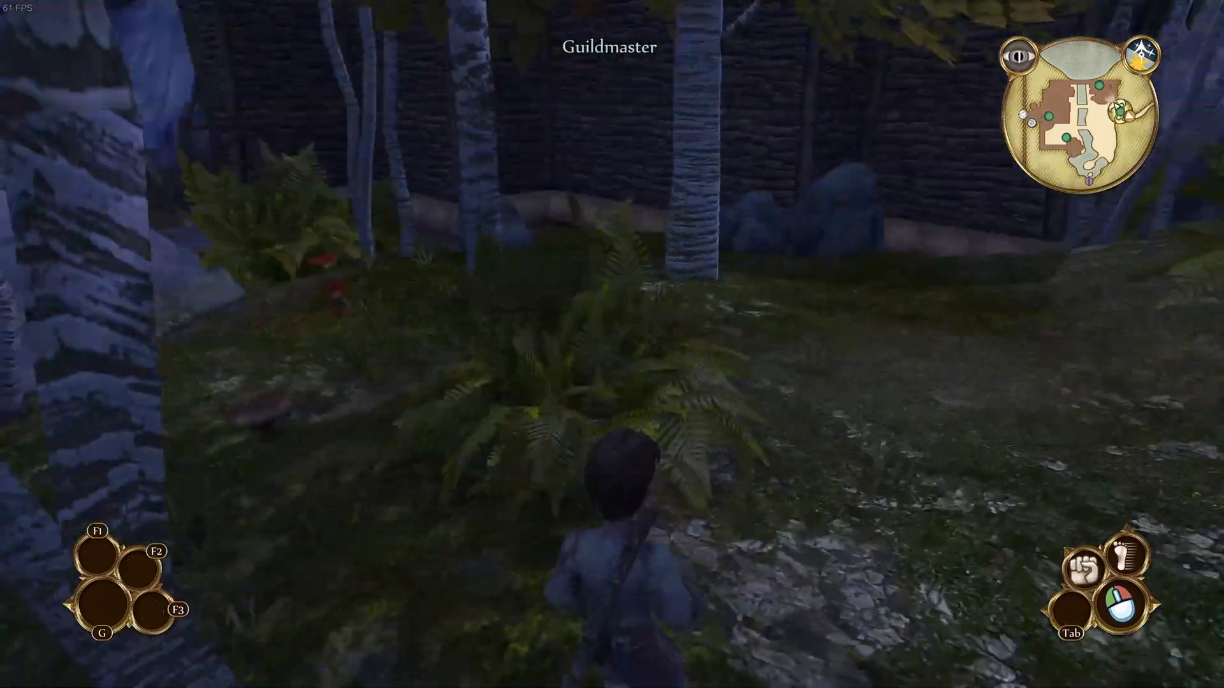
pyautogui.moveTo(612, 344)
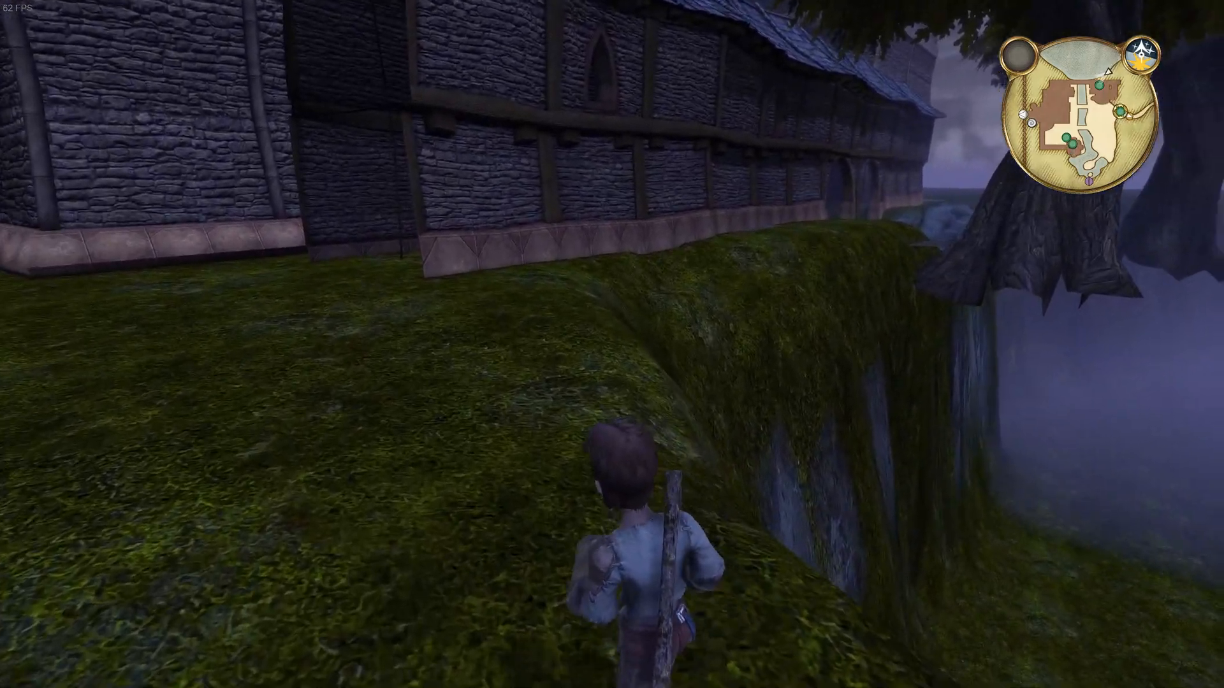
pyautogui.moveTo(611, 344)
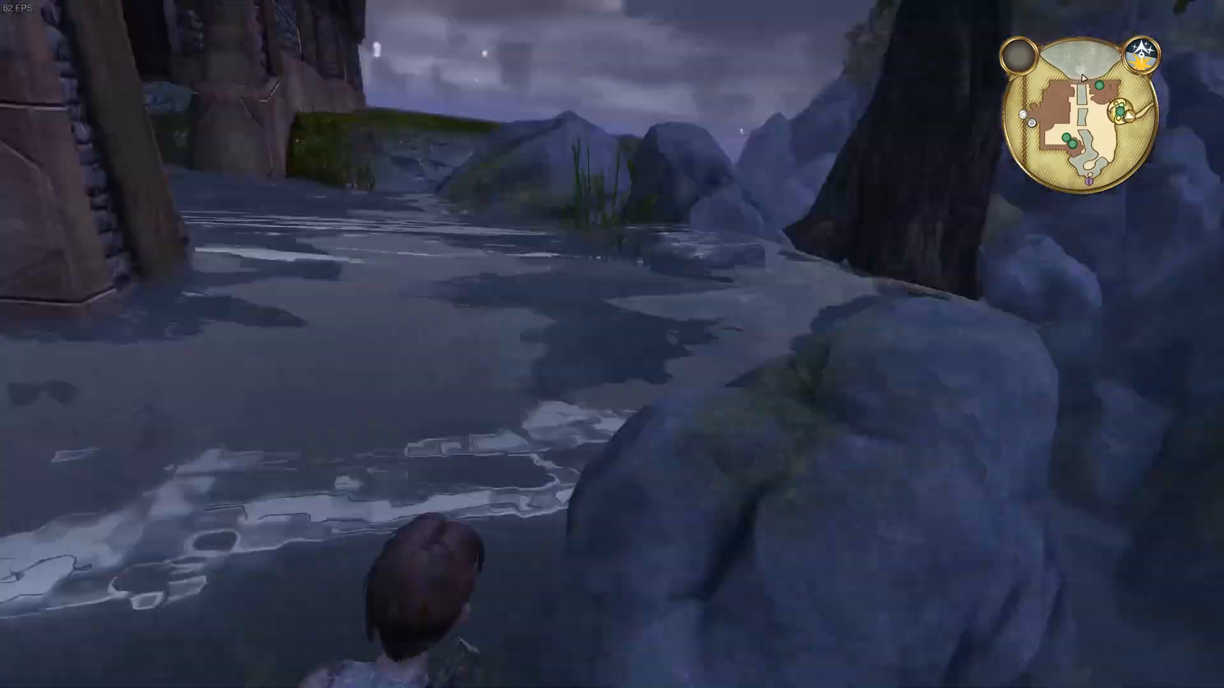
# - Run from the water across the open field, past the Guild walls and door
pyautogui.press('w')
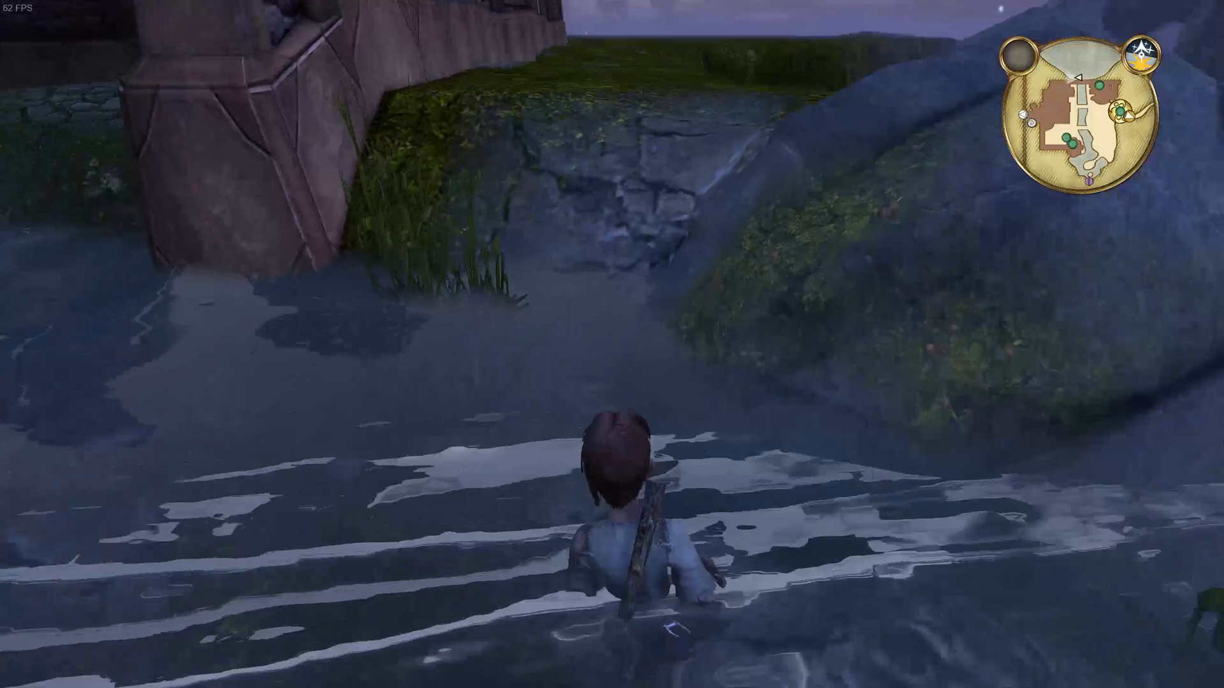
pyautogui.press('w')
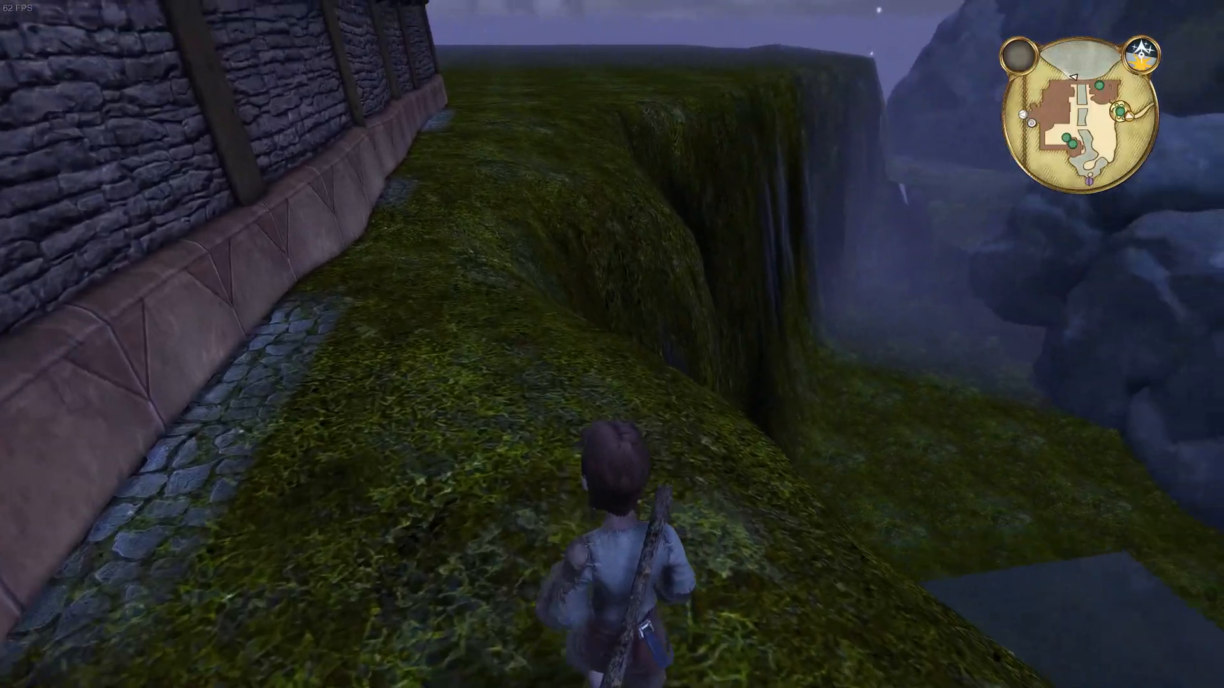
pyautogui.press('w')
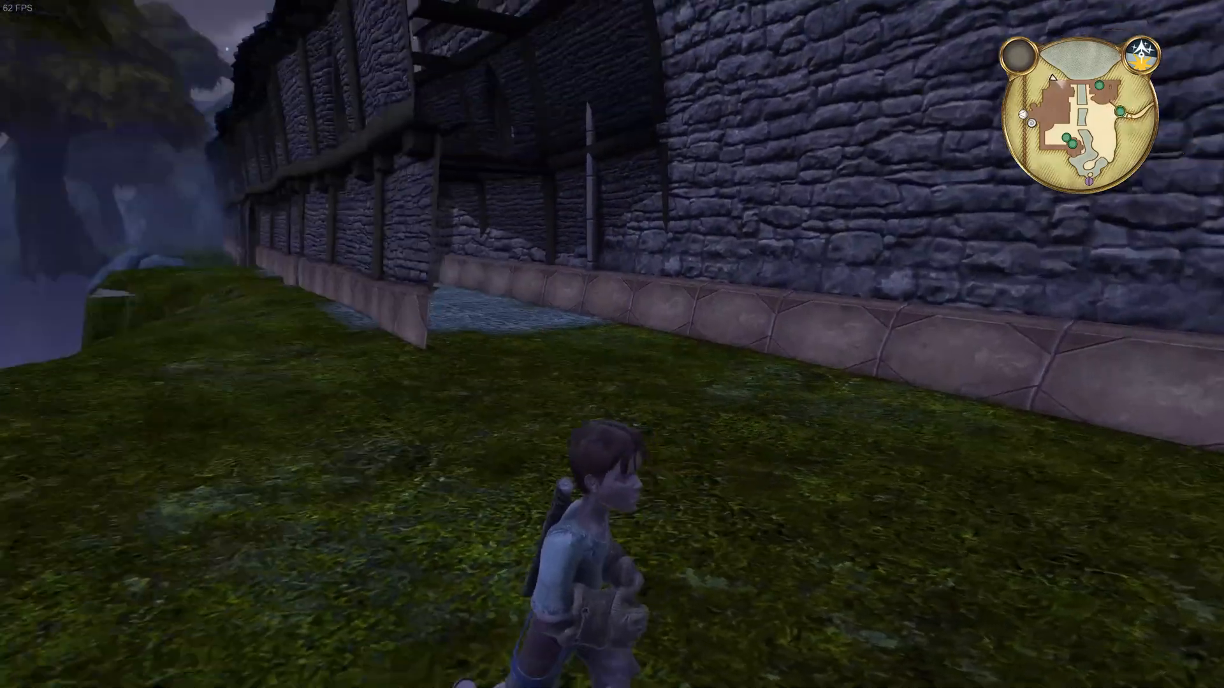
pyautogui.moveTo(612, 344)
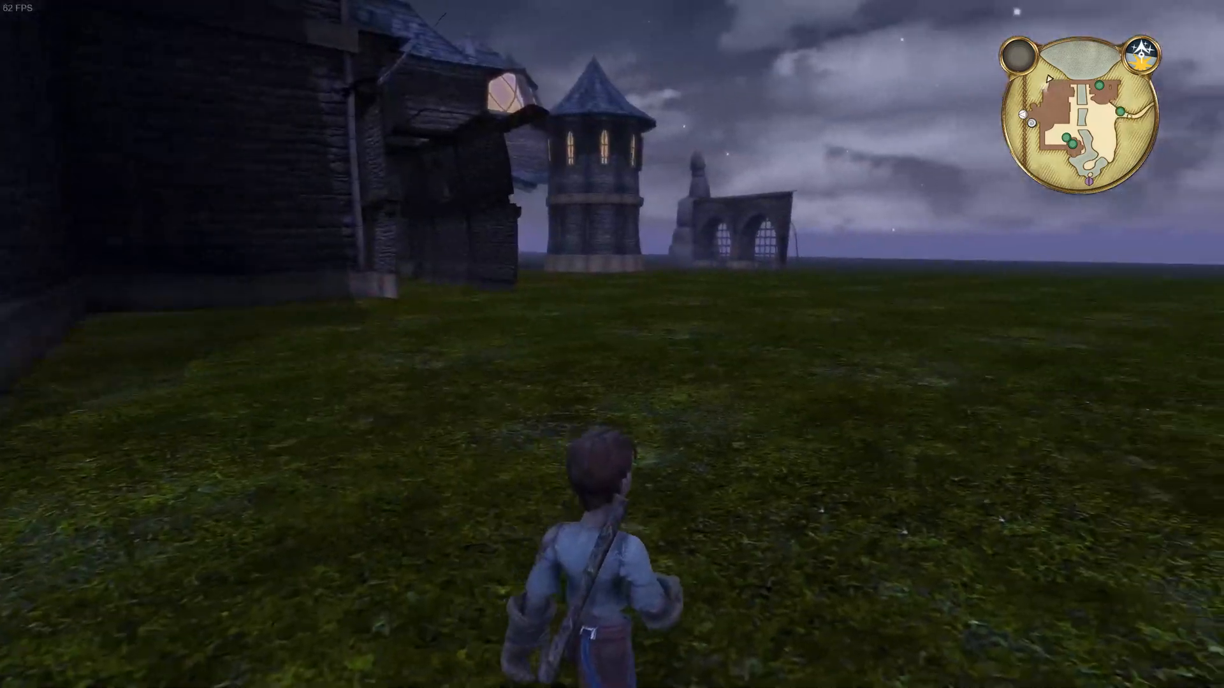
pyautogui.press('w')
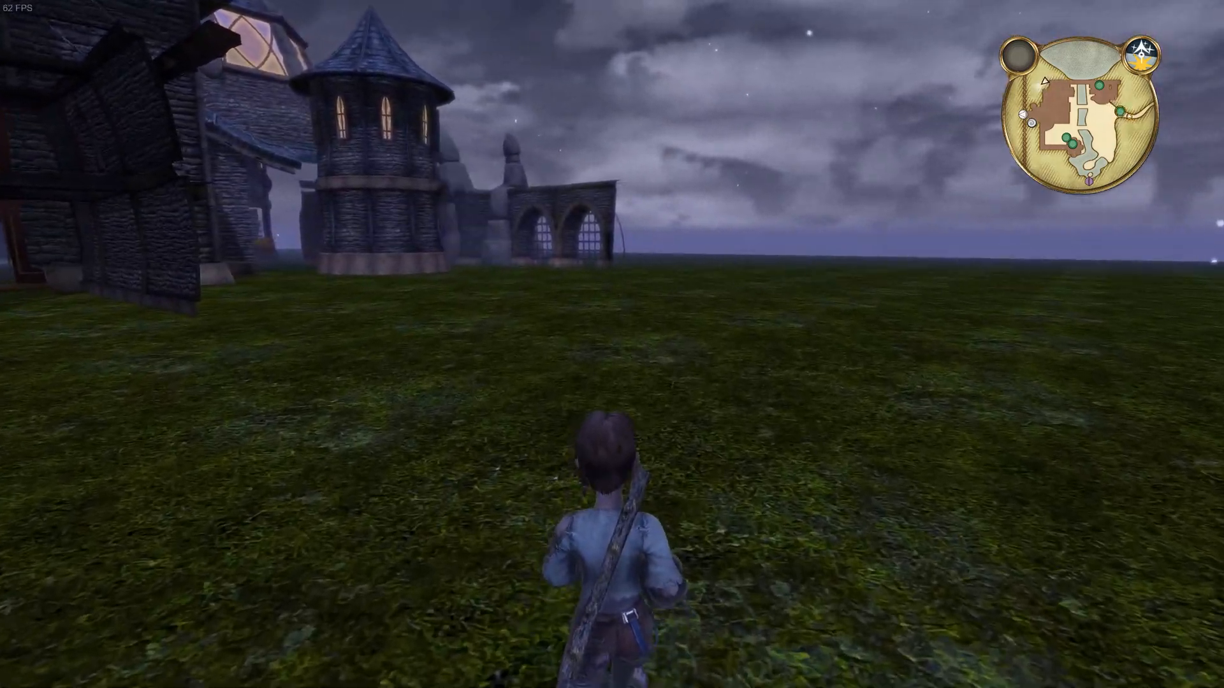
pyautogui.press('w')
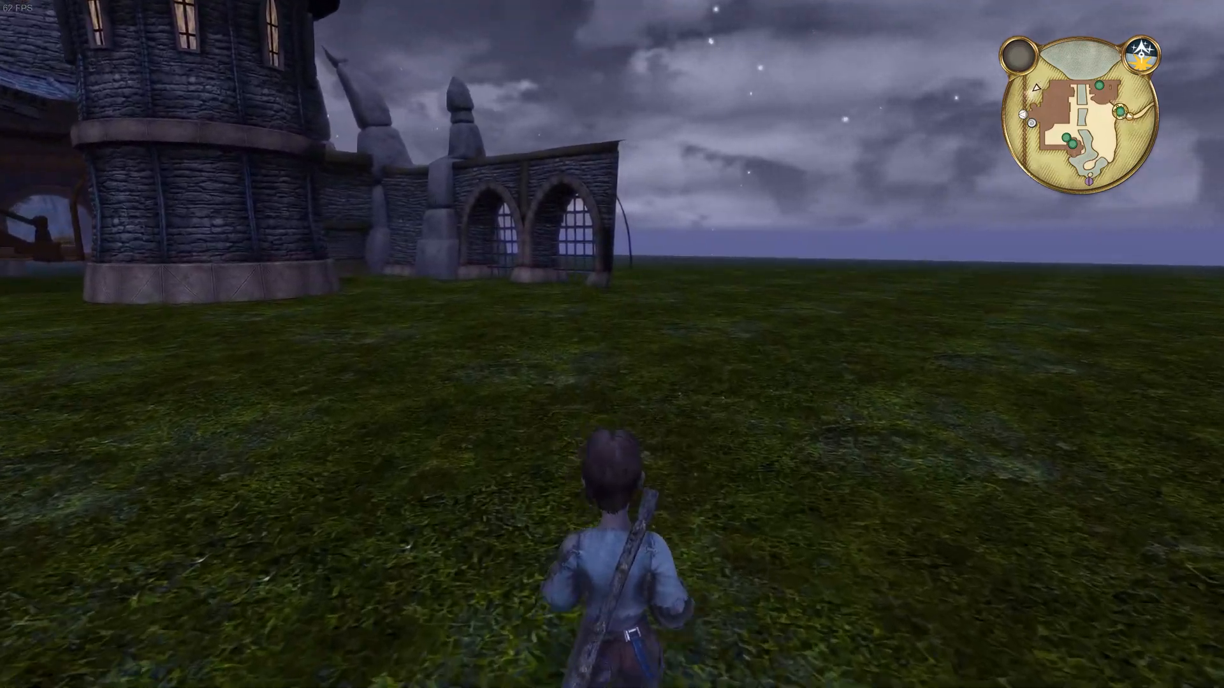
pyautogui.press('w')
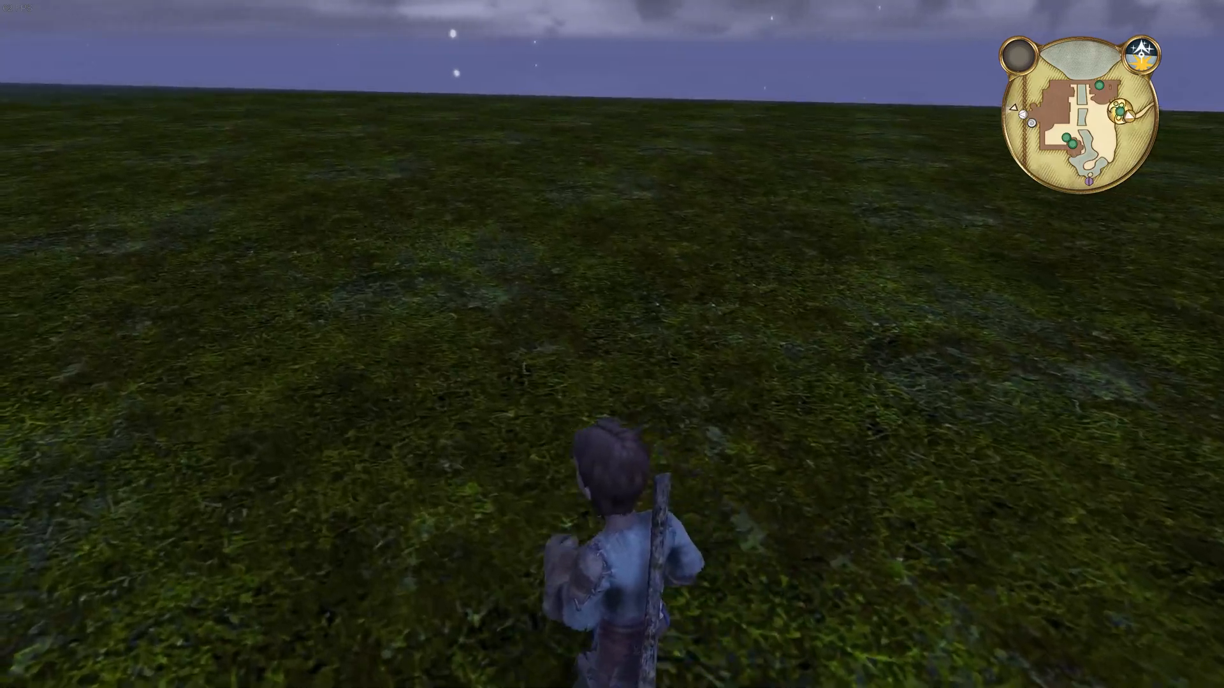
pyautogui.press('w')
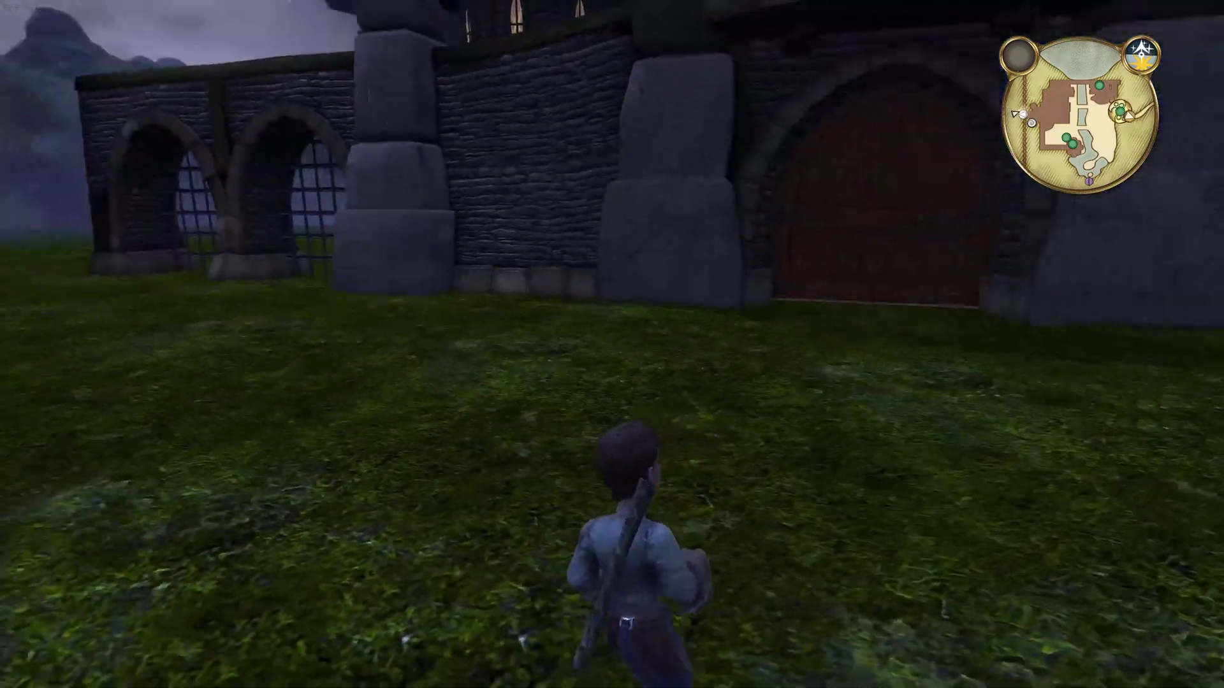
pyautogui.press('w')
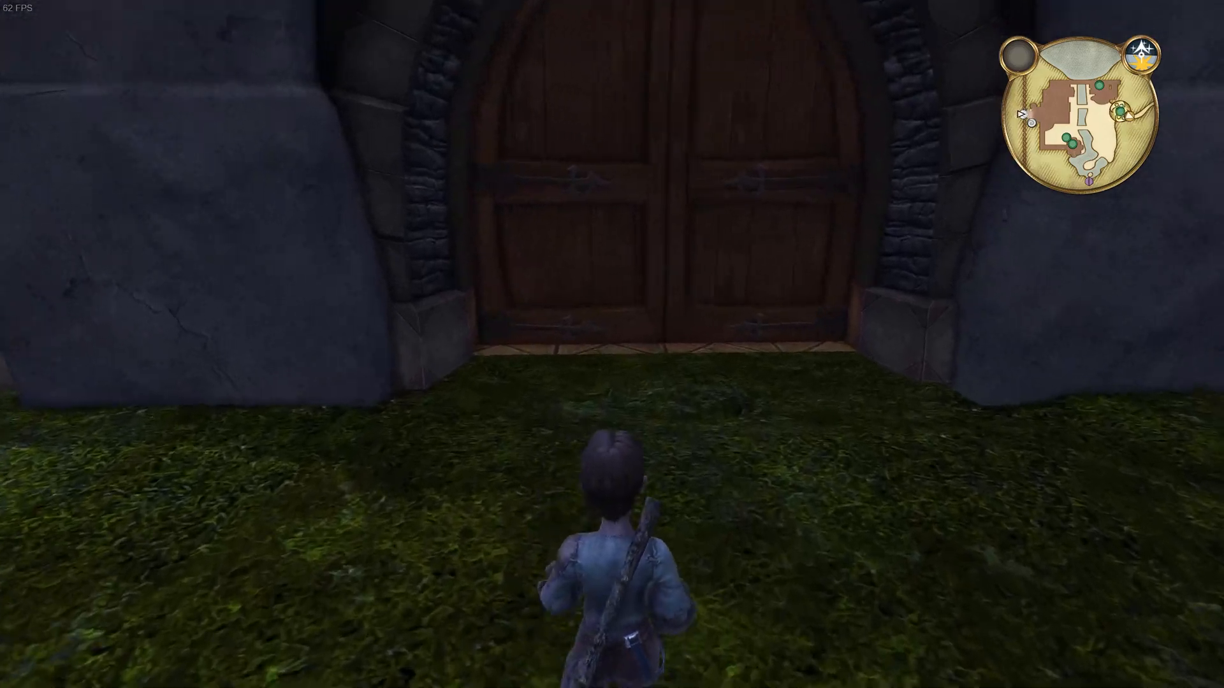
pyautogui.press('w')
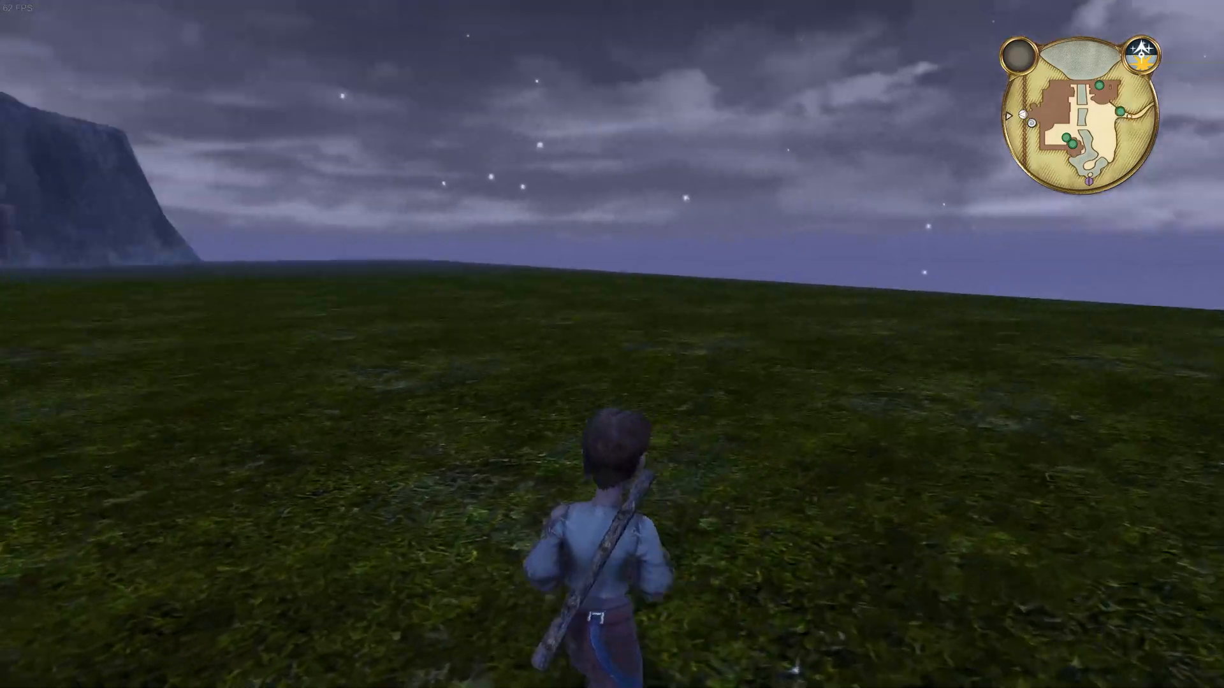
pyautogui.press('w')
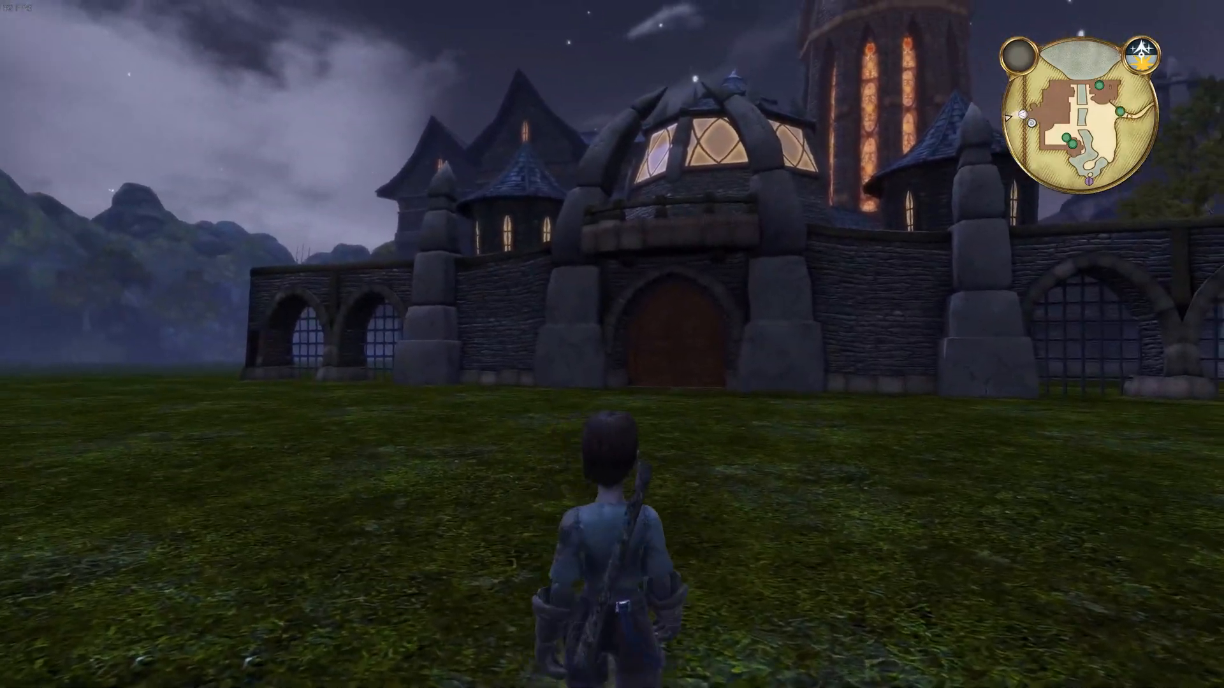